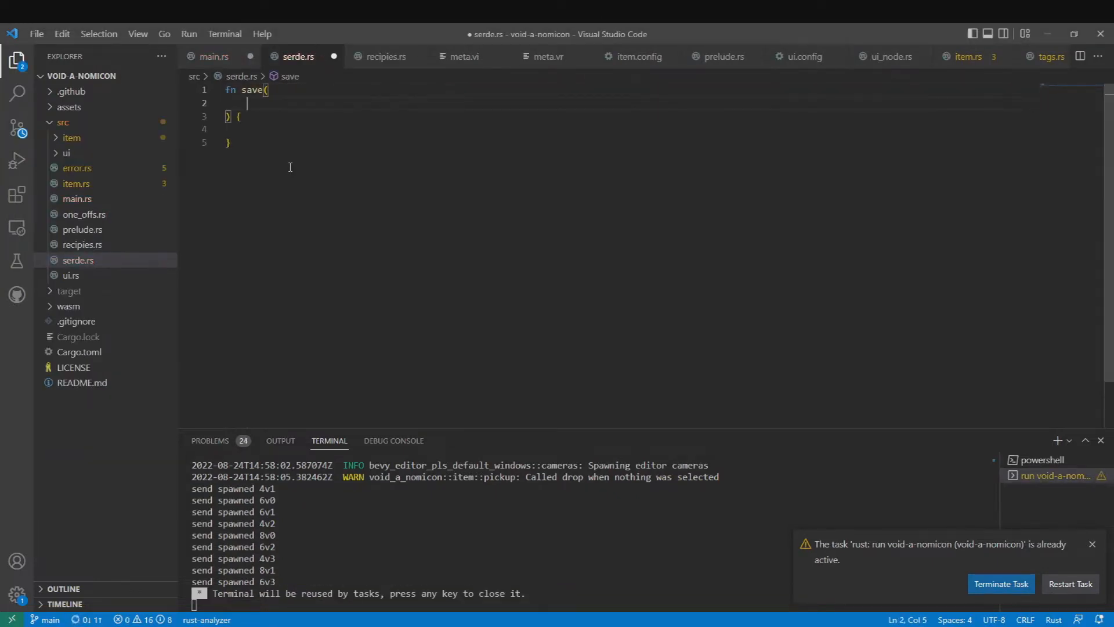
Give save a Query parameter and world access, import std::fs, and start a mutable file binding
type("item: Query<>")
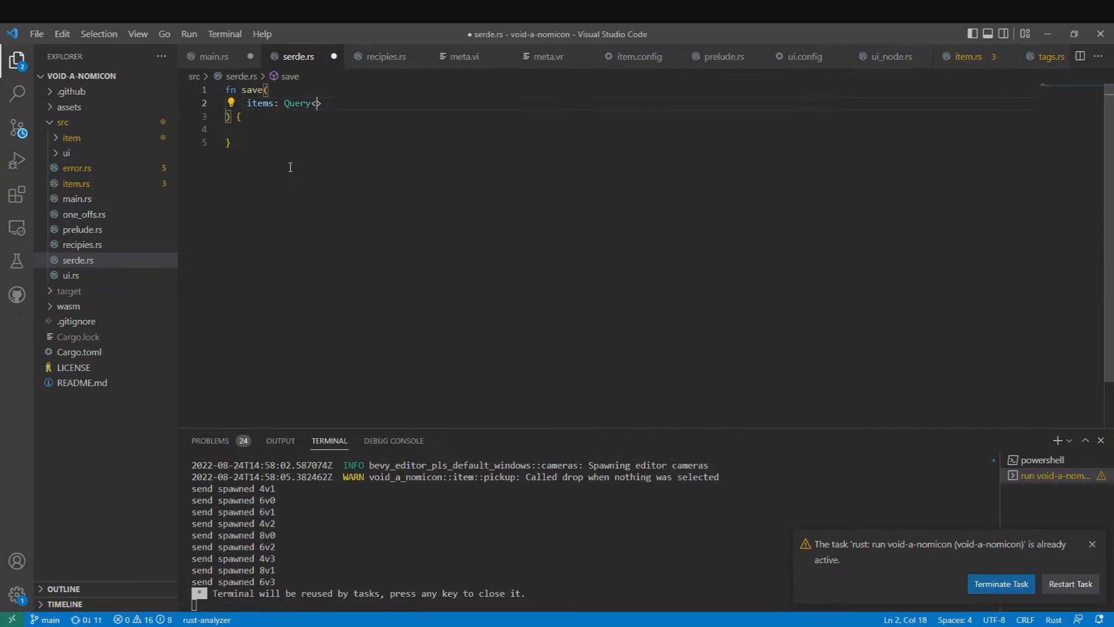
type("world")
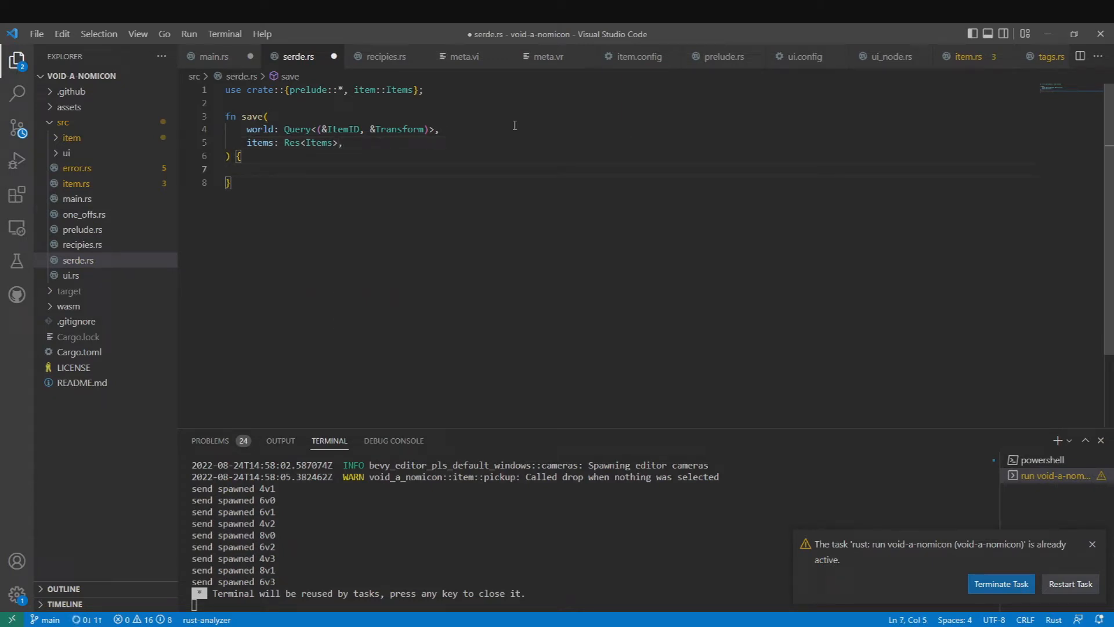
type("use std::fs;")
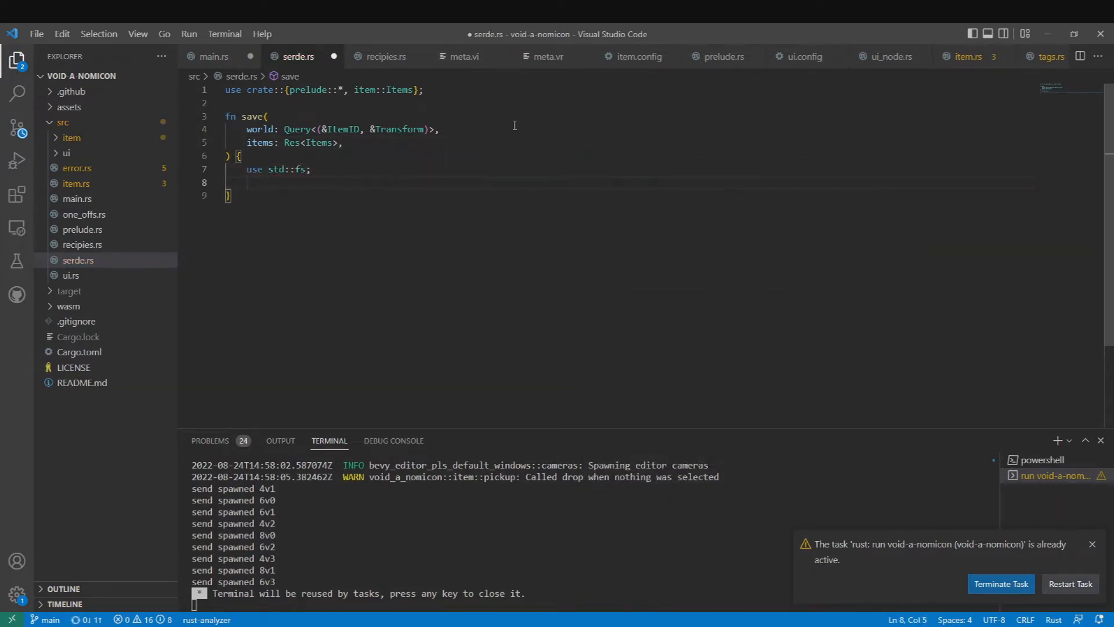
type("for")
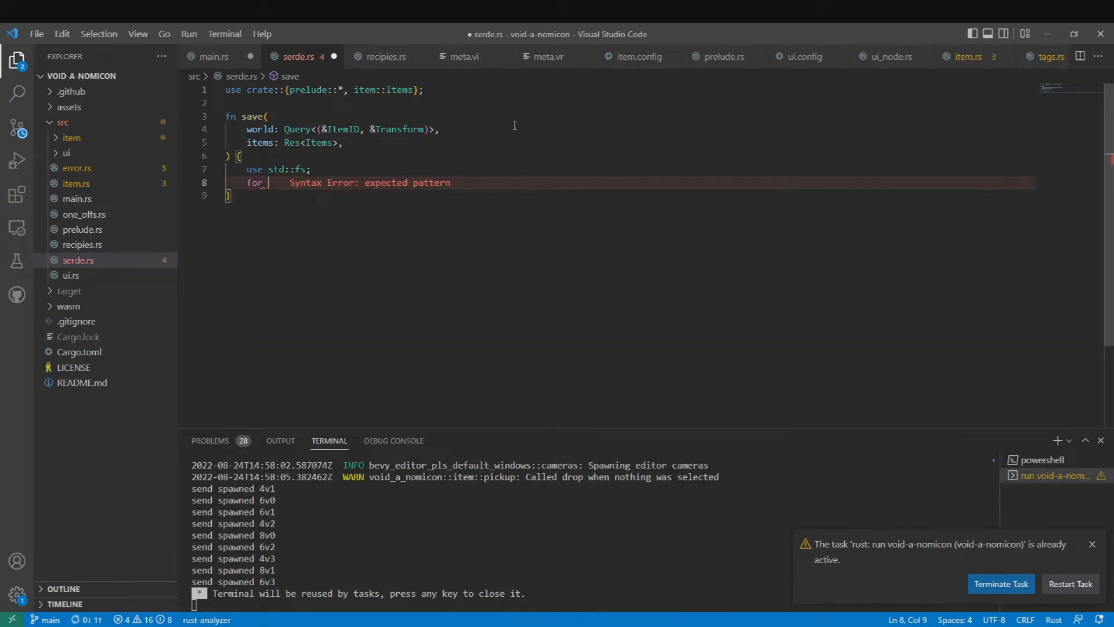
type("let mut file = fs::OpenOptions::e")
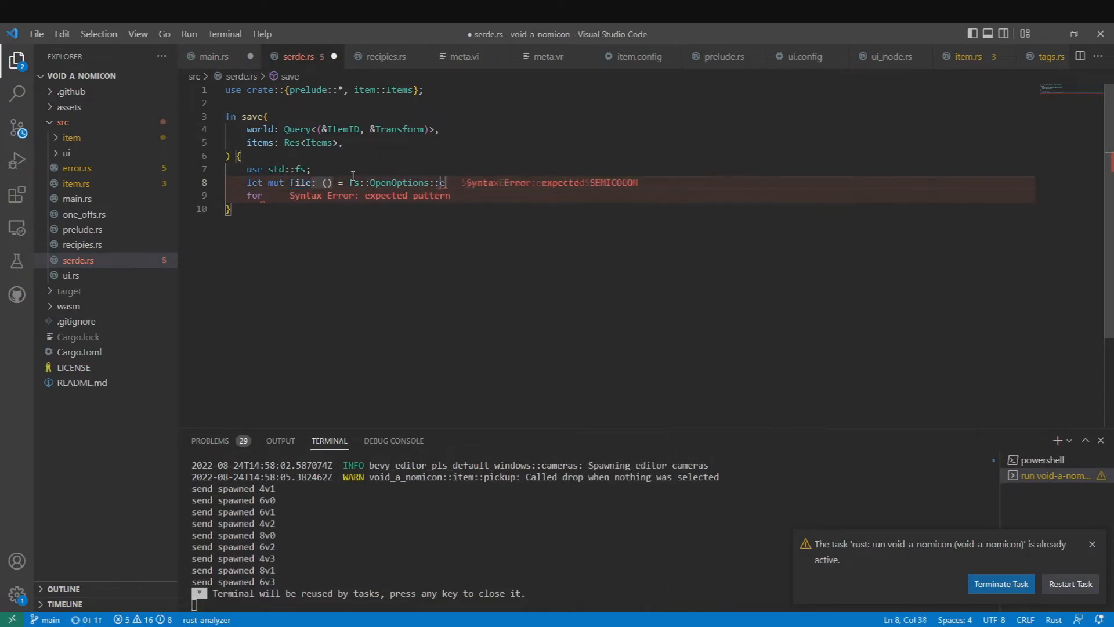
Build OpenOptions with create(true) and open "./assets/game.sav"
type("&mut OpenOptions = fs::OpenOptions::create(&mut self, create)")
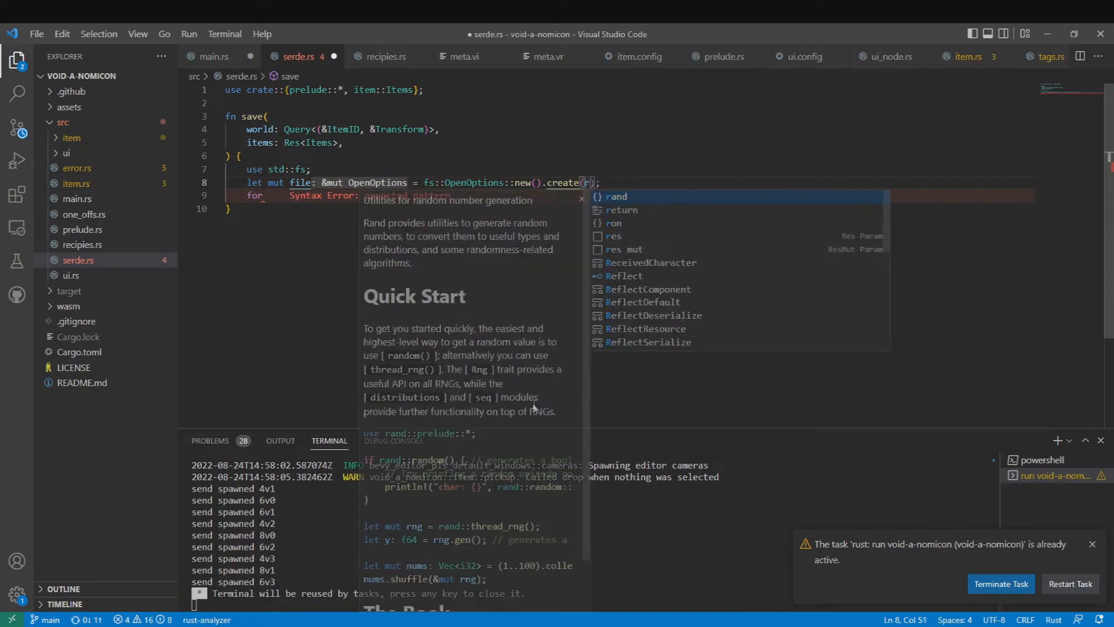
type("true).write(true")
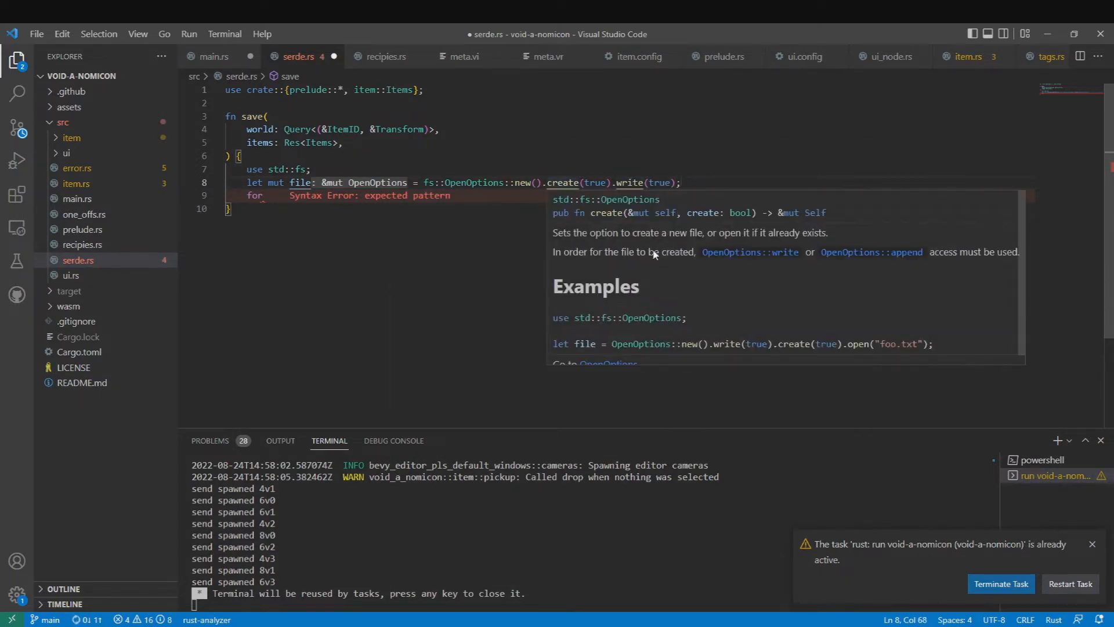
type(".open()")
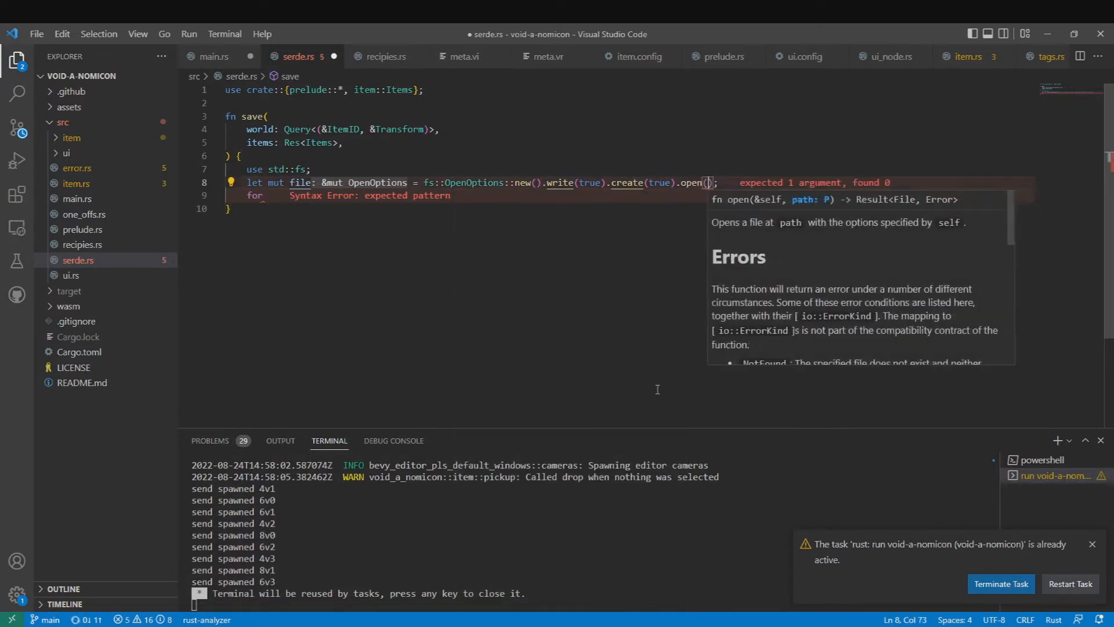
type("path: \"./assets/\"")
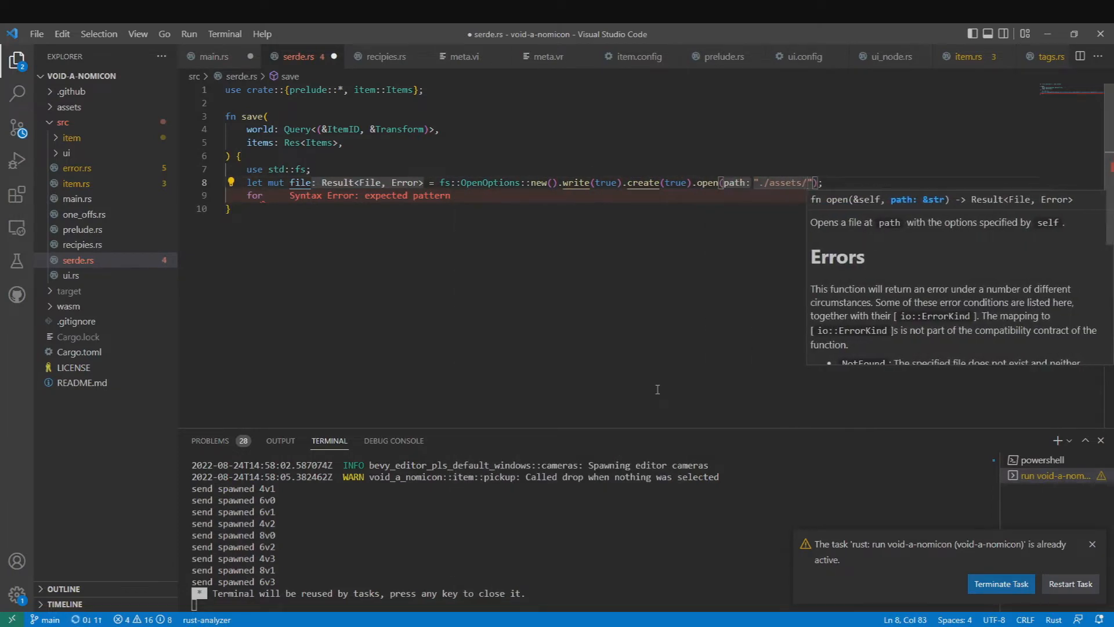
type("game.sav")
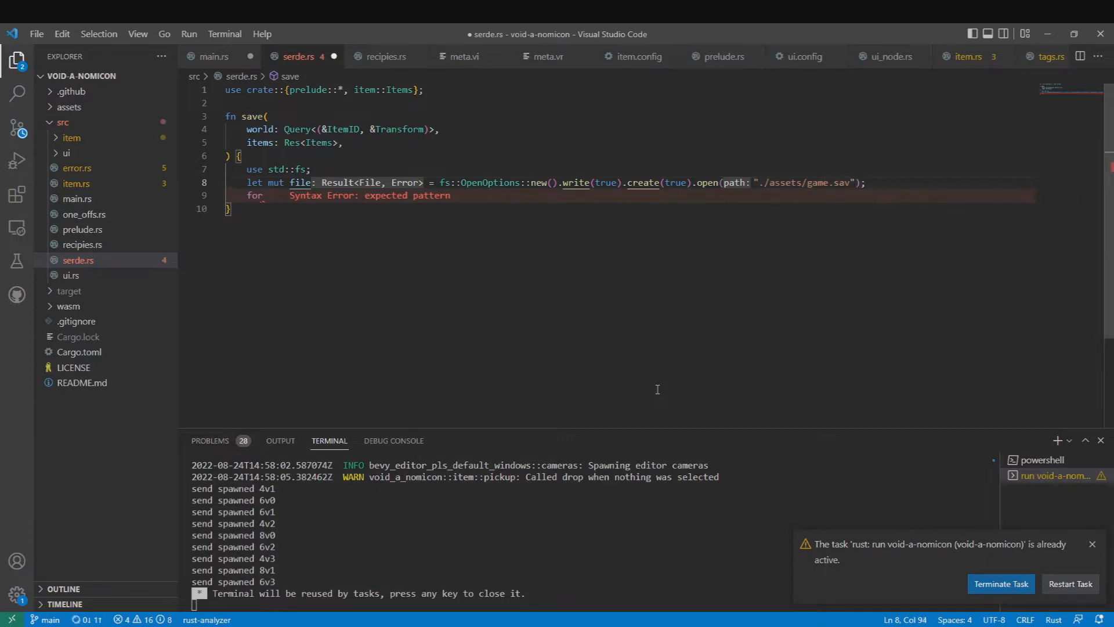
left_click(433, 182)
type("Err")
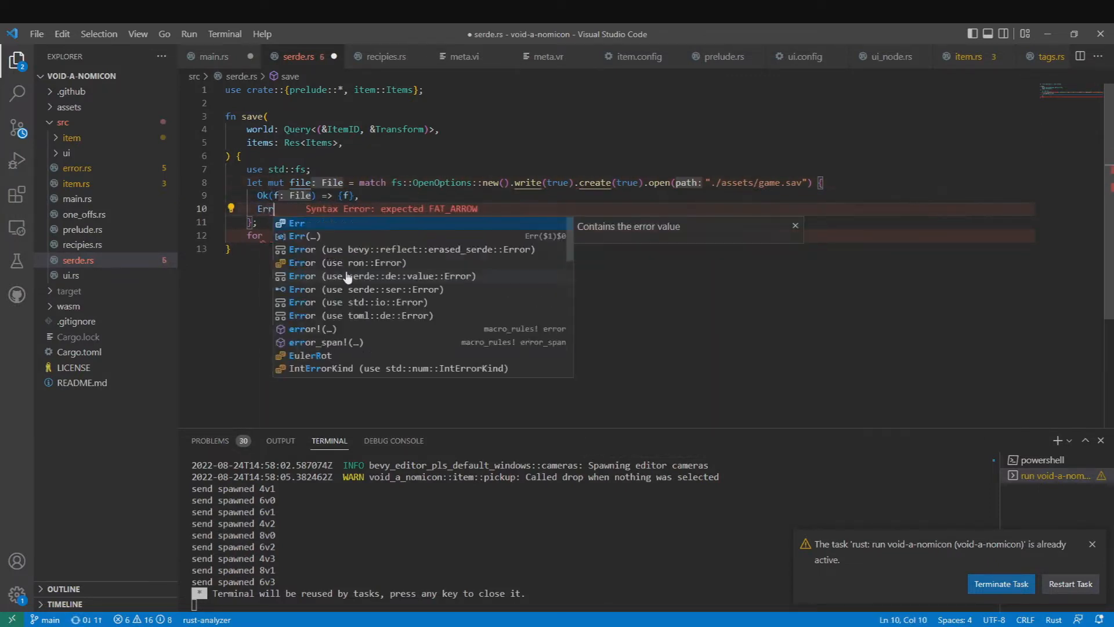
Log the open error with error! and return, then loop writeln!-ing each item's name
type("(e: Error) => {err")
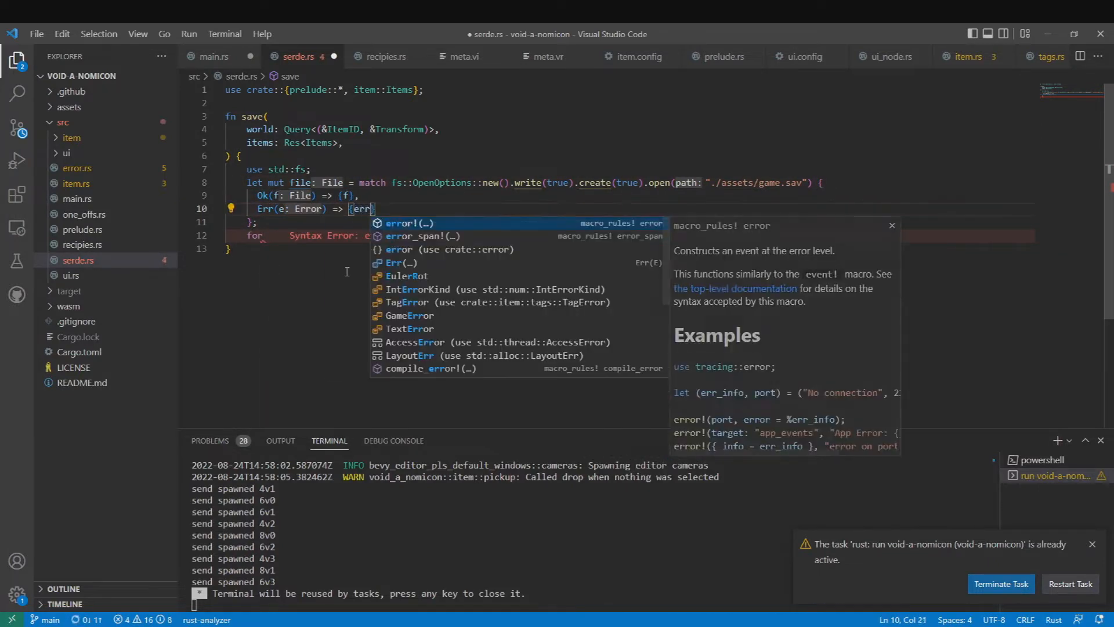
type("error!(\"{}\",e); return;")
left_click(630, 236)
type(" (item, at) in world.iter() {")
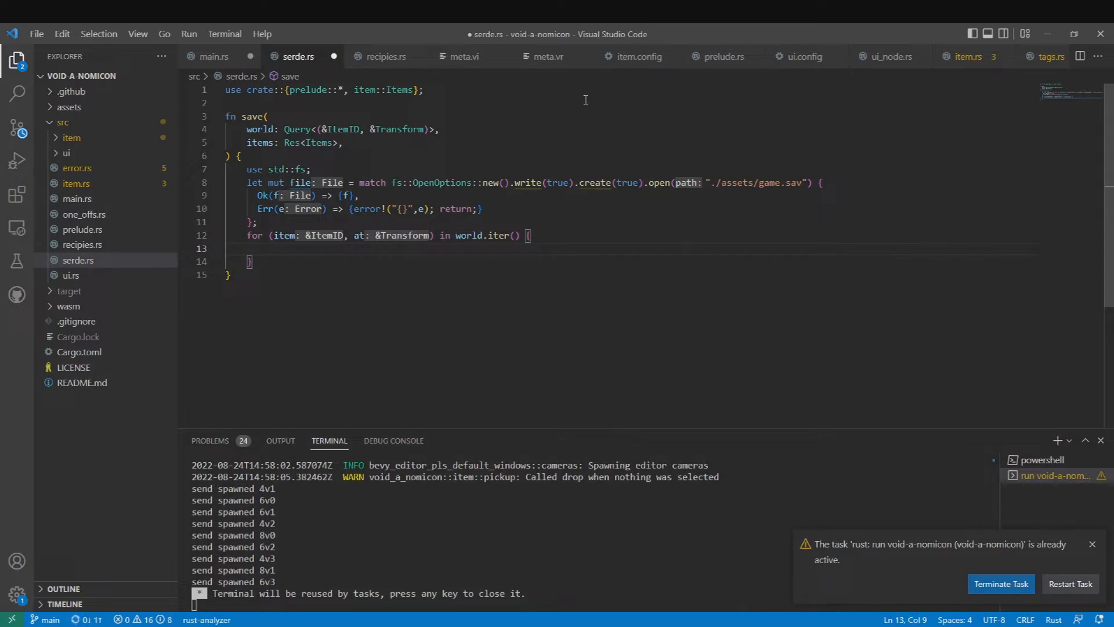
type("write!(")
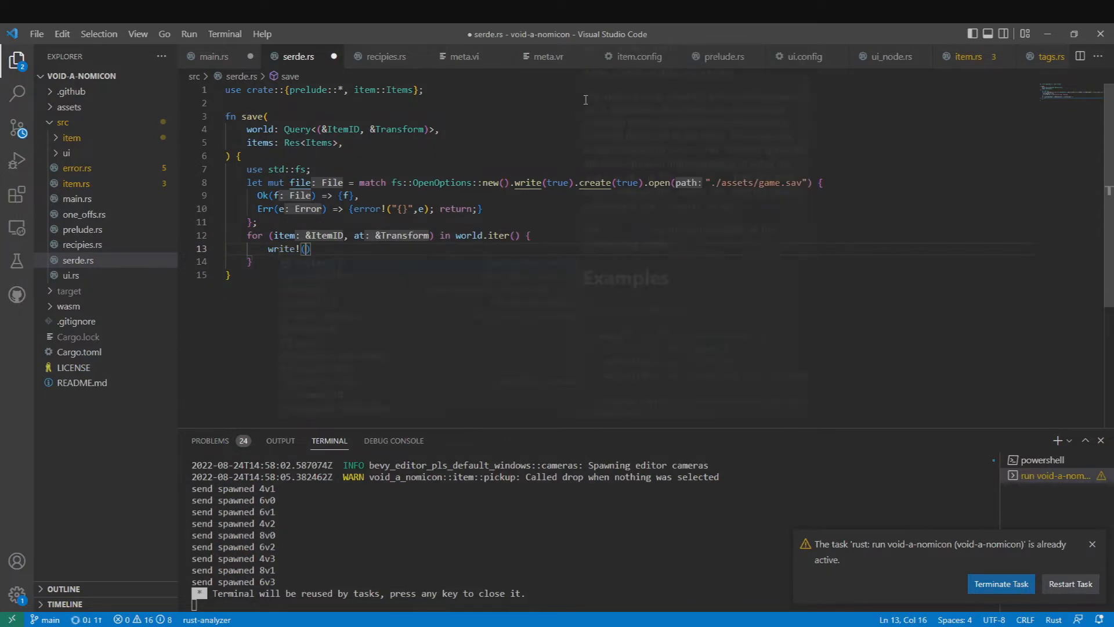
type("\"{}:{}\",")
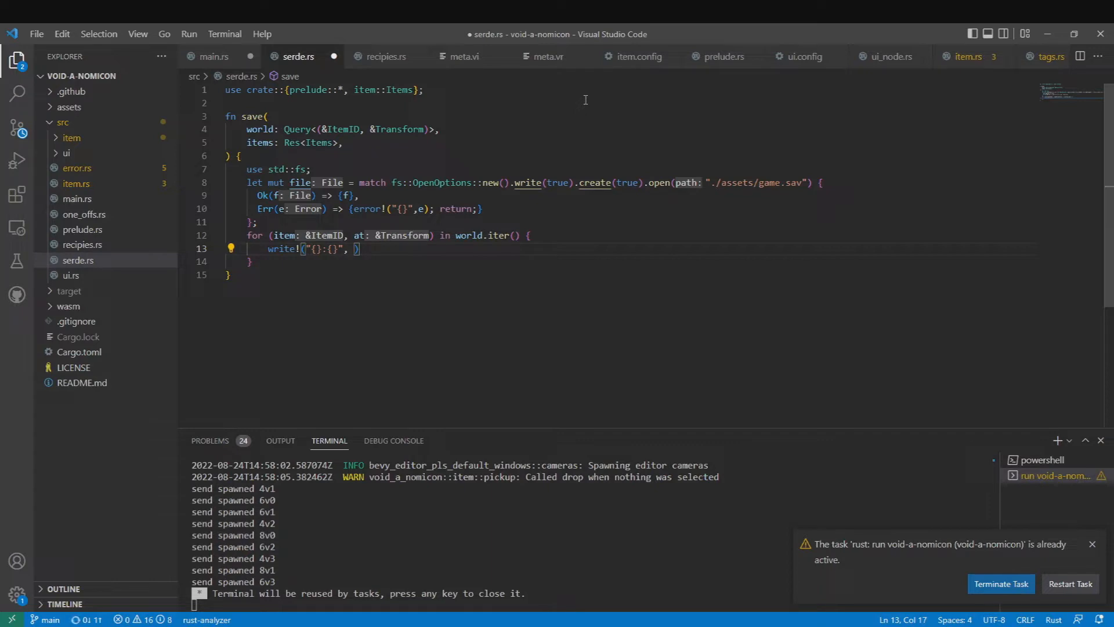
type("ln")
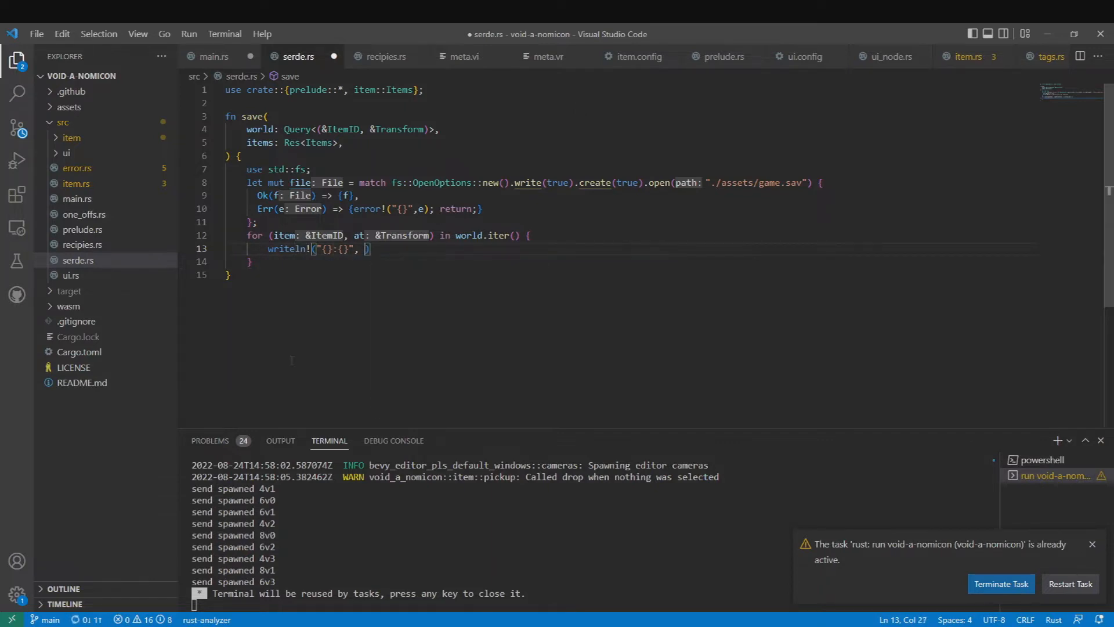
type("item.")
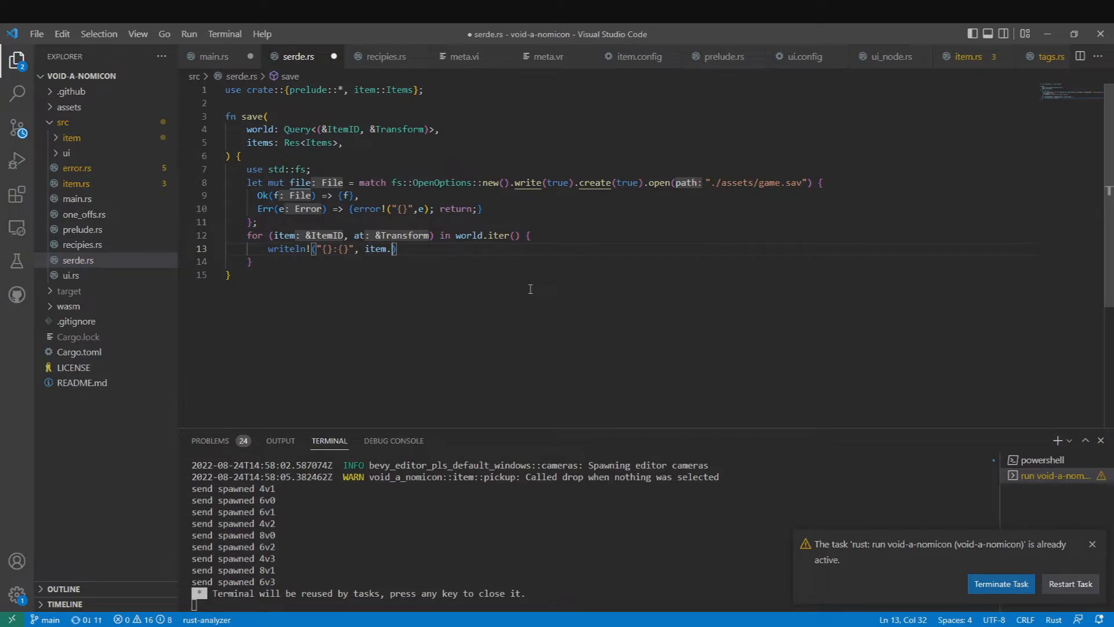
type("let name =")
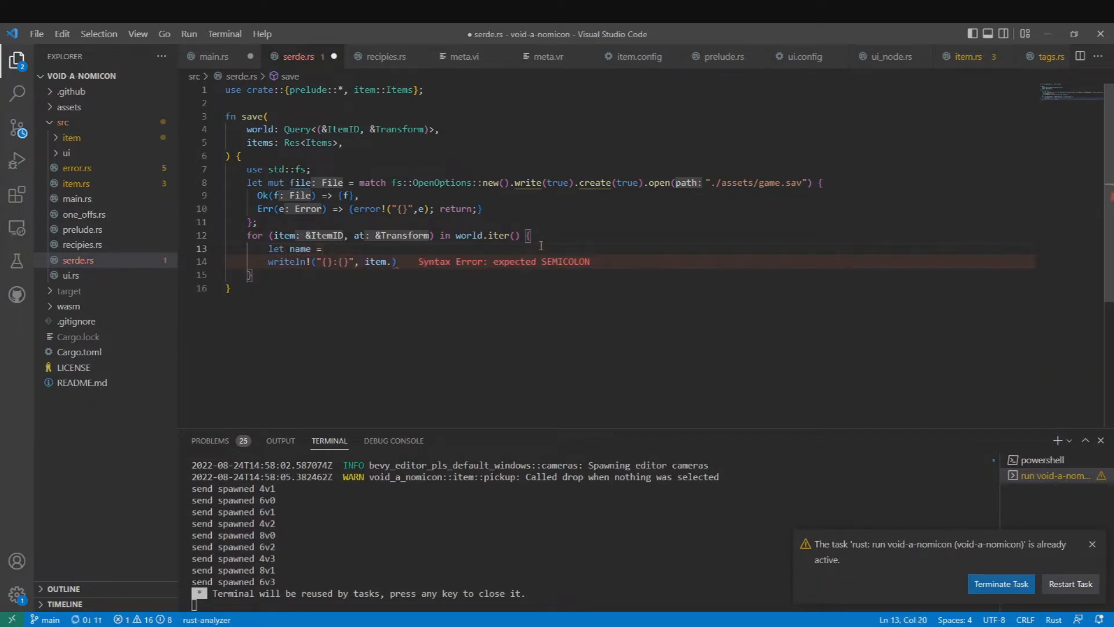
type("items.")
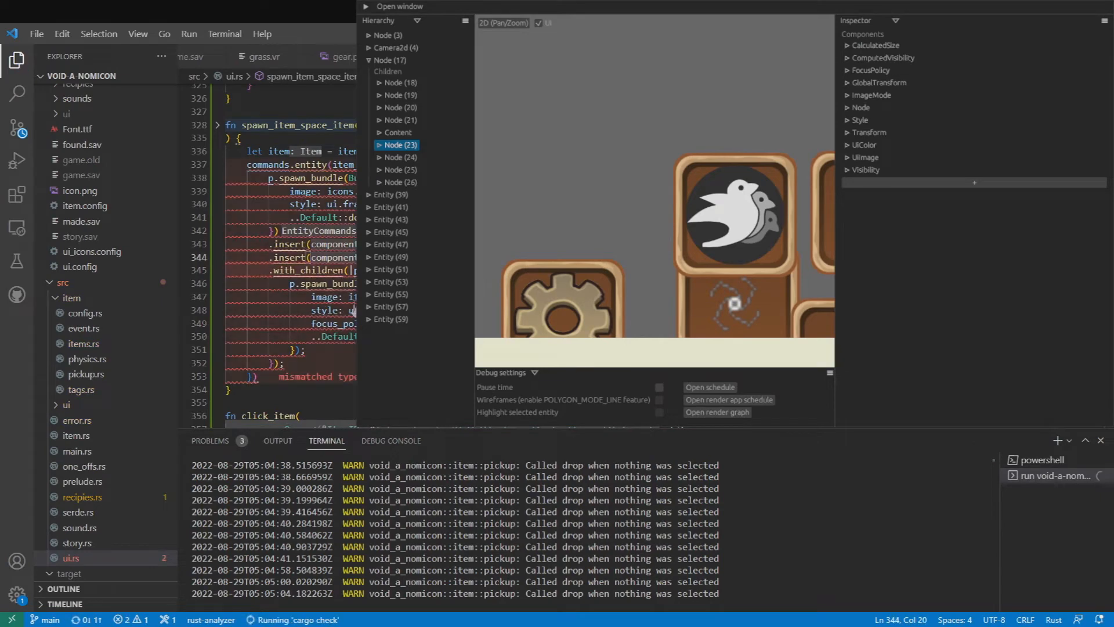
Show spawn_item_space_item in ui.rs with the game running under bevy_editor_pls
left_click(77, 450)
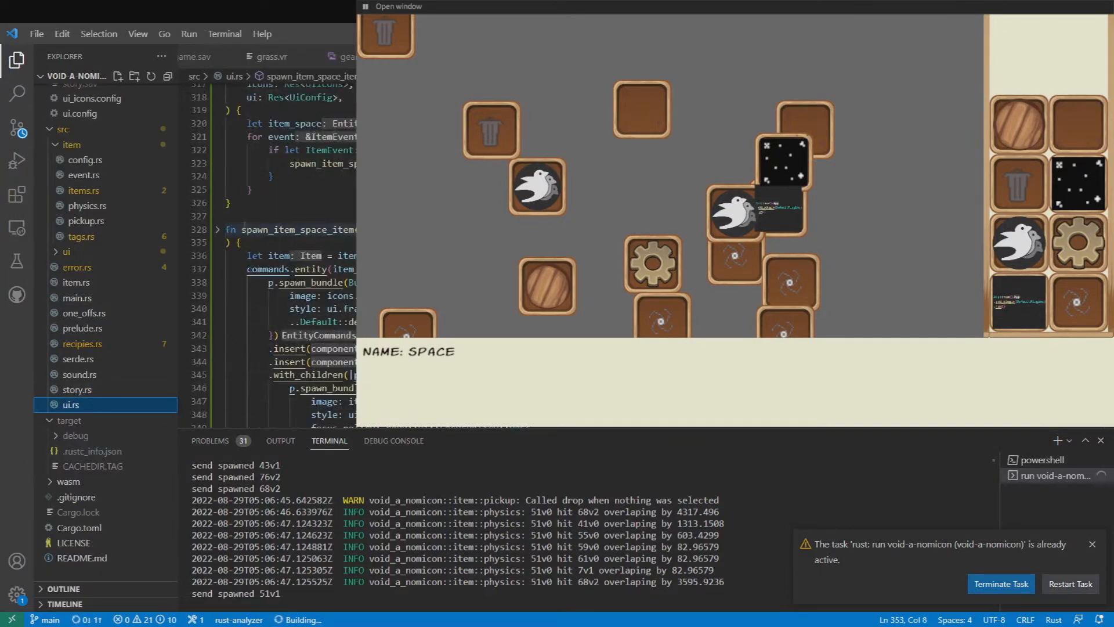
Add fn move_window with MouseWheel events and a query, summing each event's y into delta
type("fn move_window(")
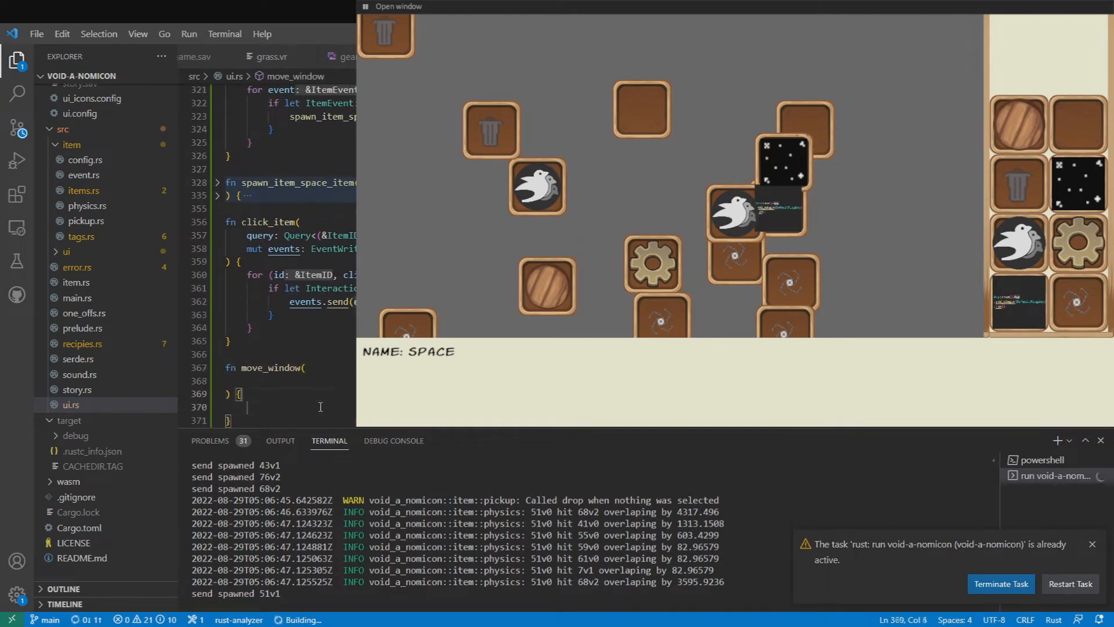
type("events: EventRea")
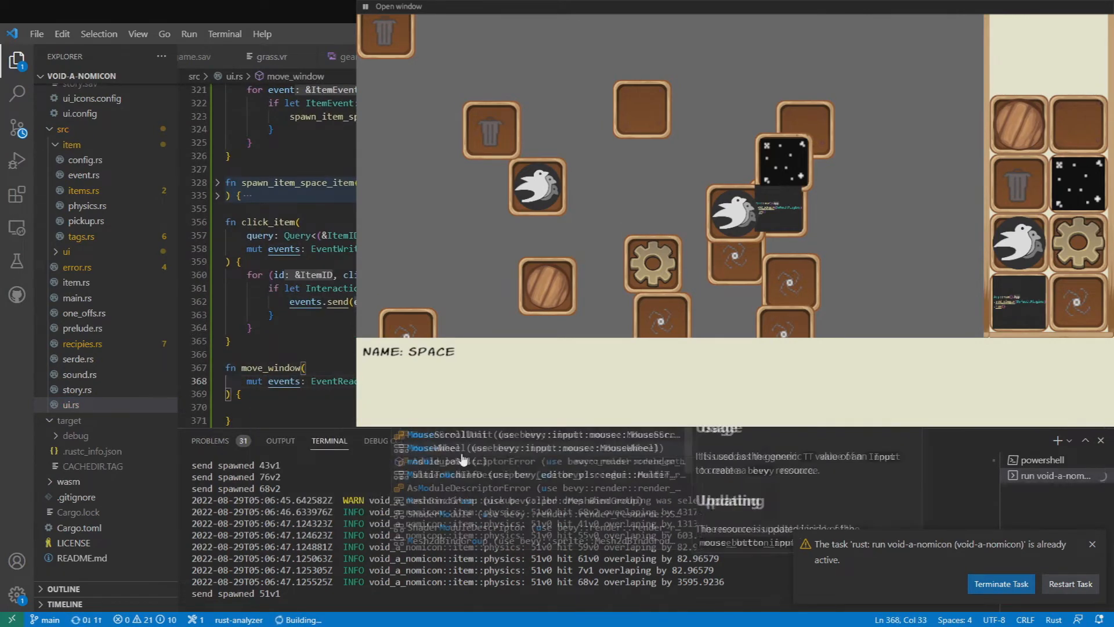
type("query: Query<&mut")
type("e.y")
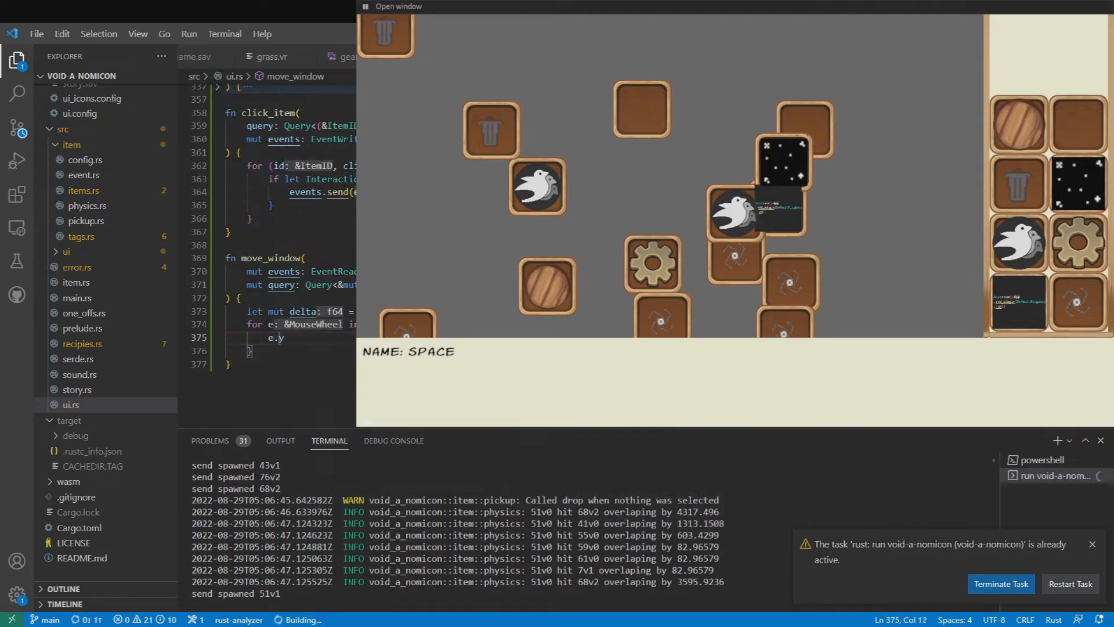
type("delta +=")
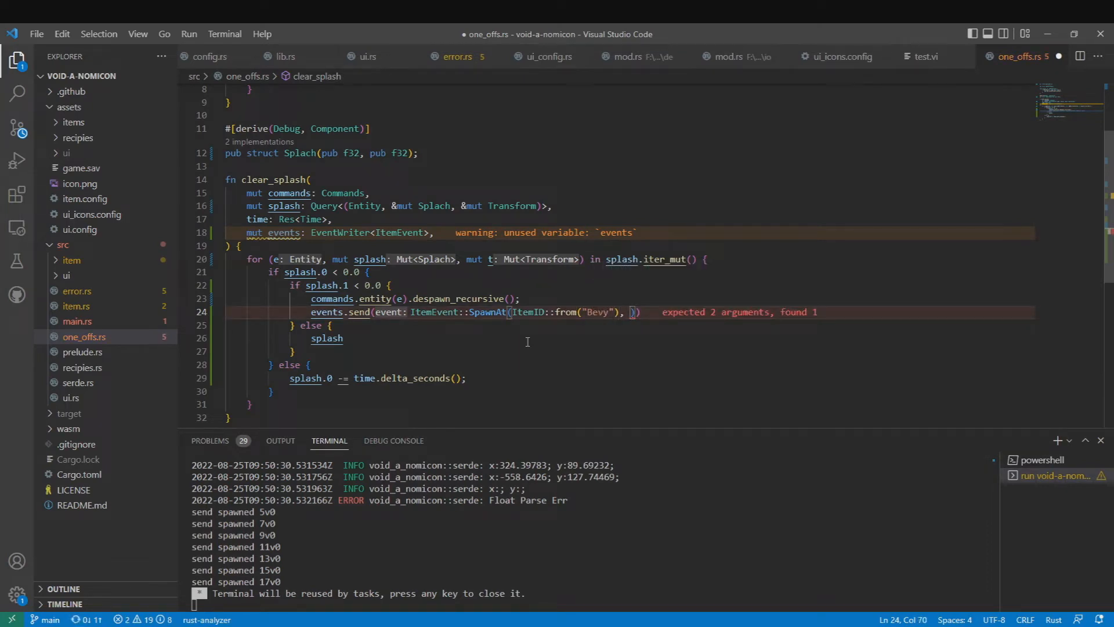
Scale splashes with Vec3::splat(splash.1 + 0.) and add a return: Entity binding
type("Vec3::ZERO")
left_click(629, 338)
type("t.scale =")
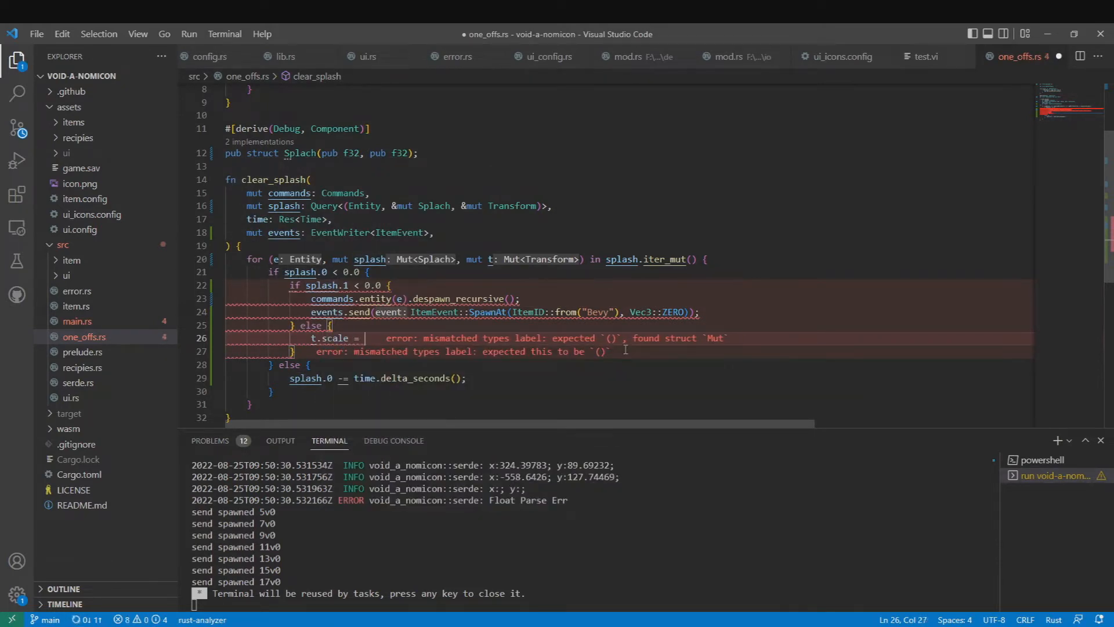
type("Vec3::s")
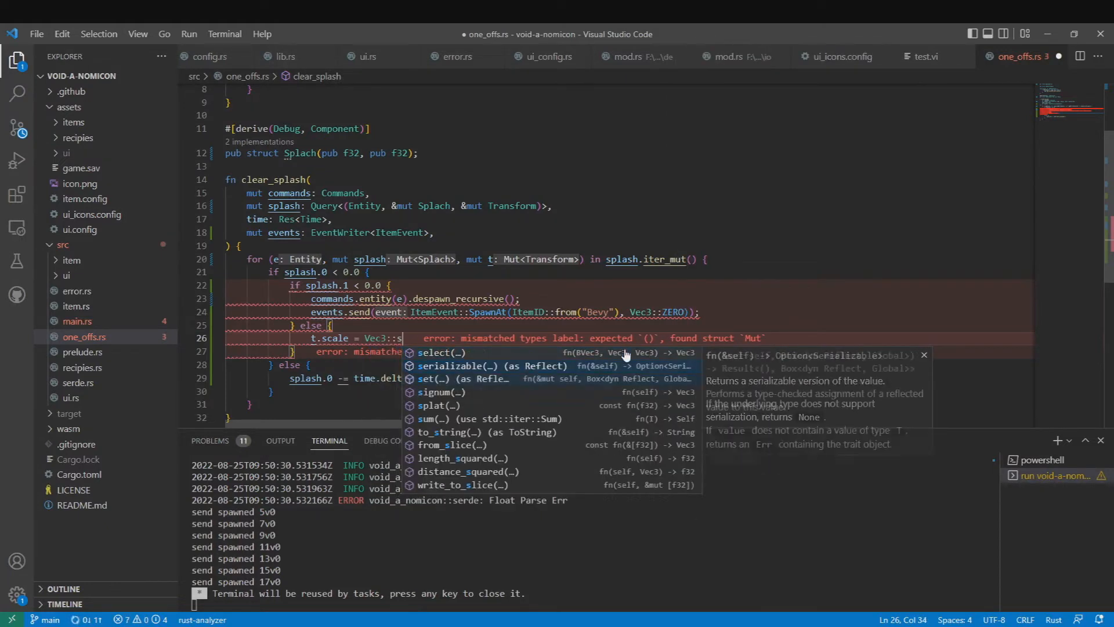
left_click(437, 405)
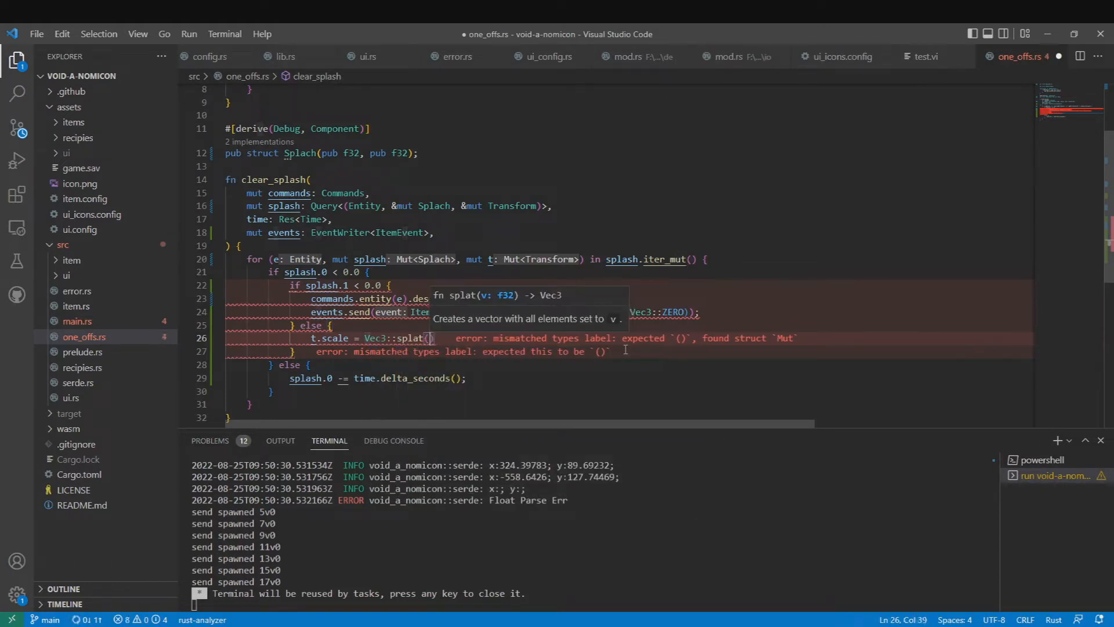
type("splash.1")
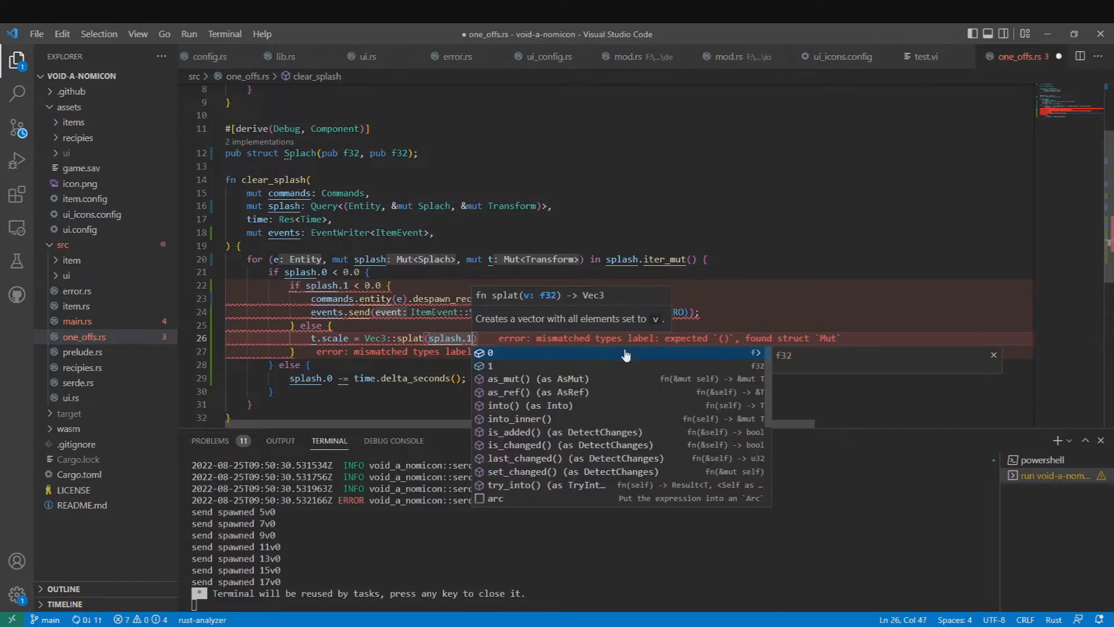
type("+ 0.")
type("r")
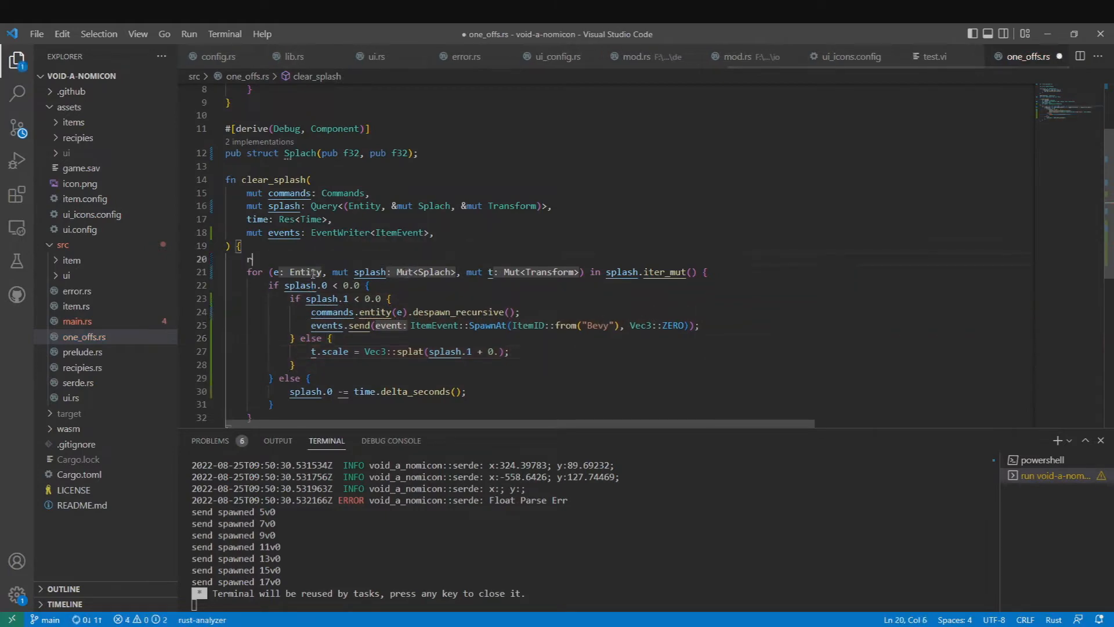
type("eturn: Entity ;")
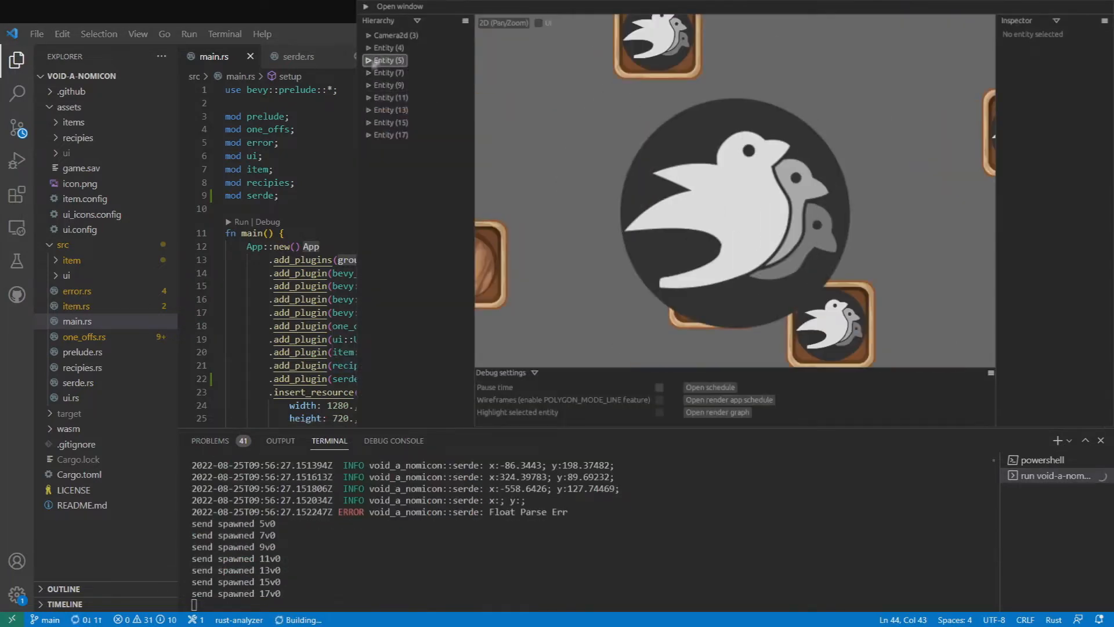
Select splash Entity (4) and set its Transform scale to 0.25
left_click(370, 60)
type("0.5")
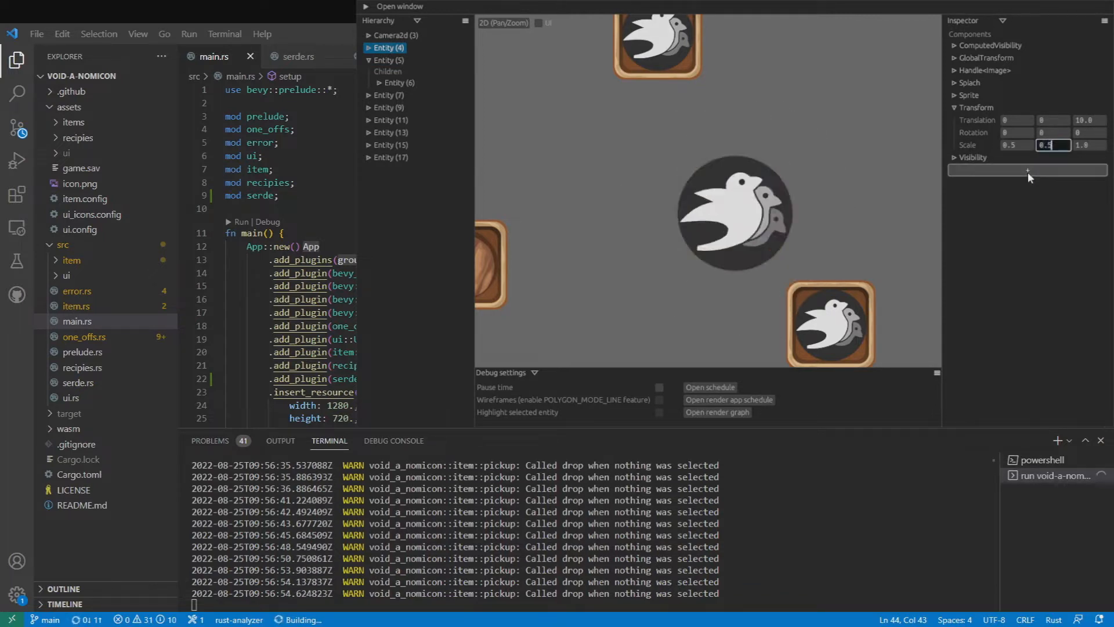
type("0.25")
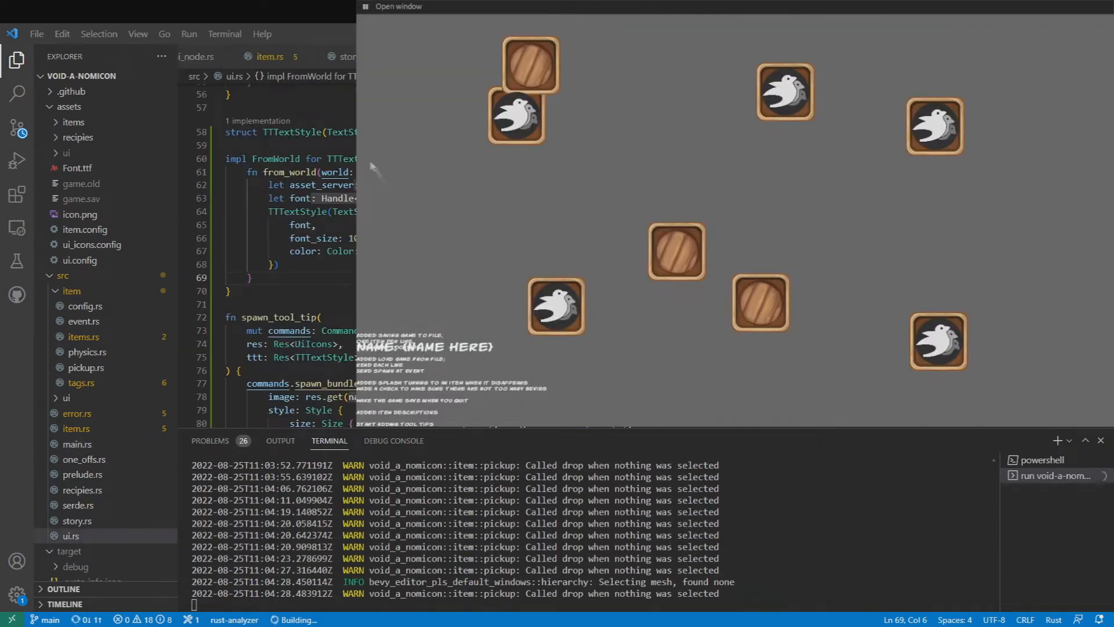
mouse_move(850, 420)
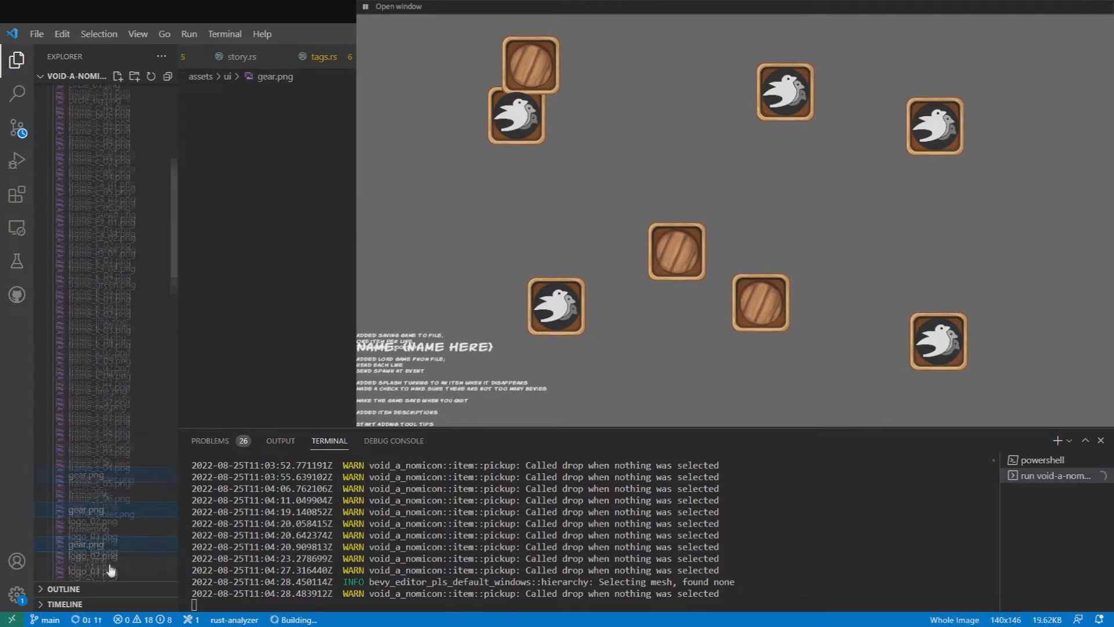
Preview the obj_08, Plank_09, obj_05_01 and obj_06_02 images in assets/ui
left_click(91, 460)
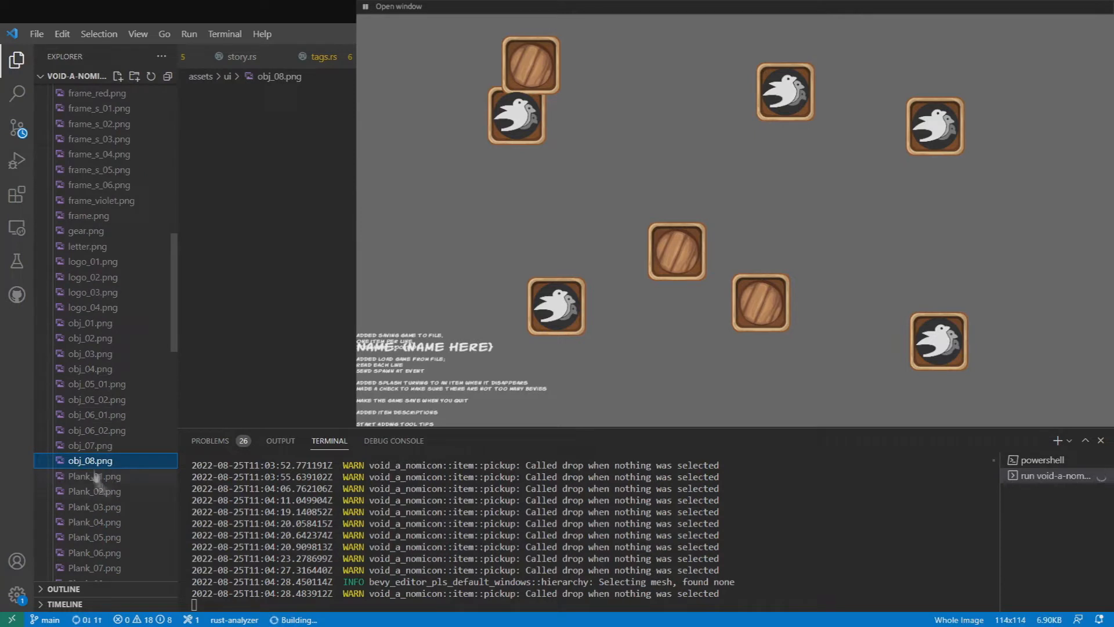
left_click(90, 338)
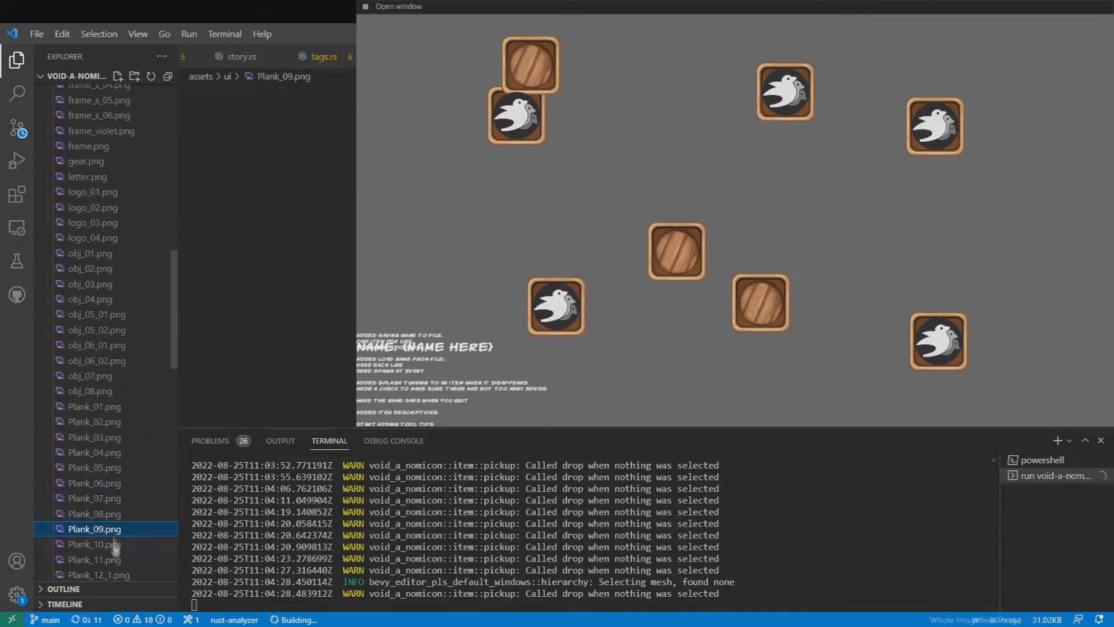
left_click(90, 390)
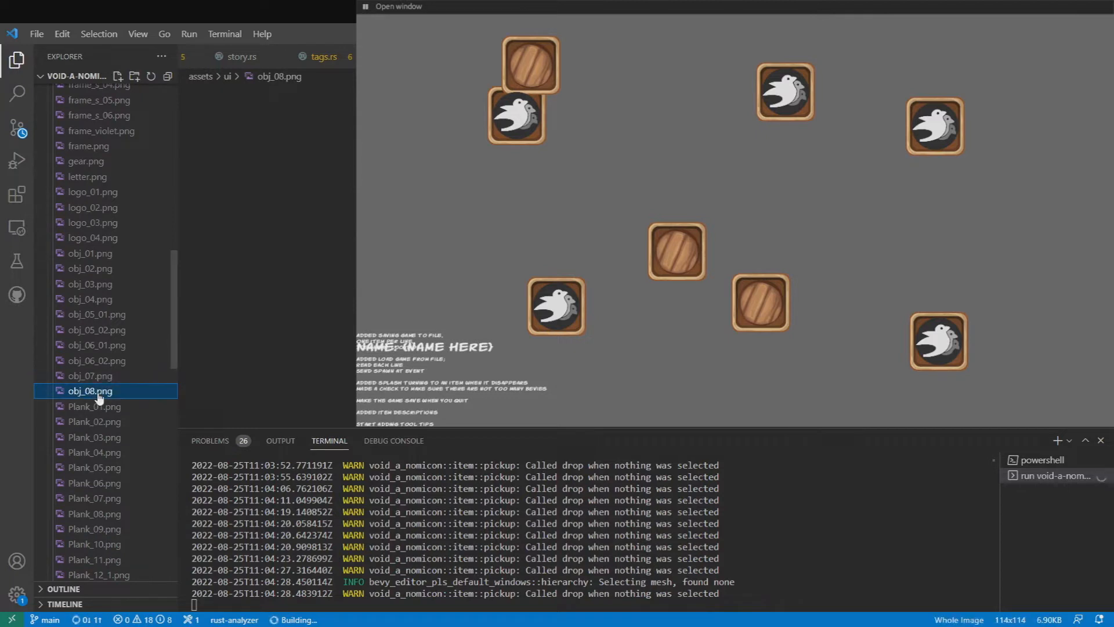
left_click(96, 315)
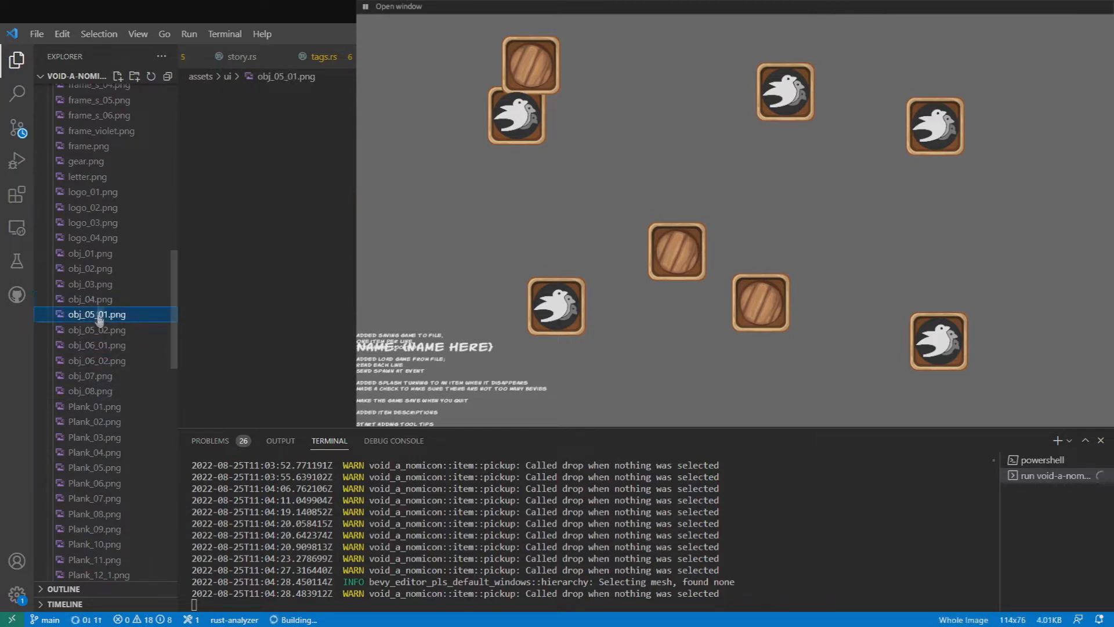
left_click(96, 361)
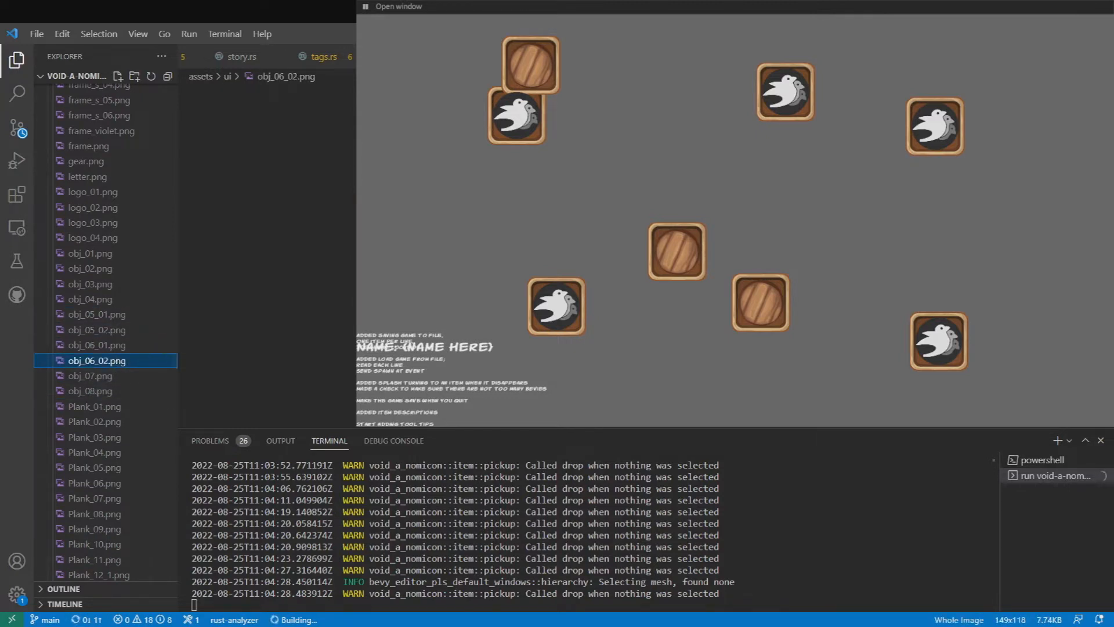
Copy obj_06_01.png's path and add it as tooltip_frame in ui_icons.config
right_click(96, 361)
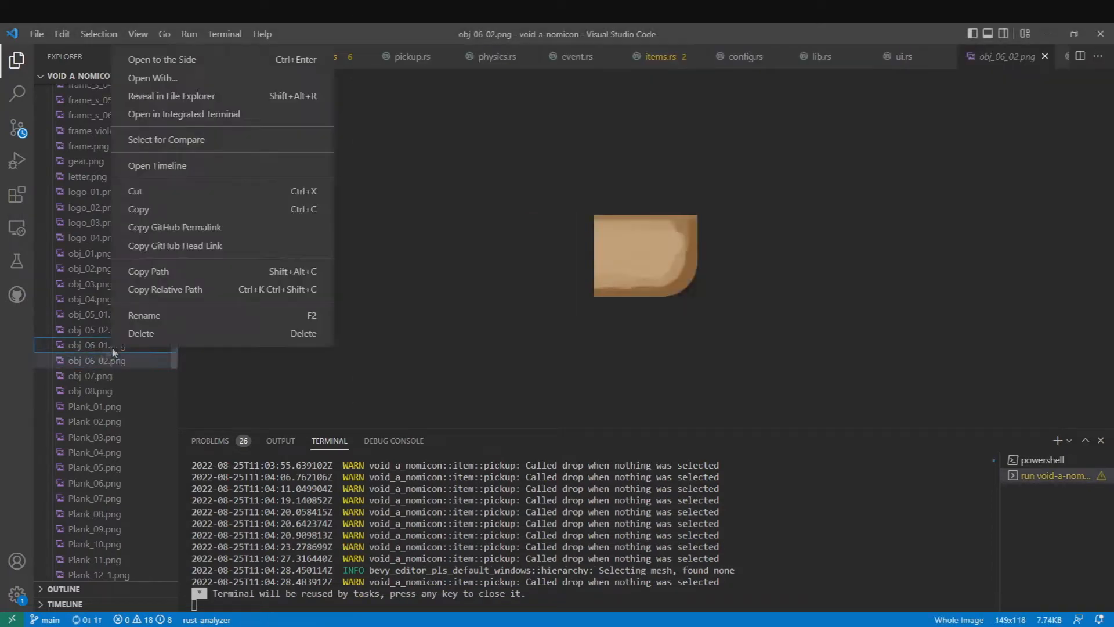
left_click(87, 344)
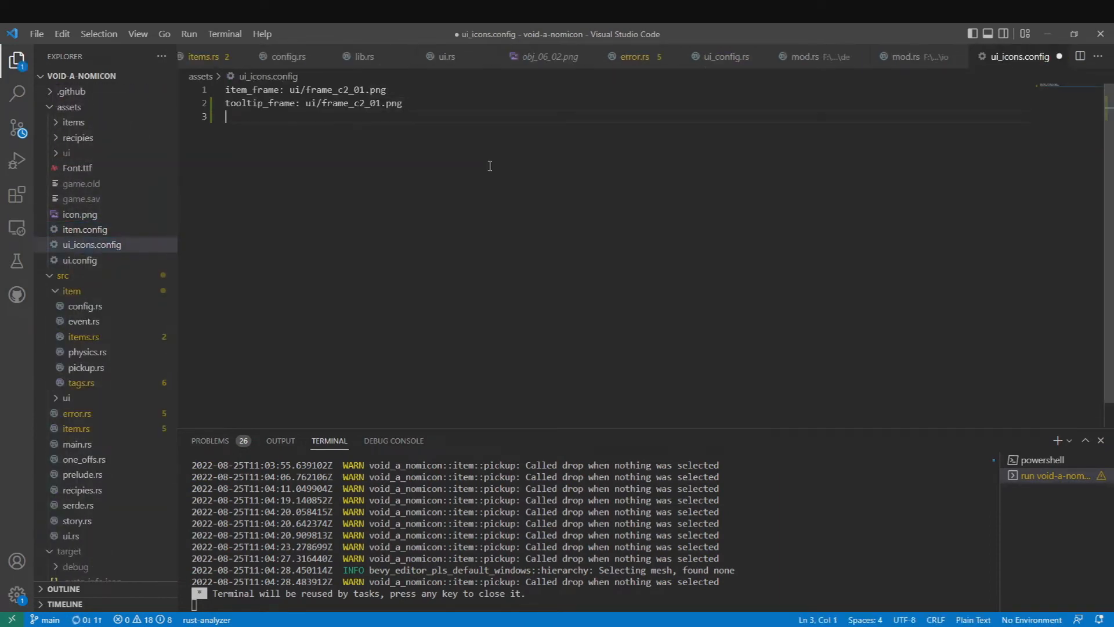
type("tooltip_cobj_06_01.png")
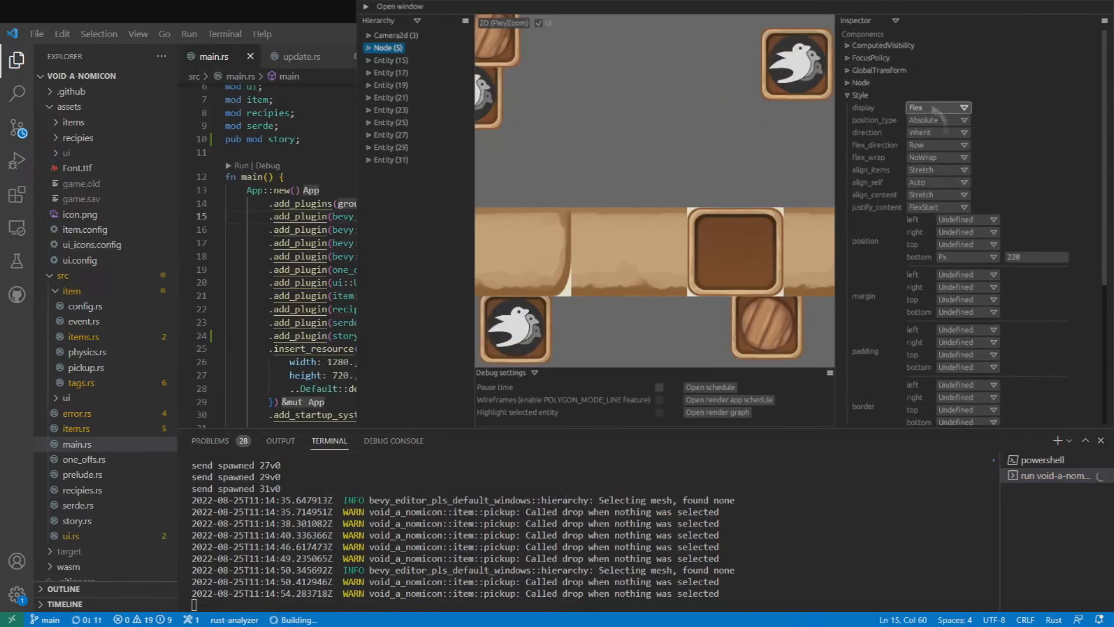
Set Node (5) flex_wrap to Wrap, change align_items, and give a child a Px size
left_click(937, 157)
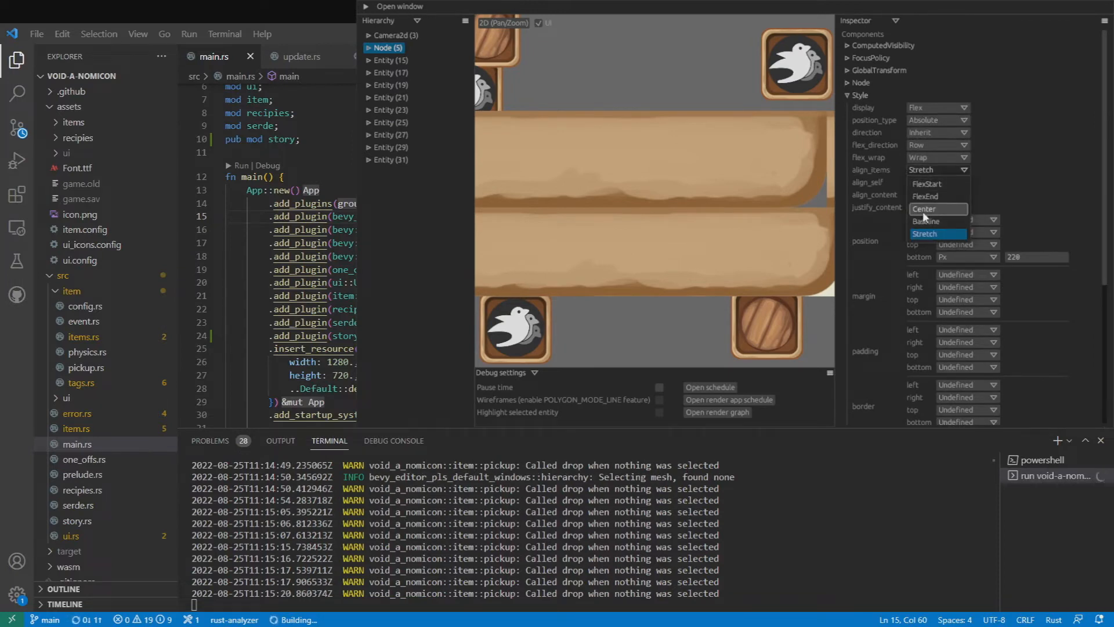
left_click(926, 183)
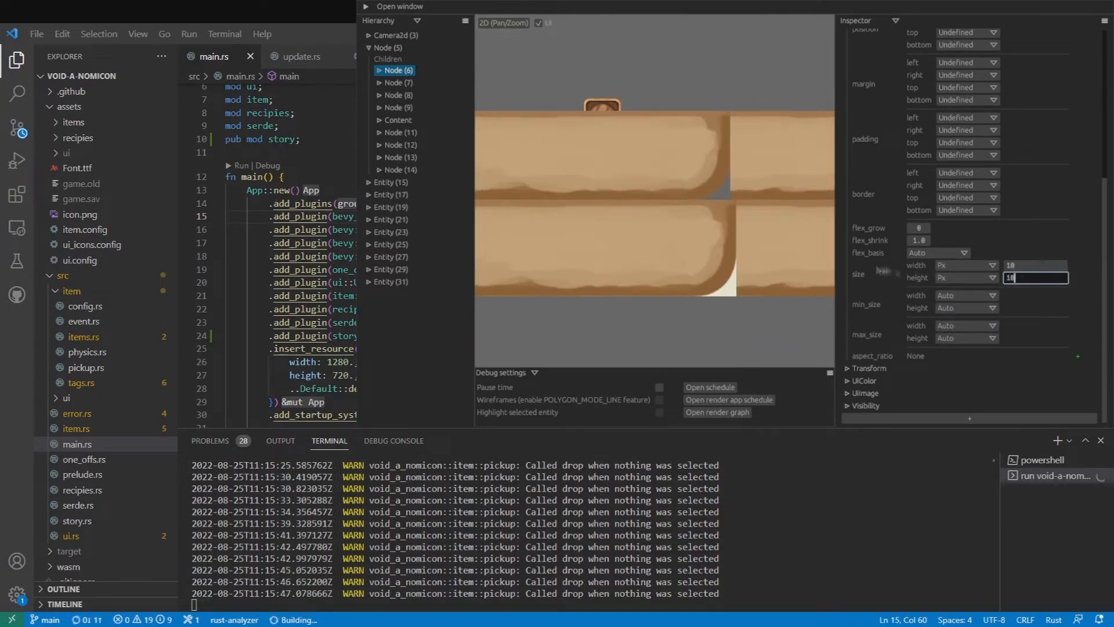
left_click(966, 265)
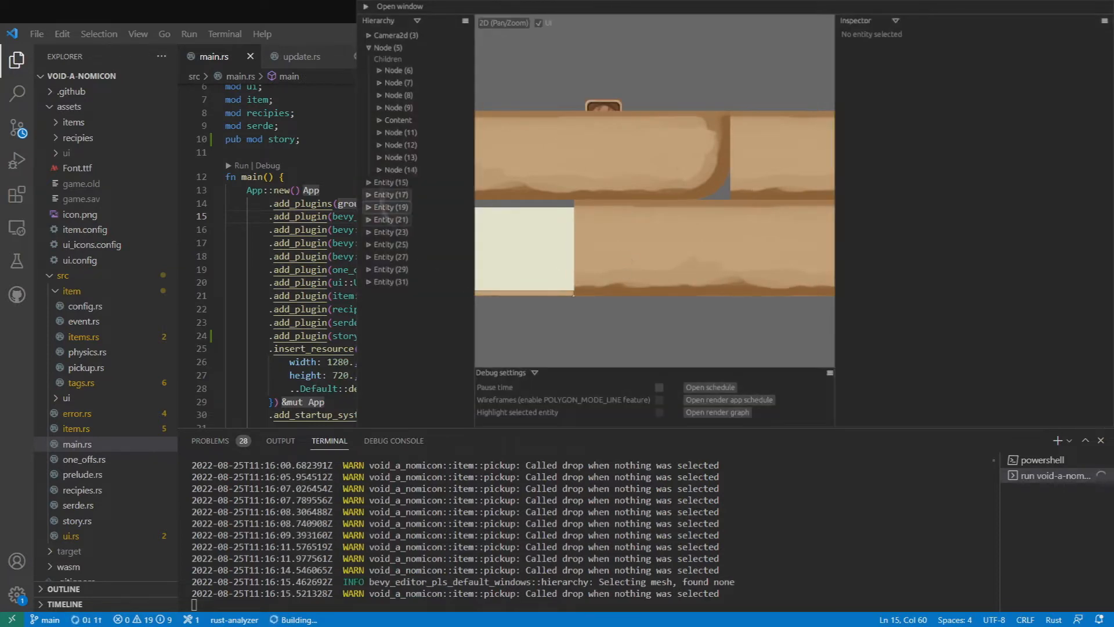
Inspect the Content node and other panel children, editing a child node's width
left_click(398, 70)
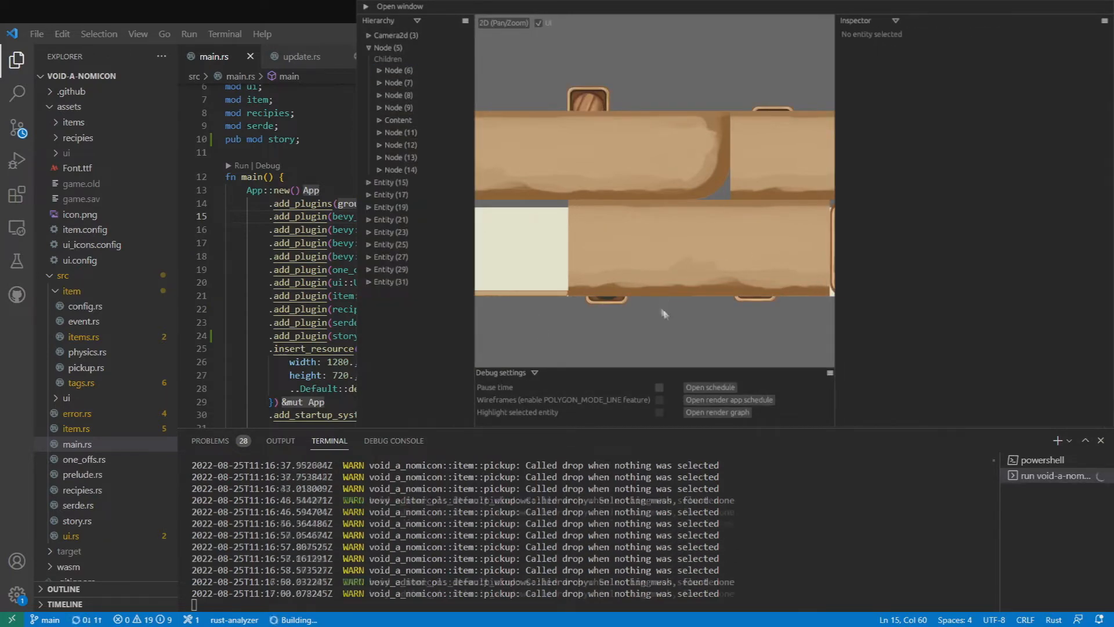
left_click(397, 70)
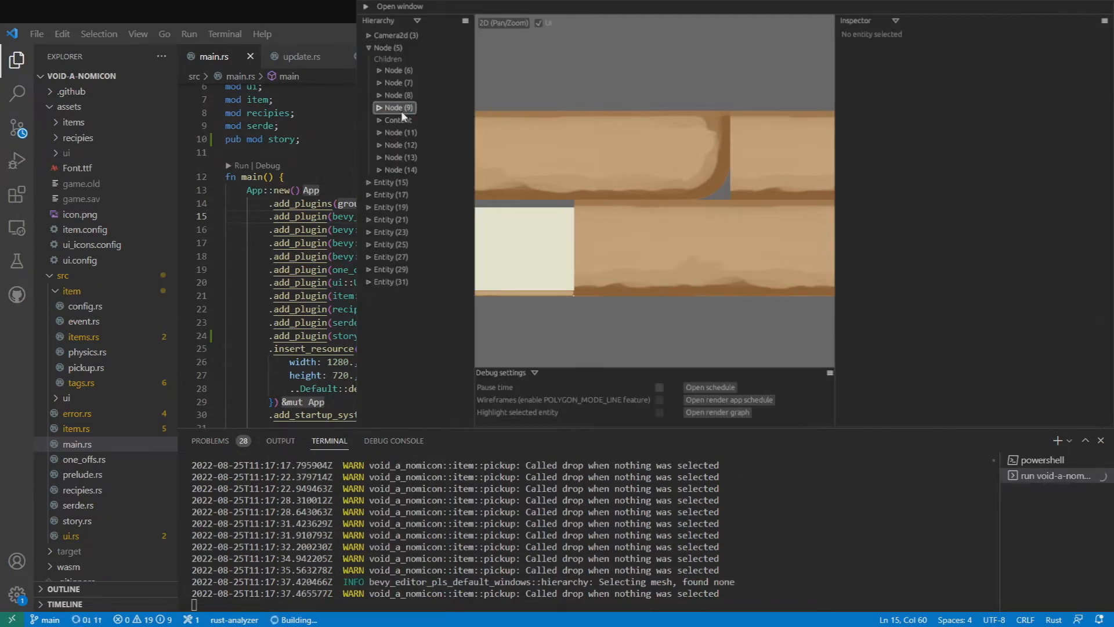
left_click(396, 120)
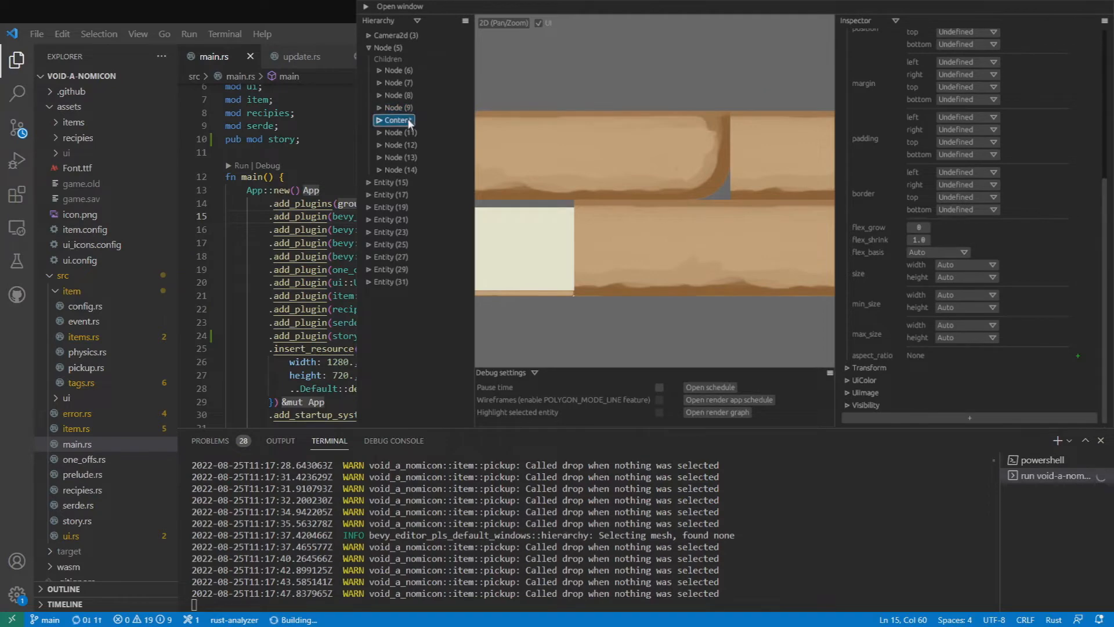
left_click(966, 265)
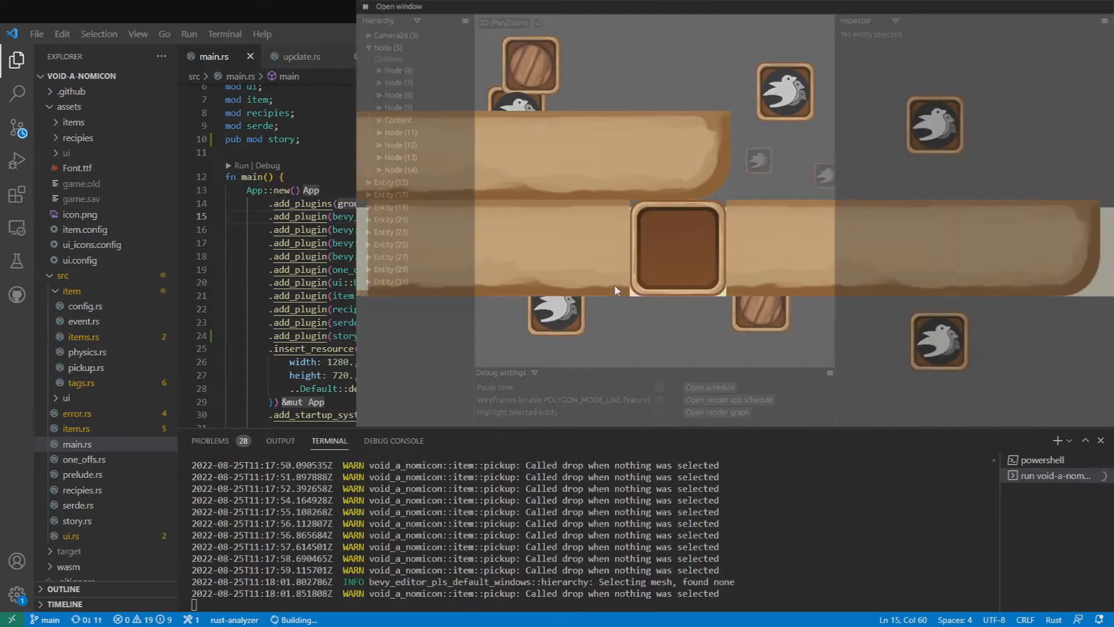
left_click(398, 82)
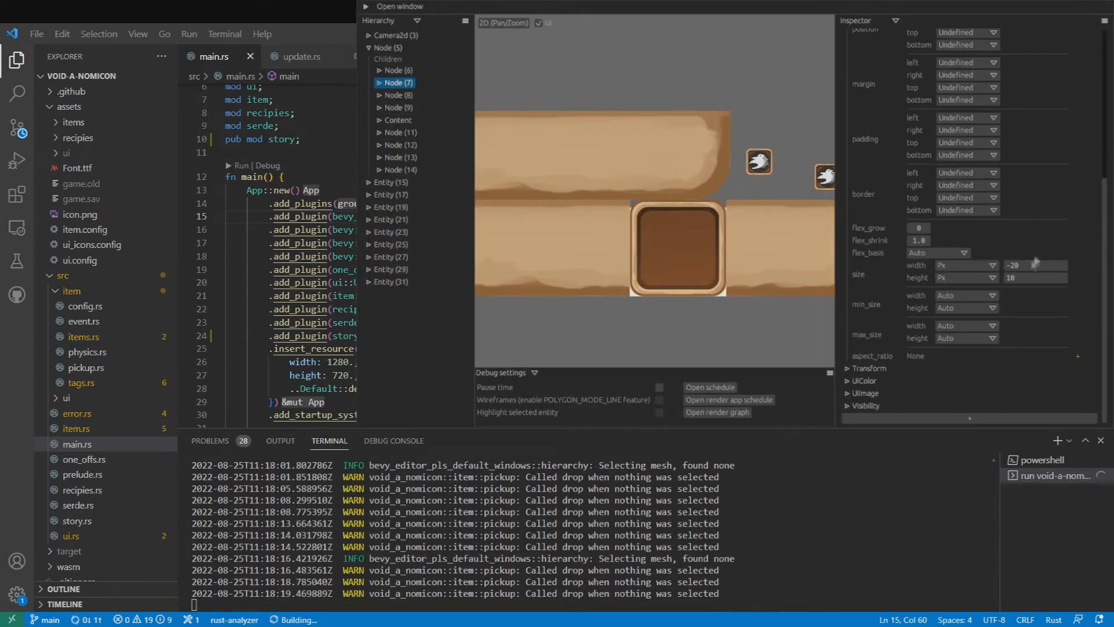
left_click(396, 70)
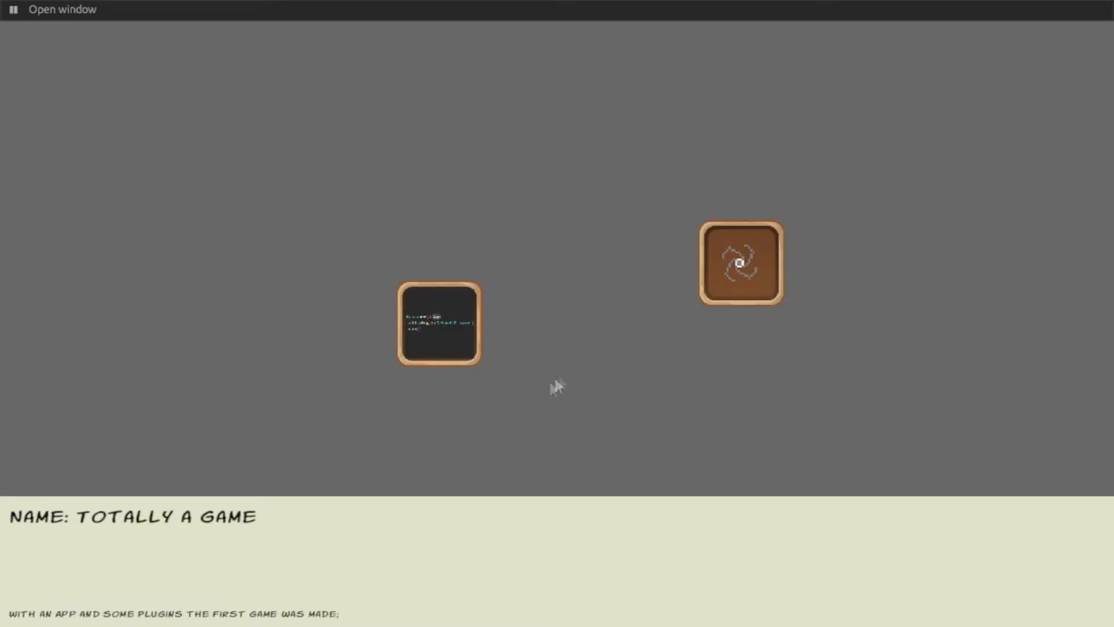
mouse_move(902, 405)
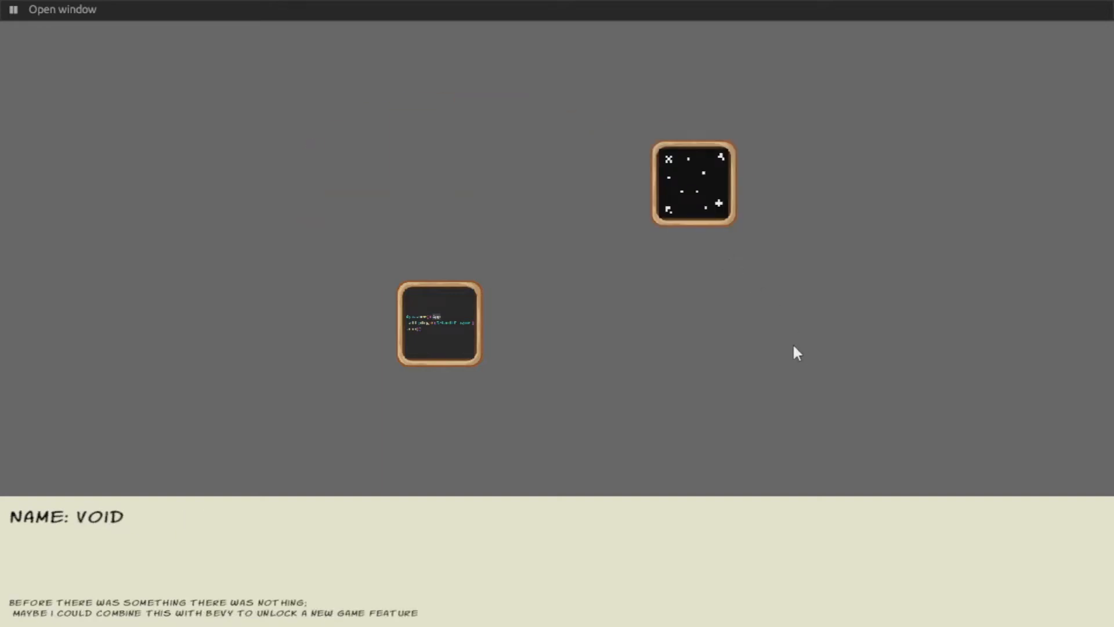
mouse_move(781, 366)
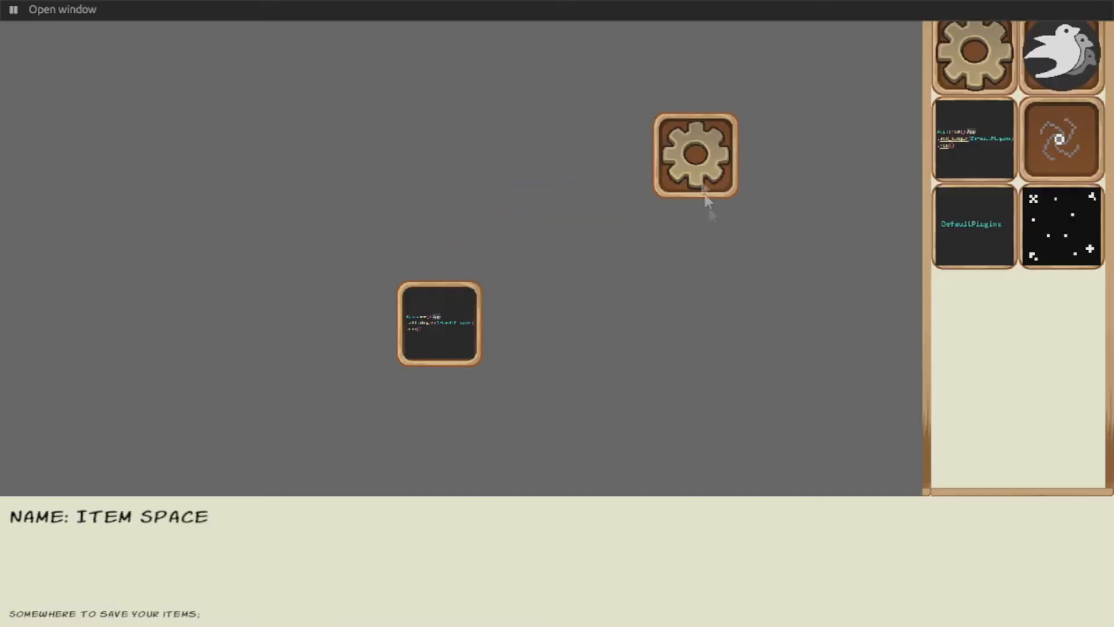
Drag the Item Space gear across the play area to reveal the unlocked-items shelf
left_click_drag(1061, 53, 127, 412)
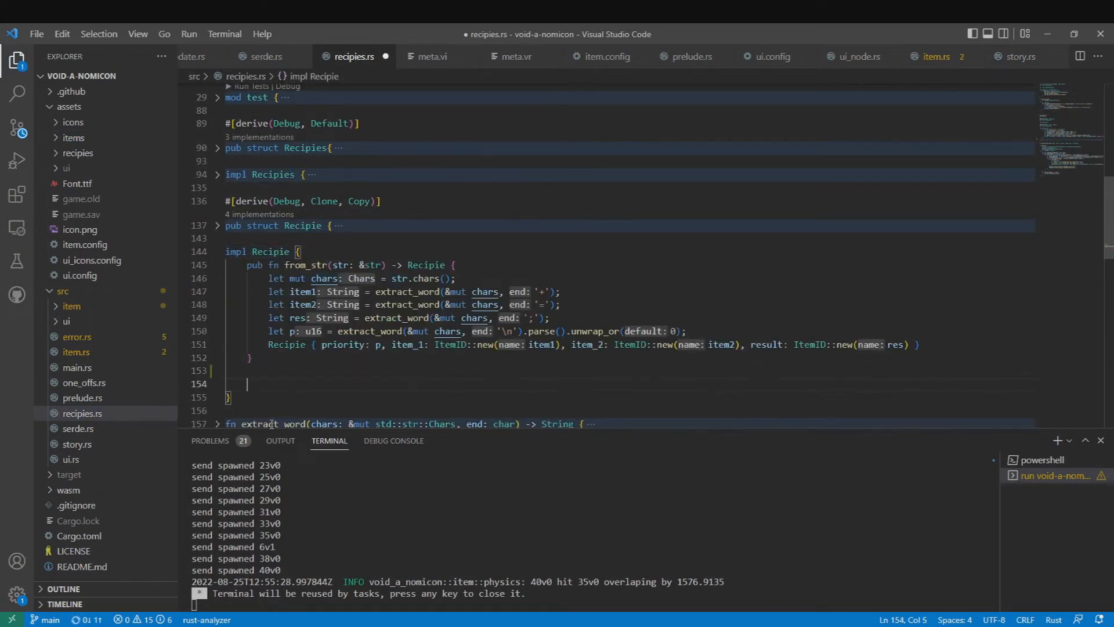
Write pub fn items(&self) -> (ItemID, ItemID) returning item_1 and item_2 ordered by an if/else
type("pub")
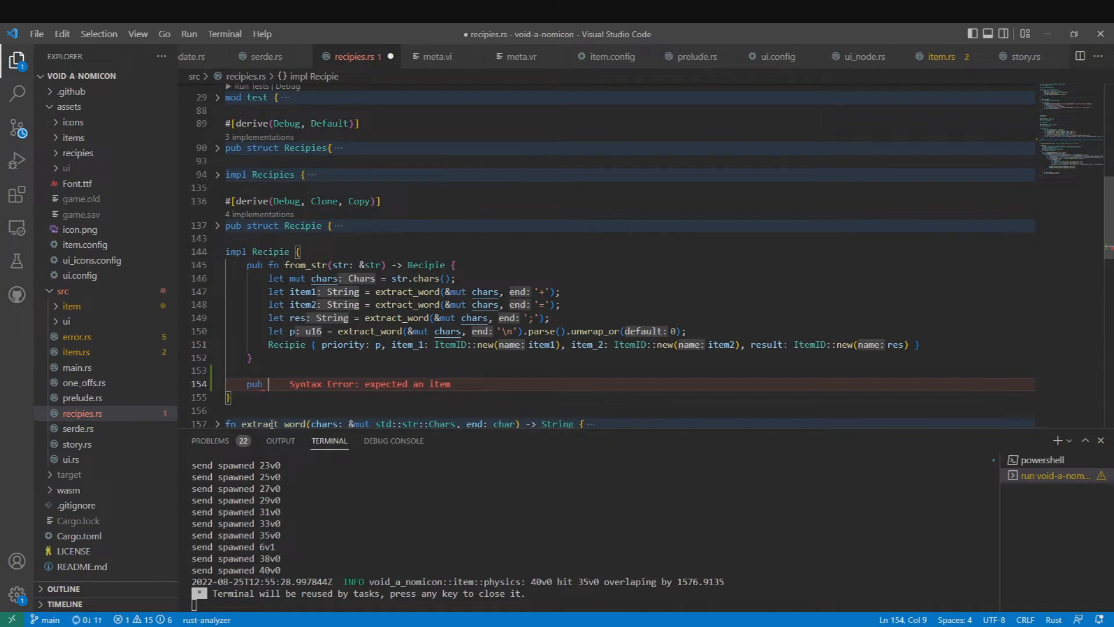
type("fn")
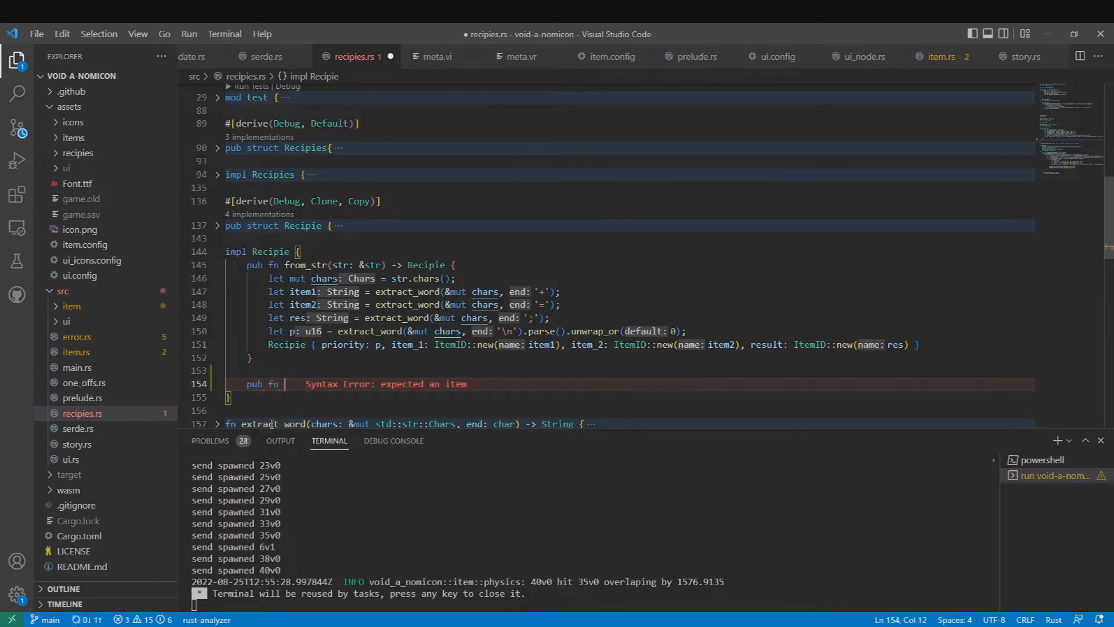
type("parts")
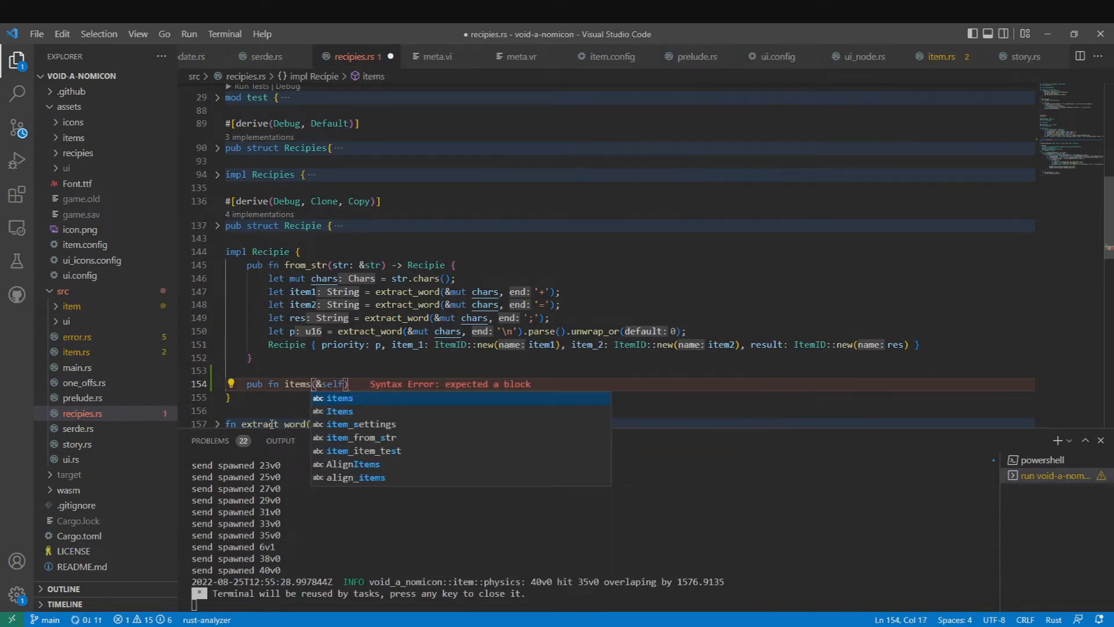
type("->")
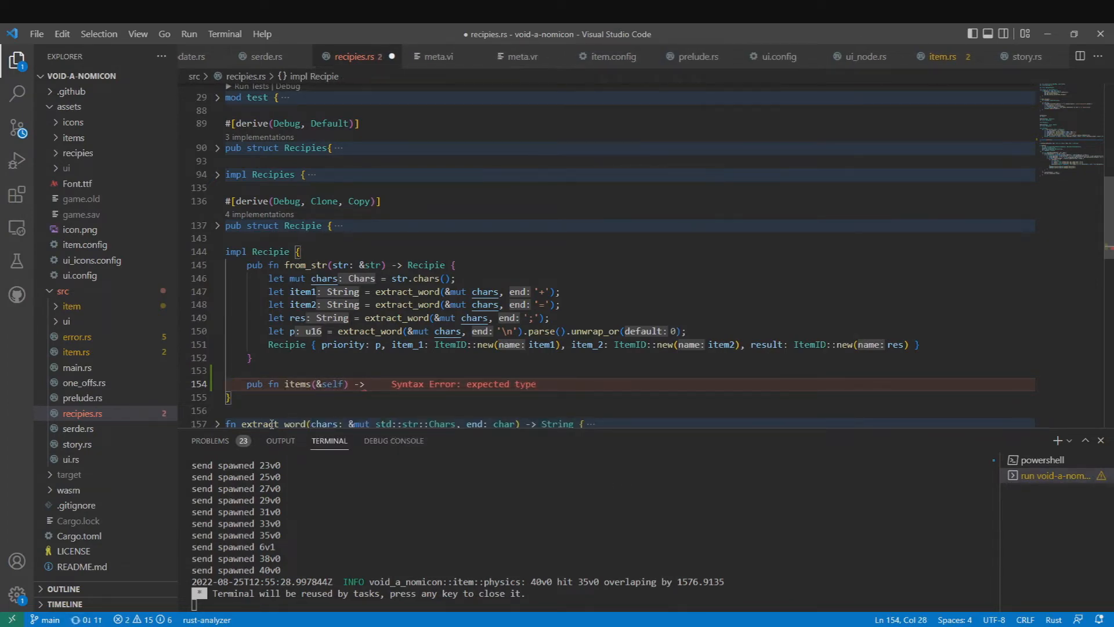
type("(ItemID, )")
type("s")
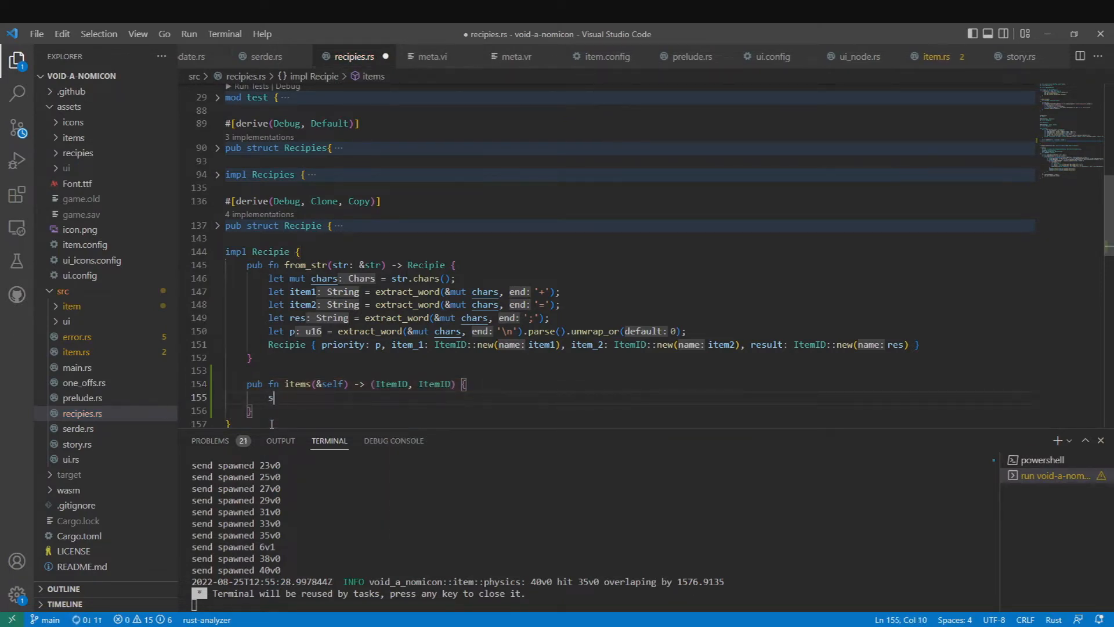
type("if self.")
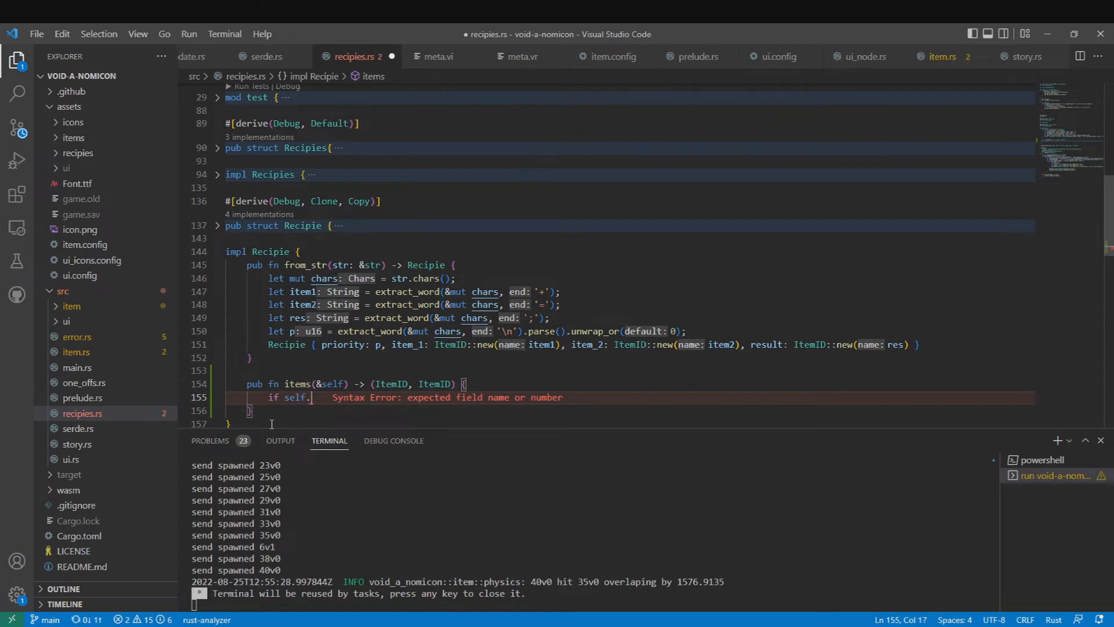
type("item_1 >")
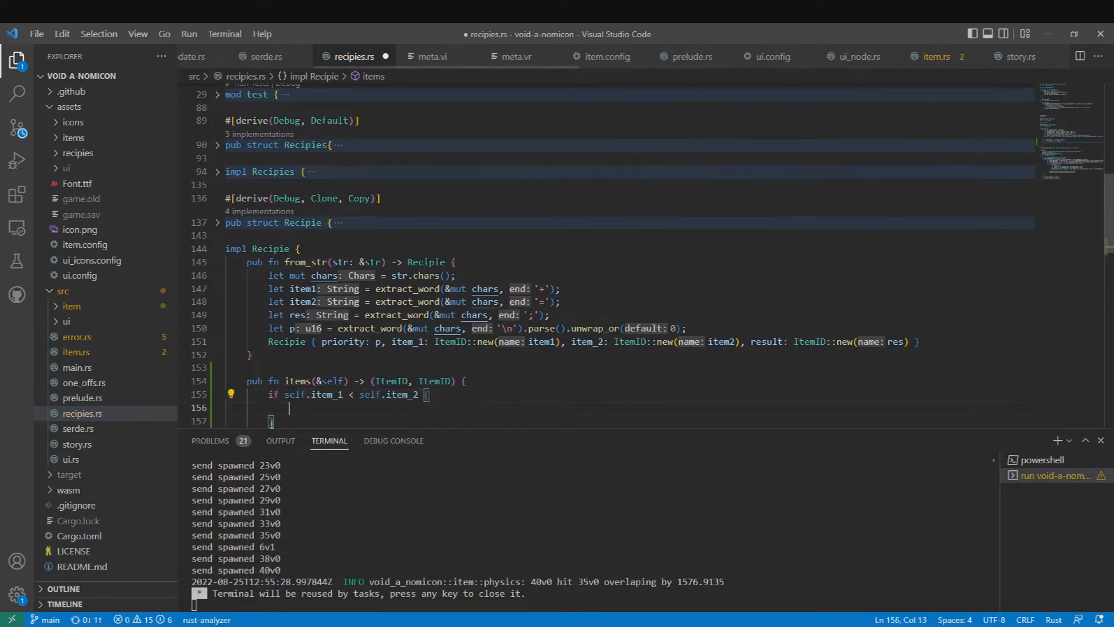
type("(self.")
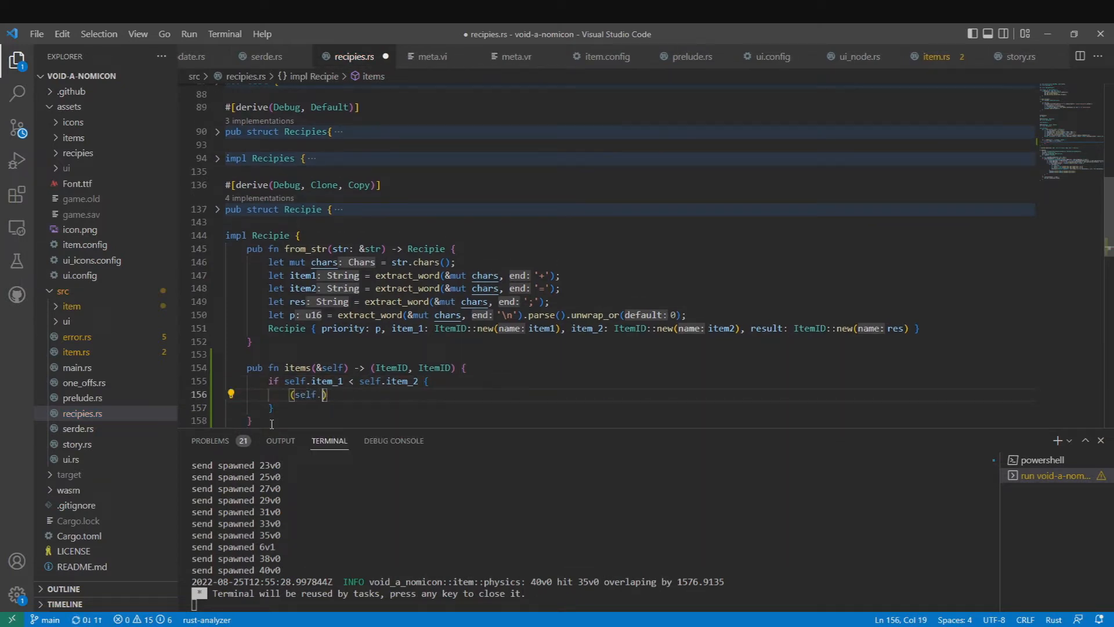
type(".")
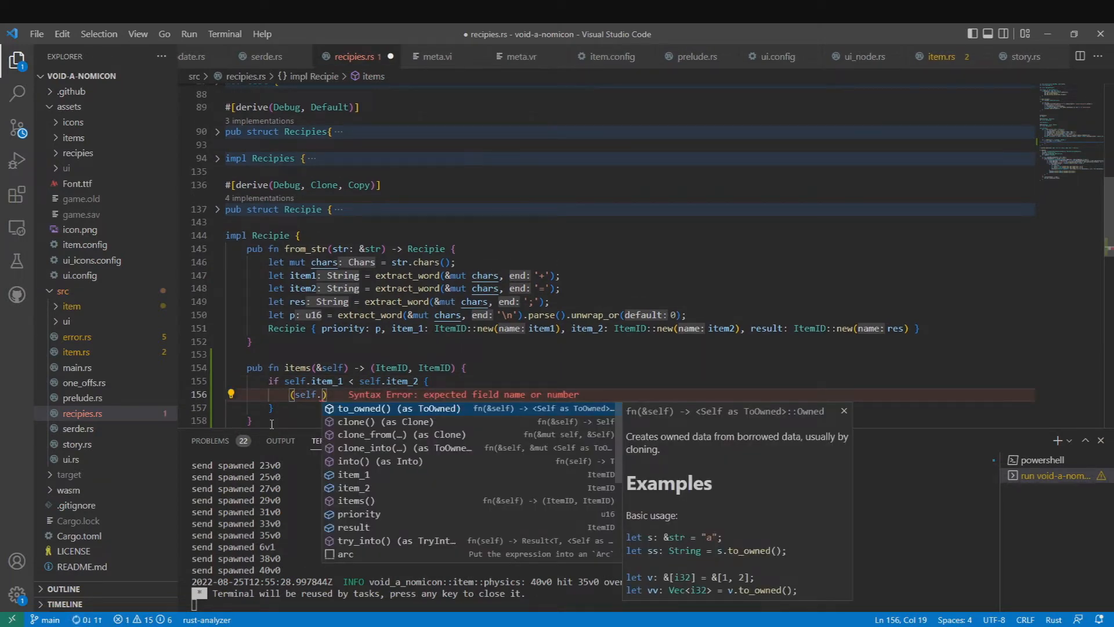
type("item_1, self.")
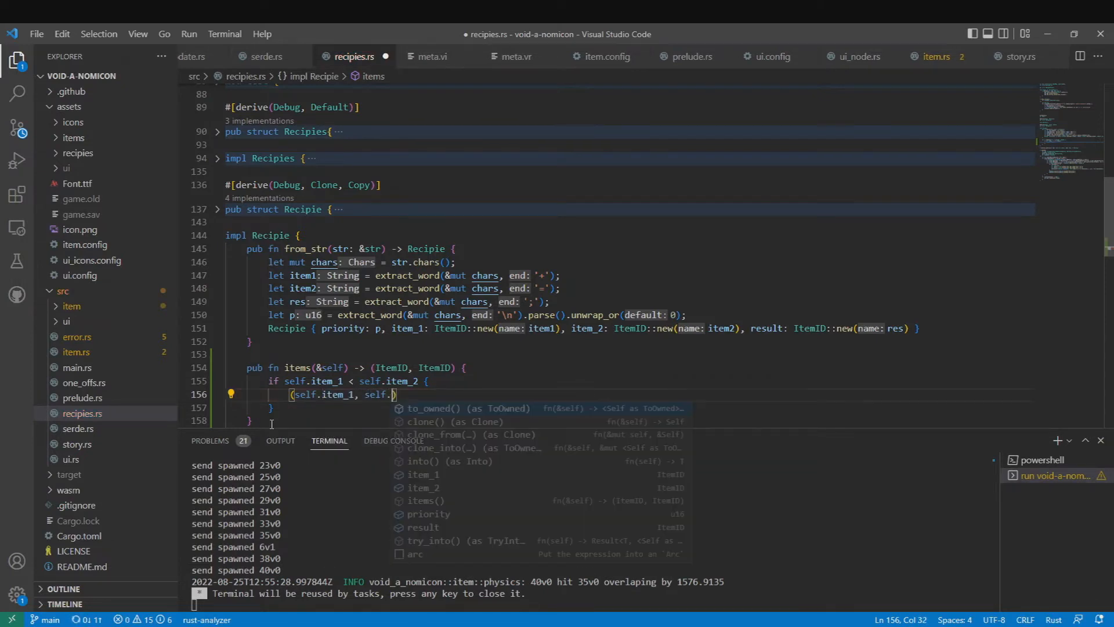
type("} else")
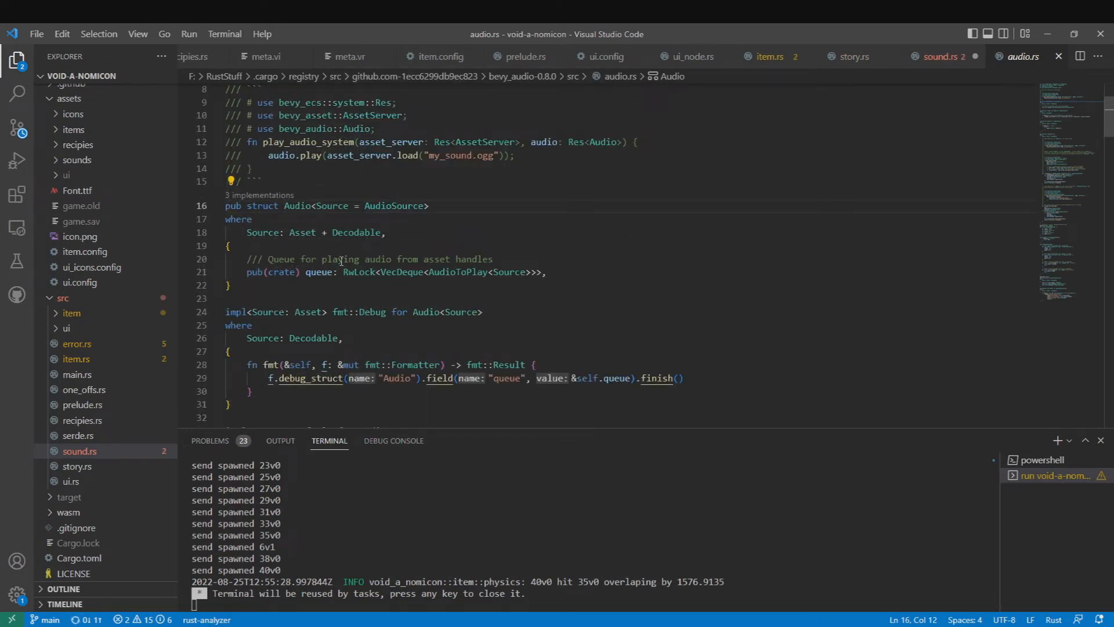
Scroll through bevy_audio's play function in audio.rs, then return to sound.rs
scroll("down", 3)
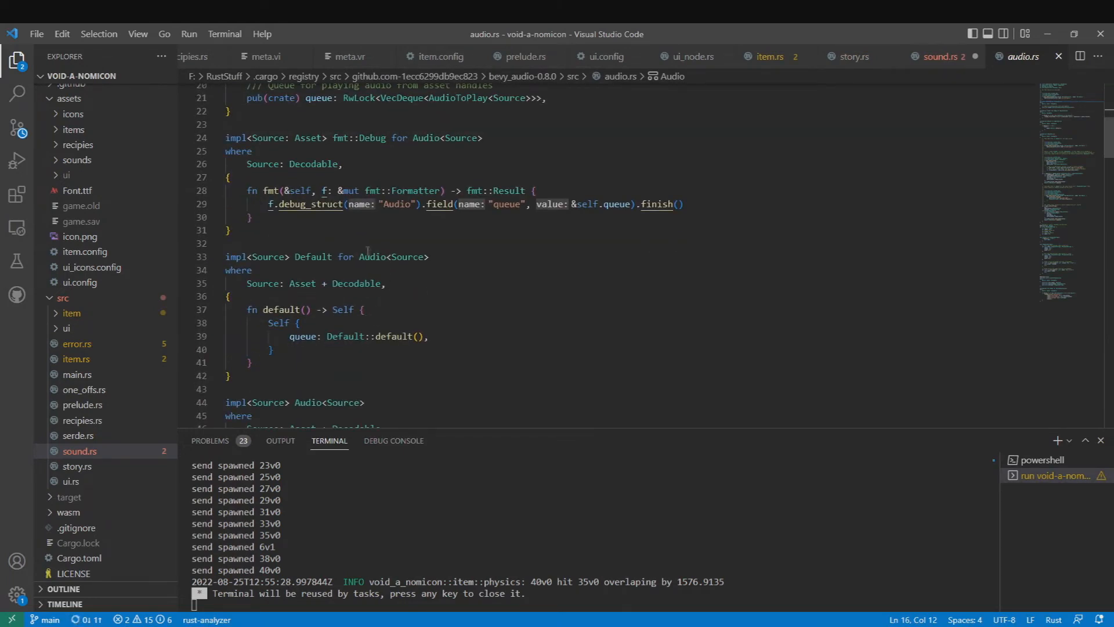
scroll("down", 3)
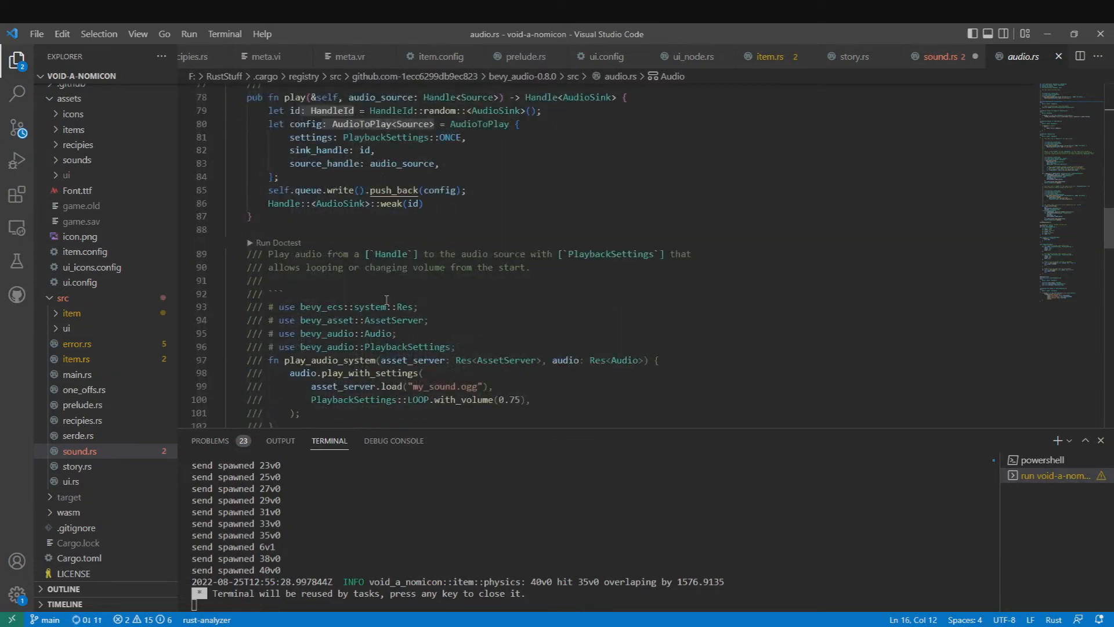
left_click(942, 56)
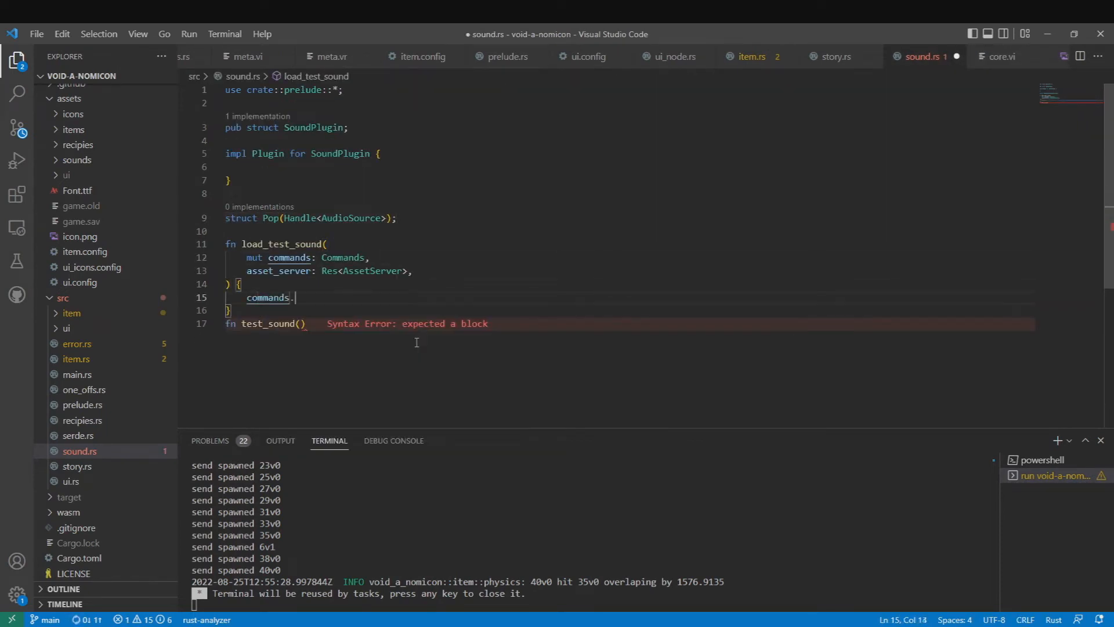
Insert a Pop resource loading sounds/pop.wav and write test_sound playing pop on key press
type("insert_resource(Pop())")
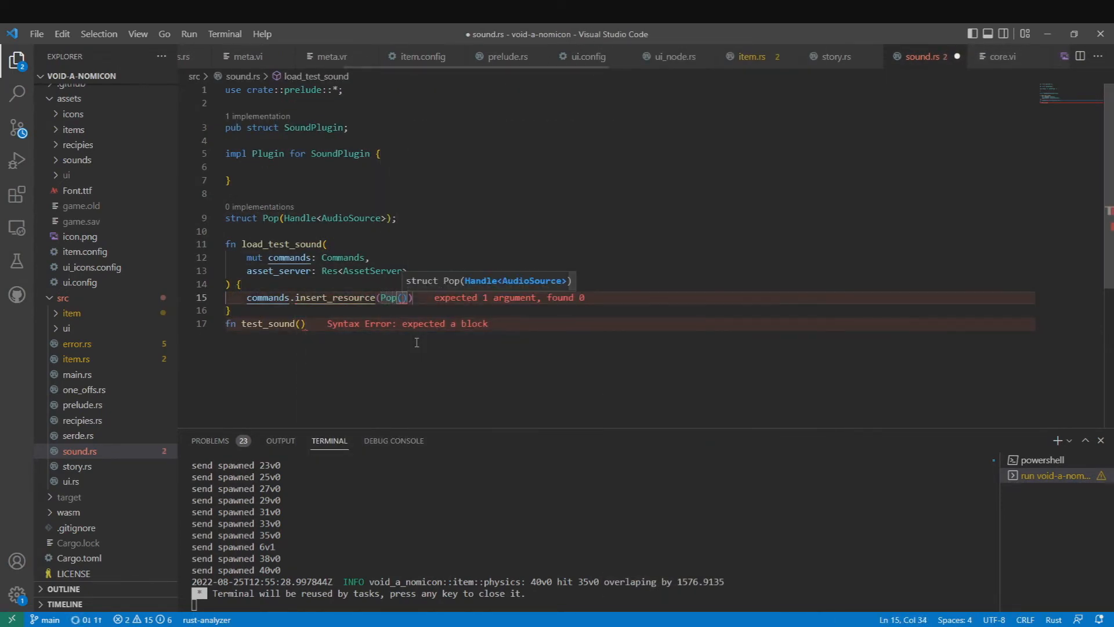
type("asset_server.load(\"sounds/pop.wav")
type("input: Res<Input<KeyCode>>,")
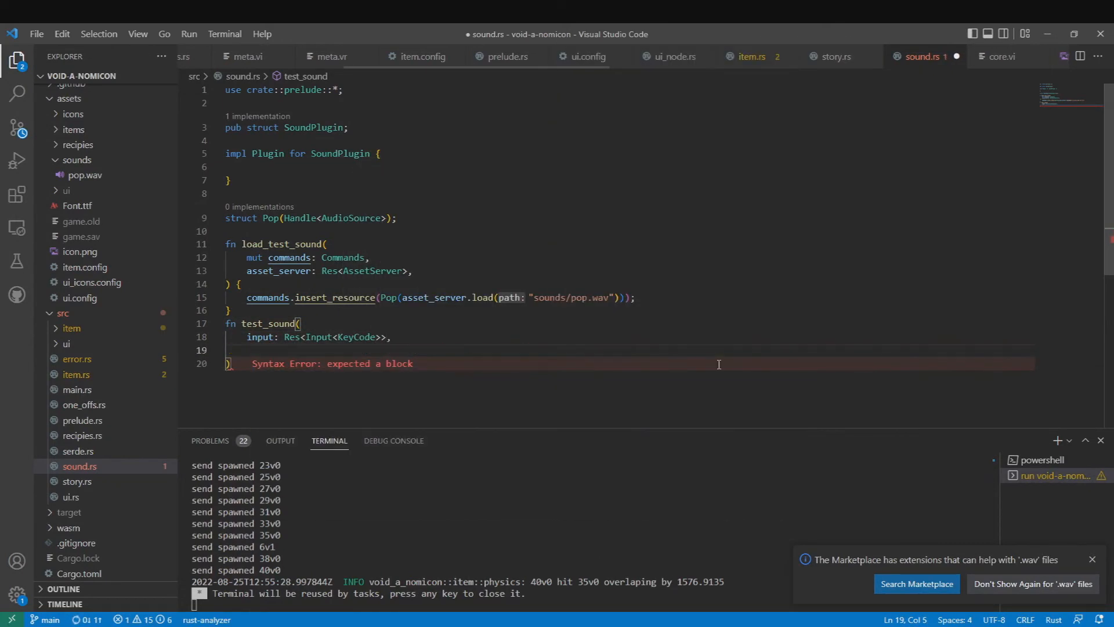
type("pop: Res<Pop>,")
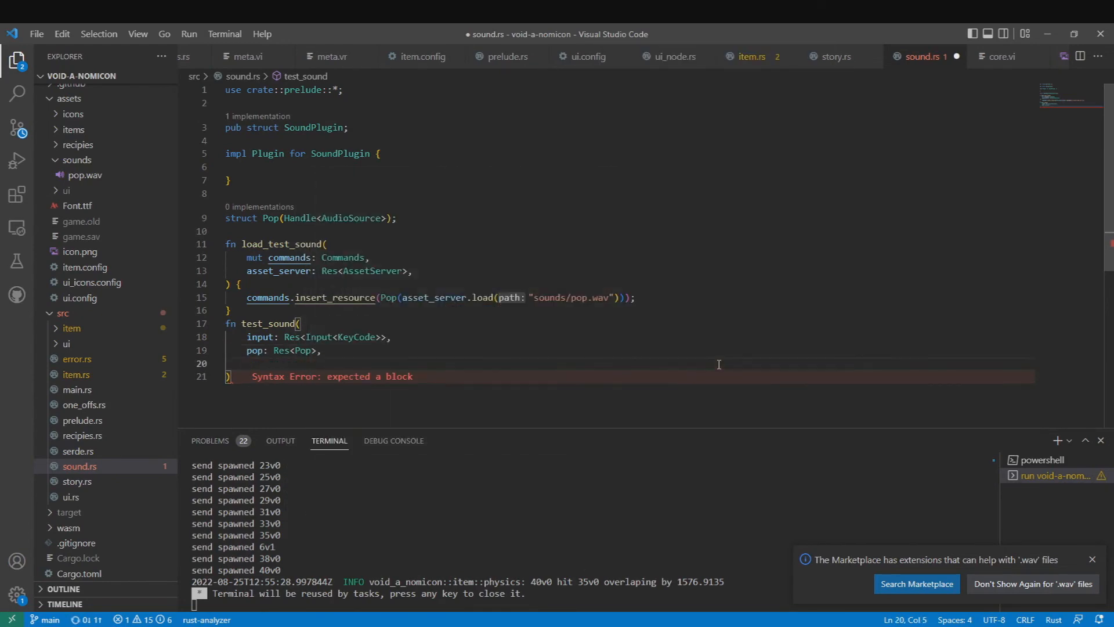
type("audio: Res<Audio>,")
type("if inp")
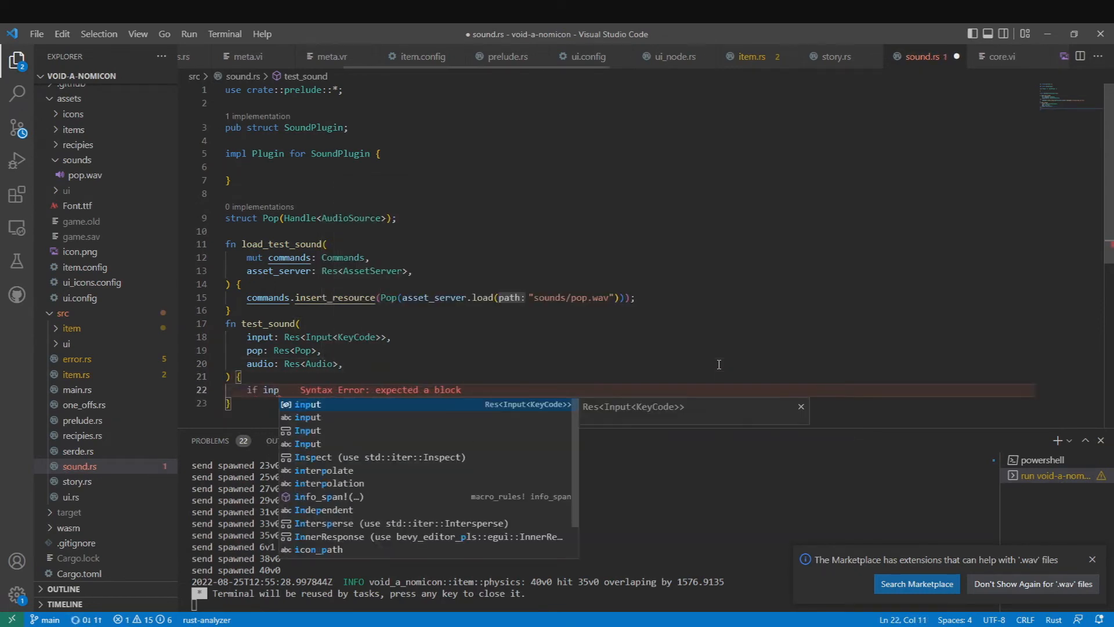
type(".just_pressed(KeyCod")
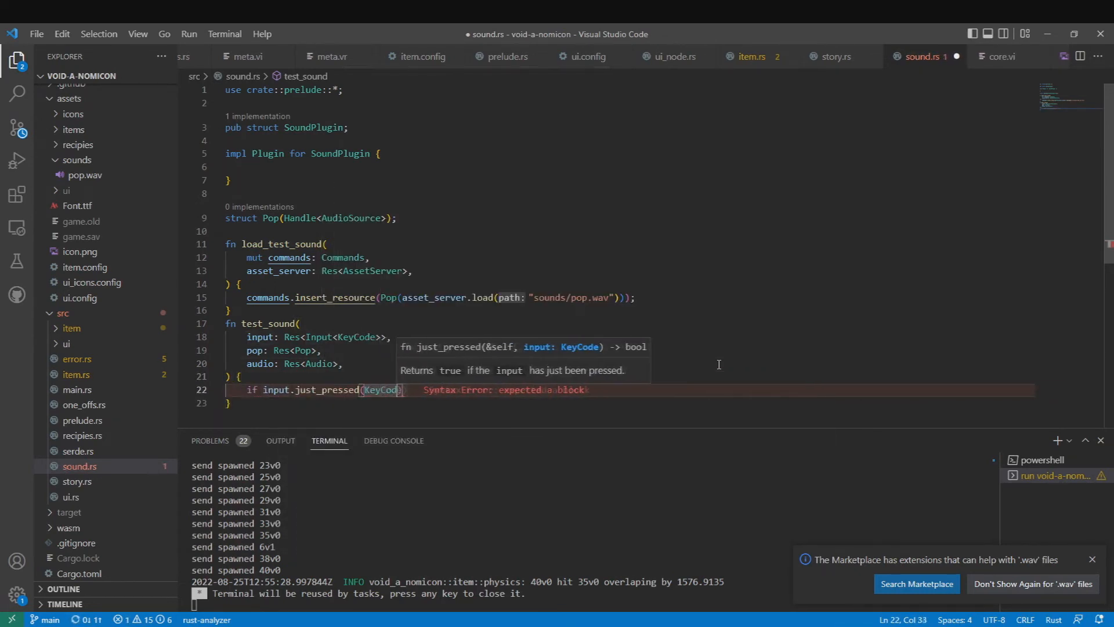
type("audio.play(pop")
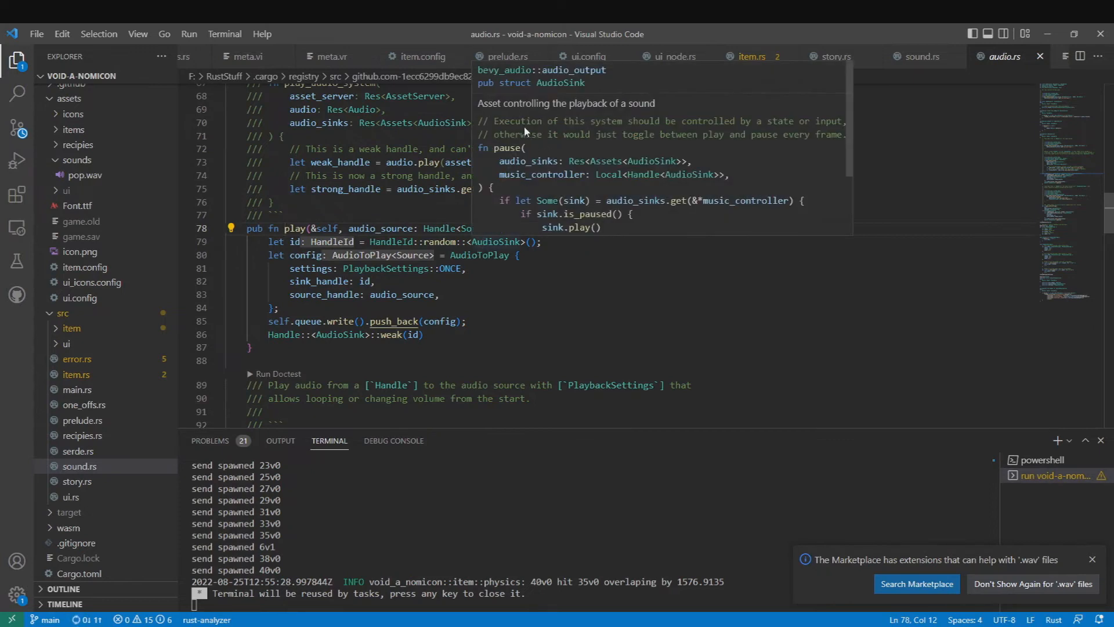
mouse_move(801, 120)
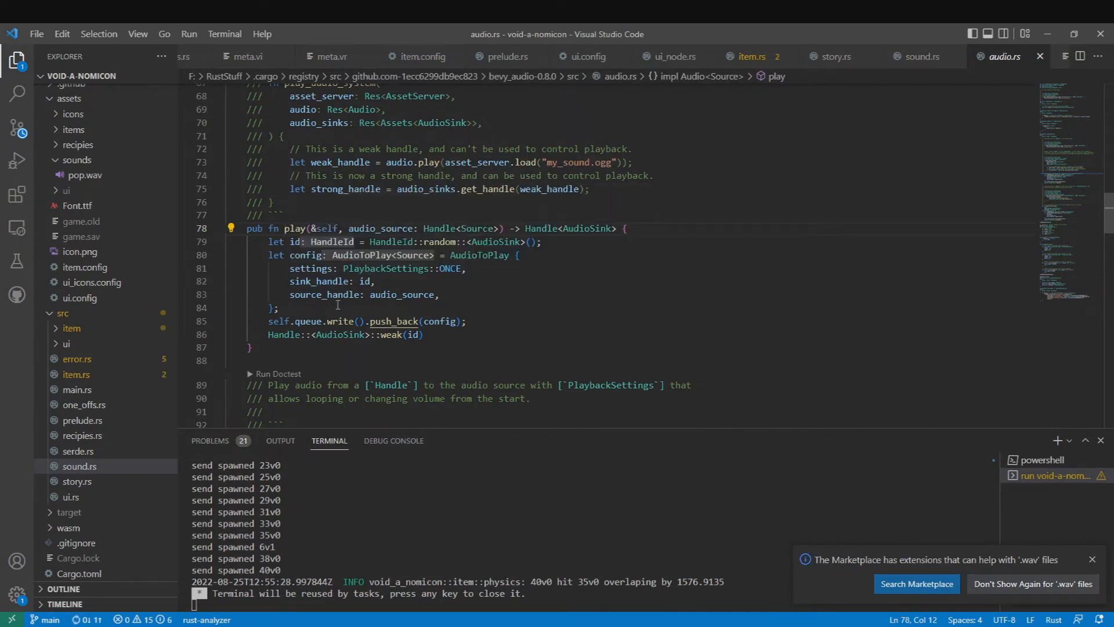
mouse_move(437, 367)
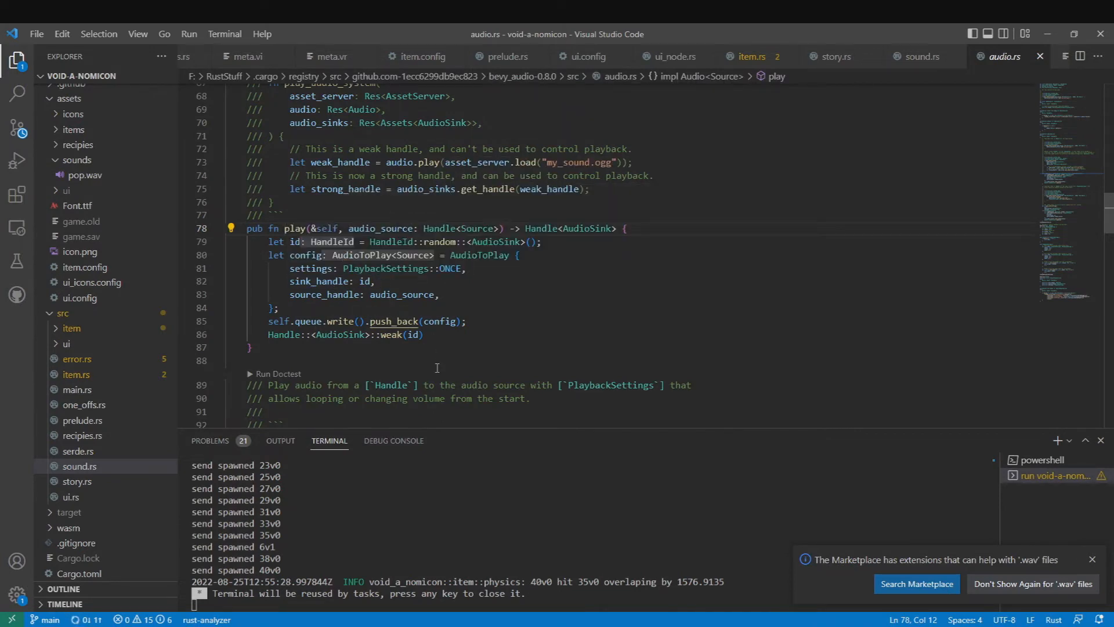
Review PlaybackSettings in audio.rs and switch to main.rs to register the sound module
scroll("down", 3)
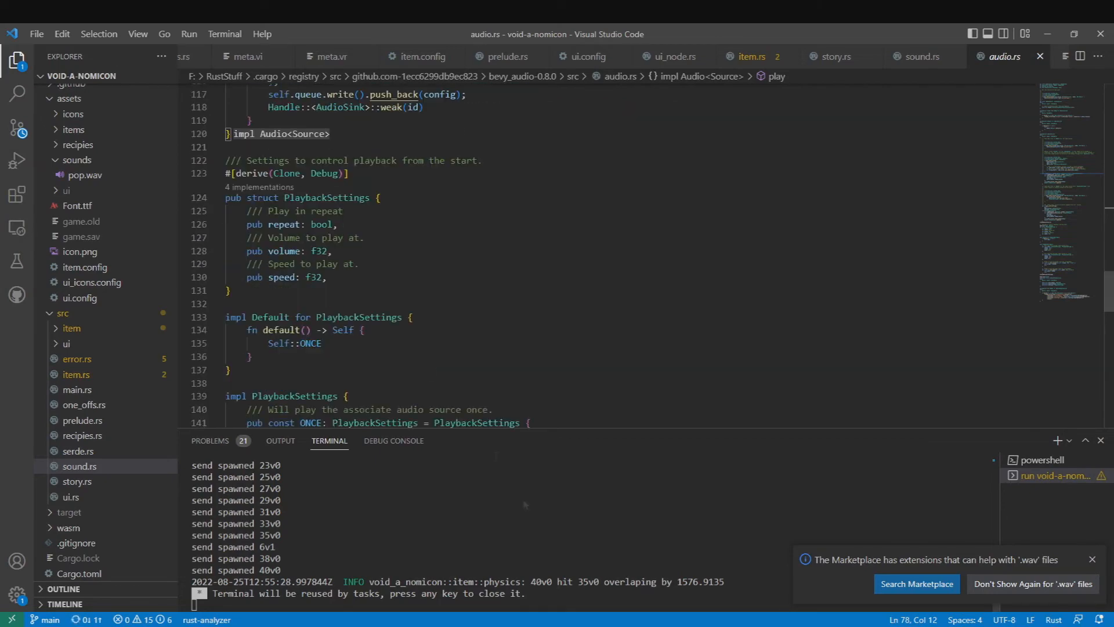
left_click(77, 389)
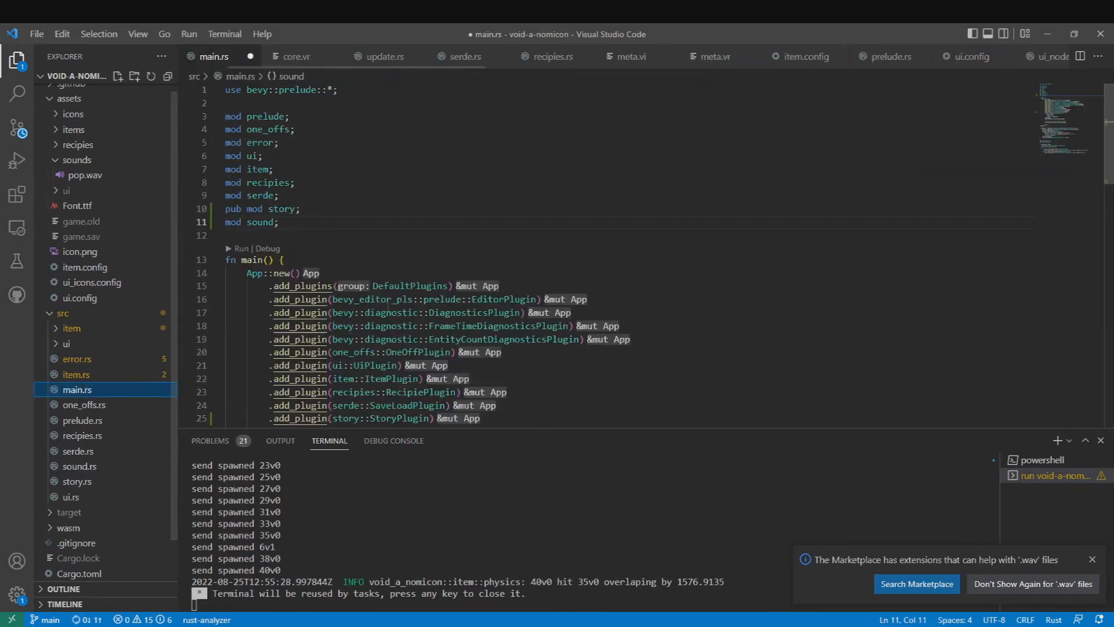
Register load_test_sound as a startup system and test_sound as a system in SoundPlugin
left_click(80, 466)
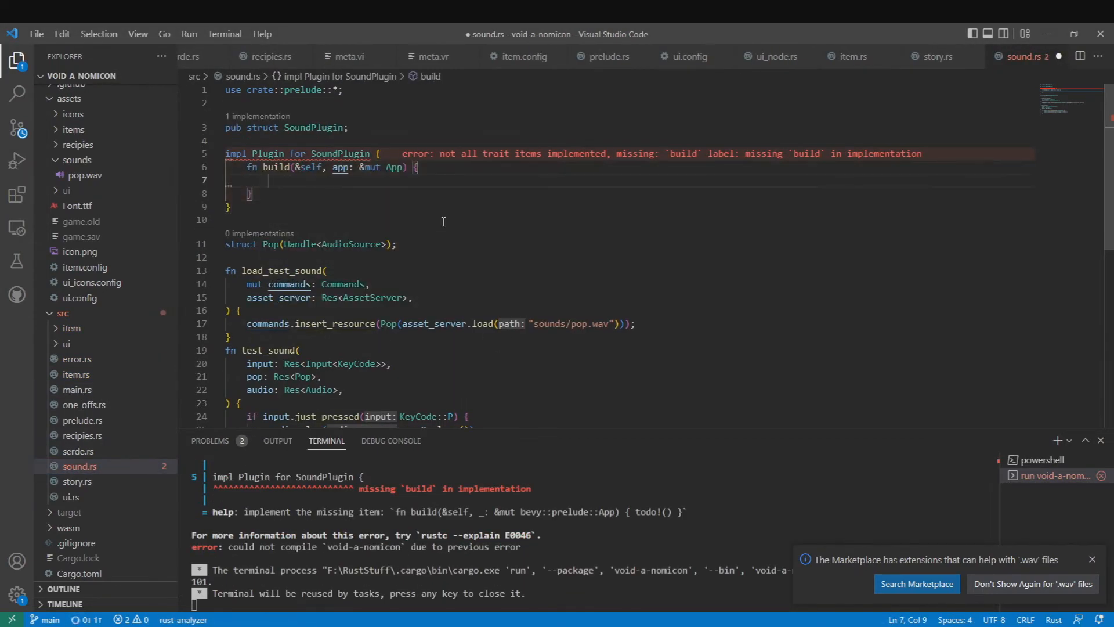
type("app.add_startup_system(system")
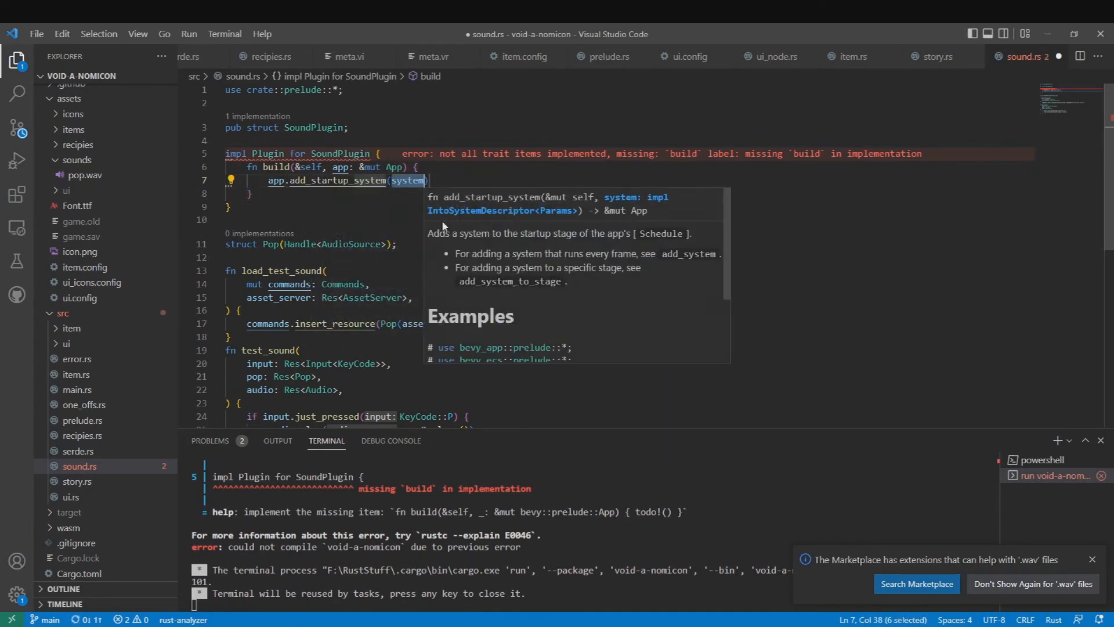
type("load_test_sound")
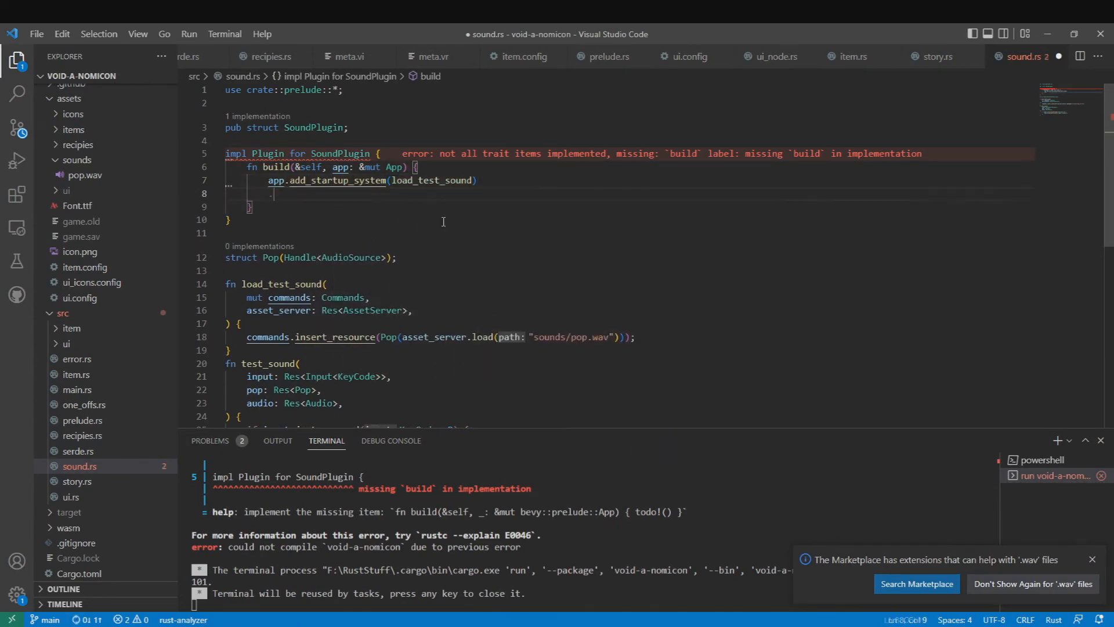
type(".add_system(test_sound);")
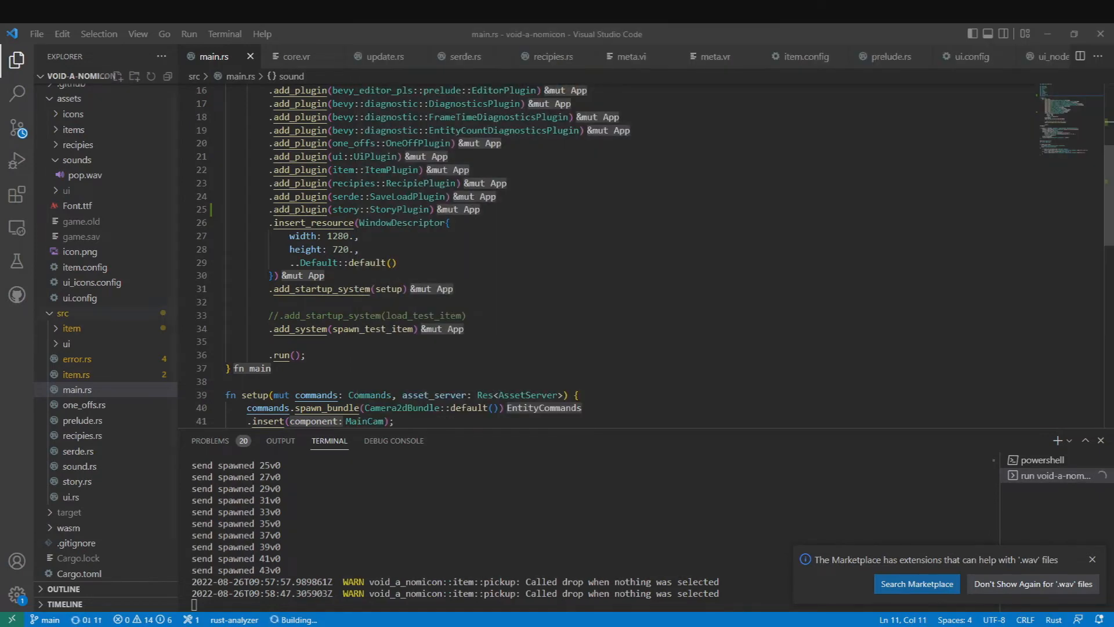
left_click(79, 465)
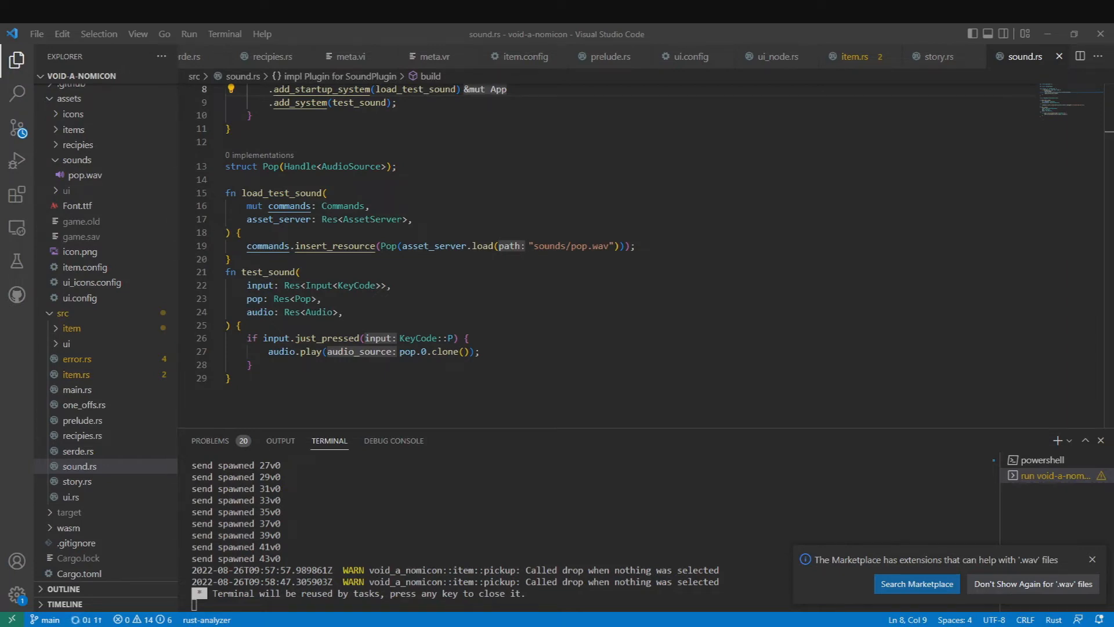
scroll("down", 3)
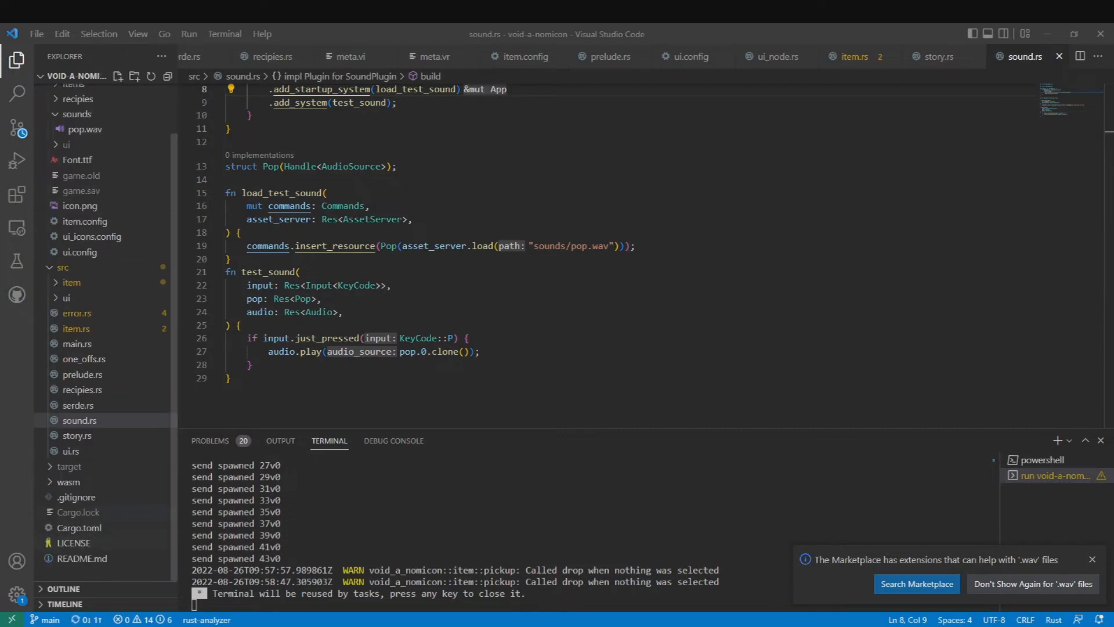
Add "wav" after "serialize" in the bevy features list of Cargo.toml
left_click(79, 528)
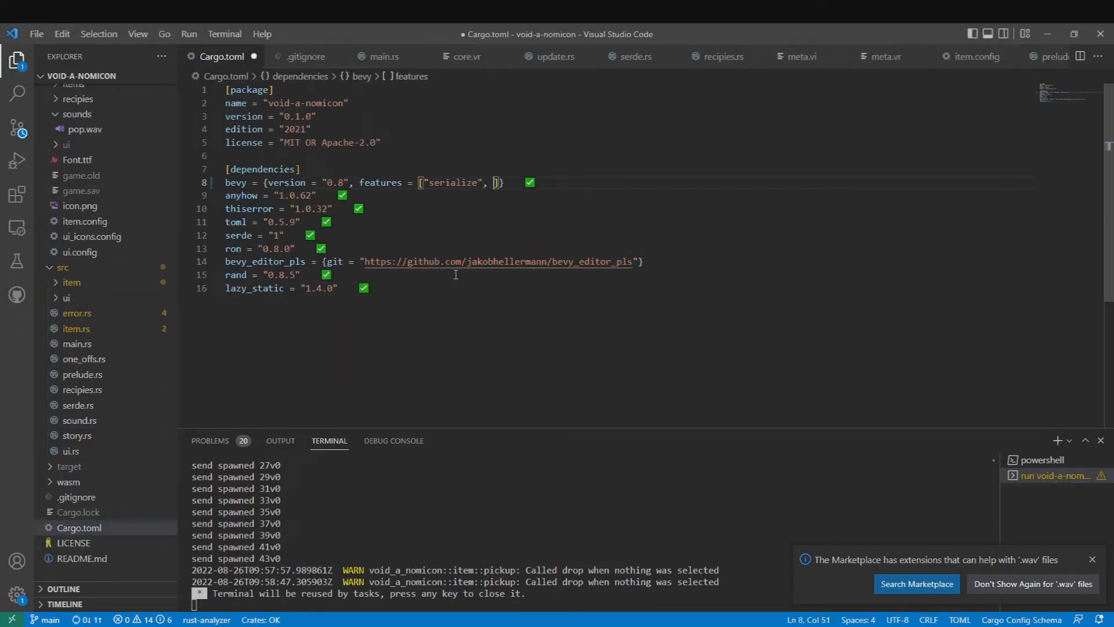
type("\"wav\"")
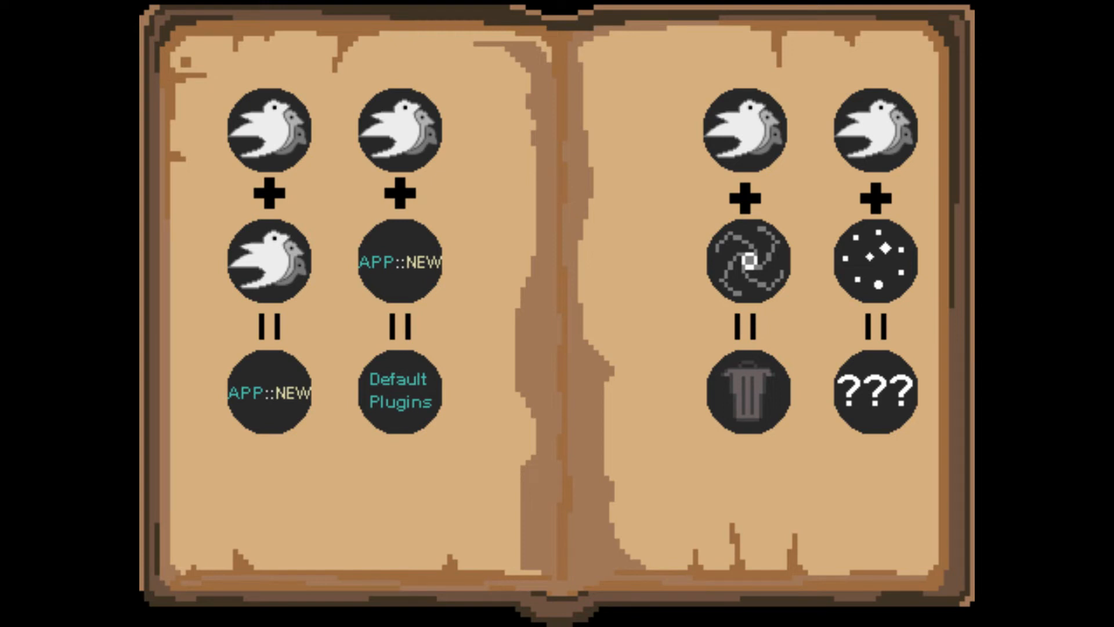
mouse_move(748, 391)
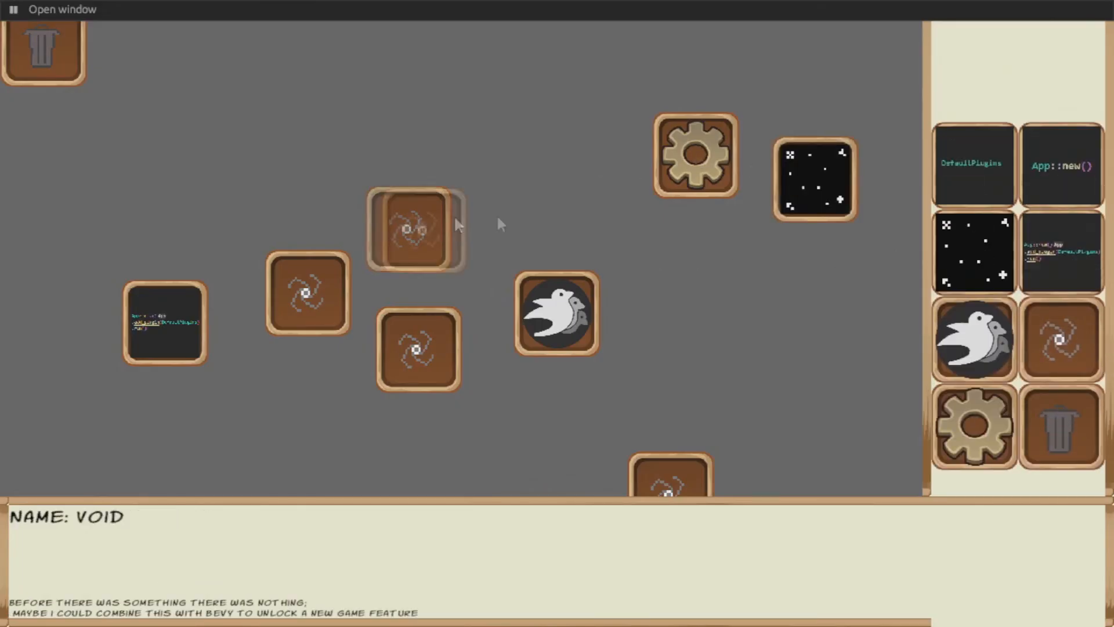
Merge void pieces, read the air and space descriptions, and place dust on the board
left_click_drag(415, 228, 813, 376)
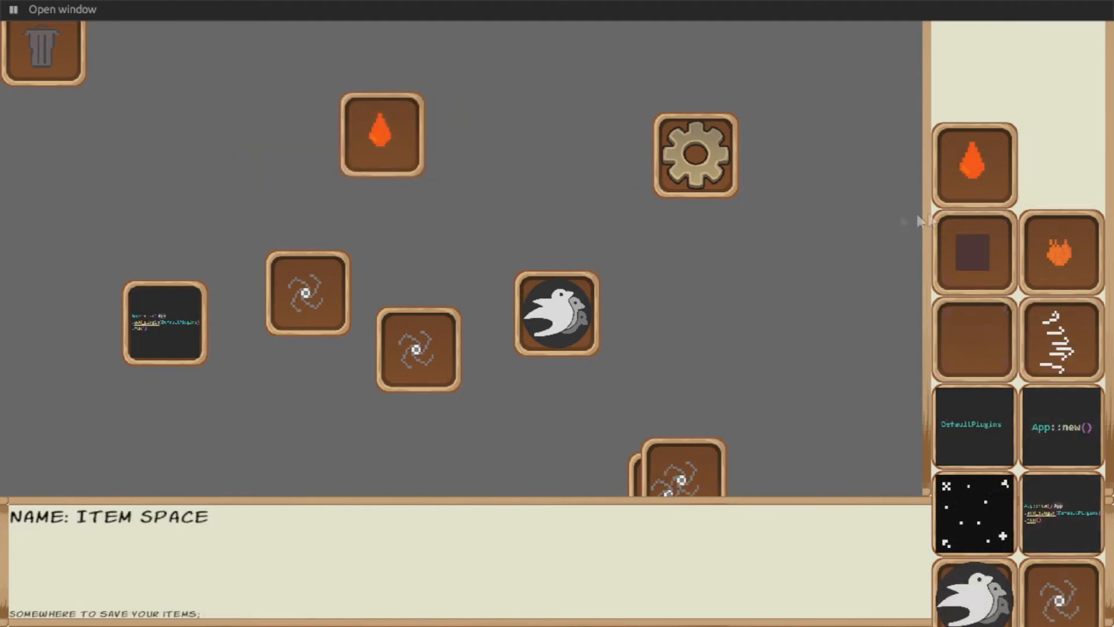
left_click(1054, 349)
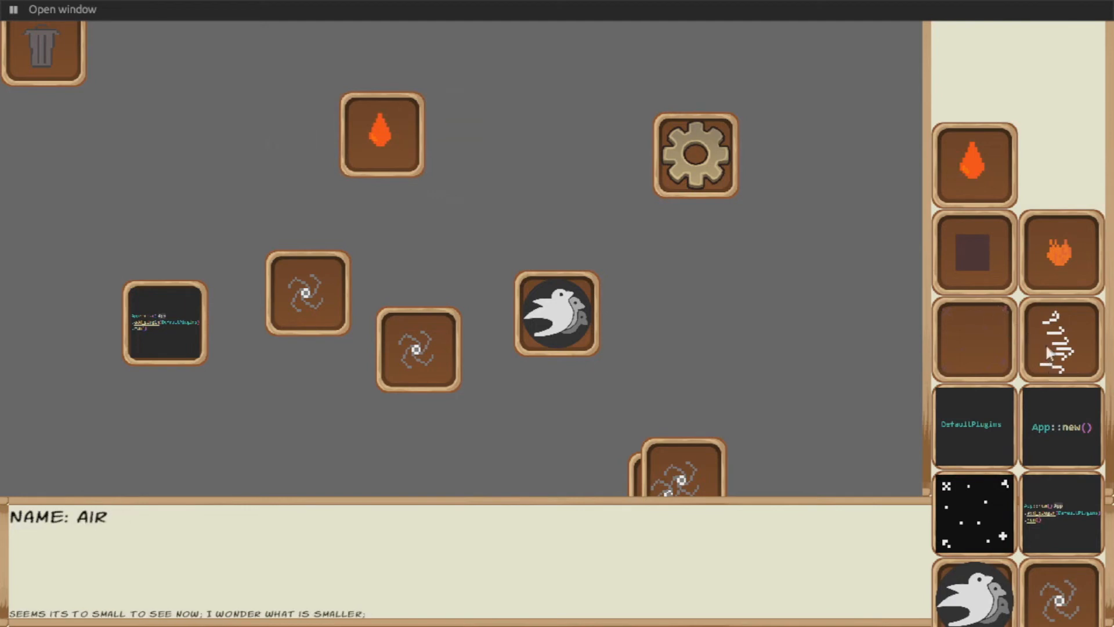
left_click_drag(1061, 339, 240, 186)
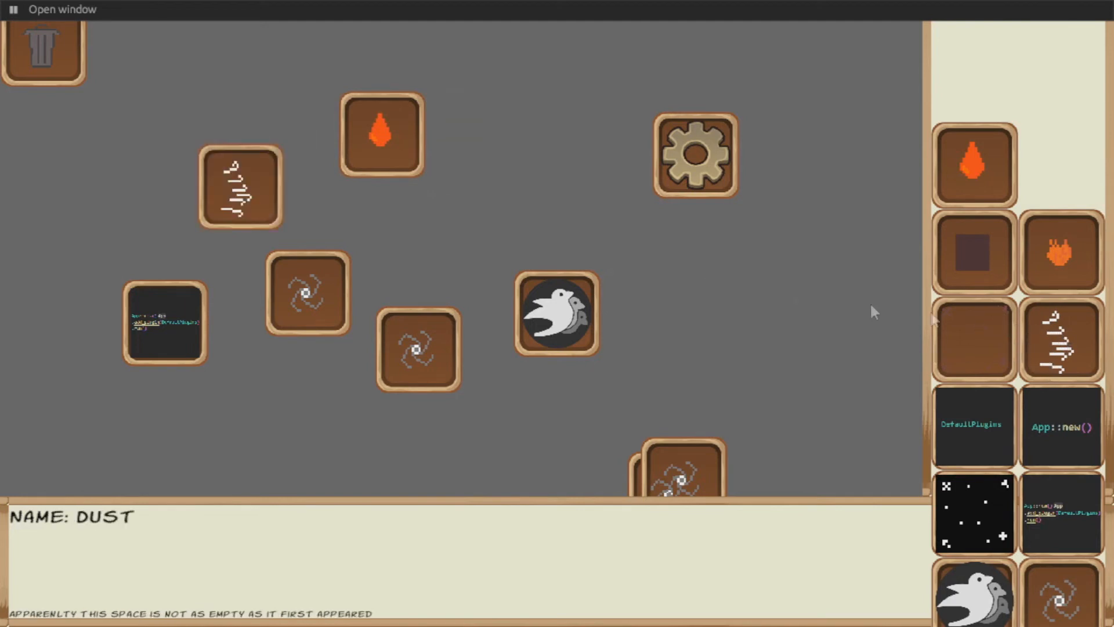
left_click(236, 186)
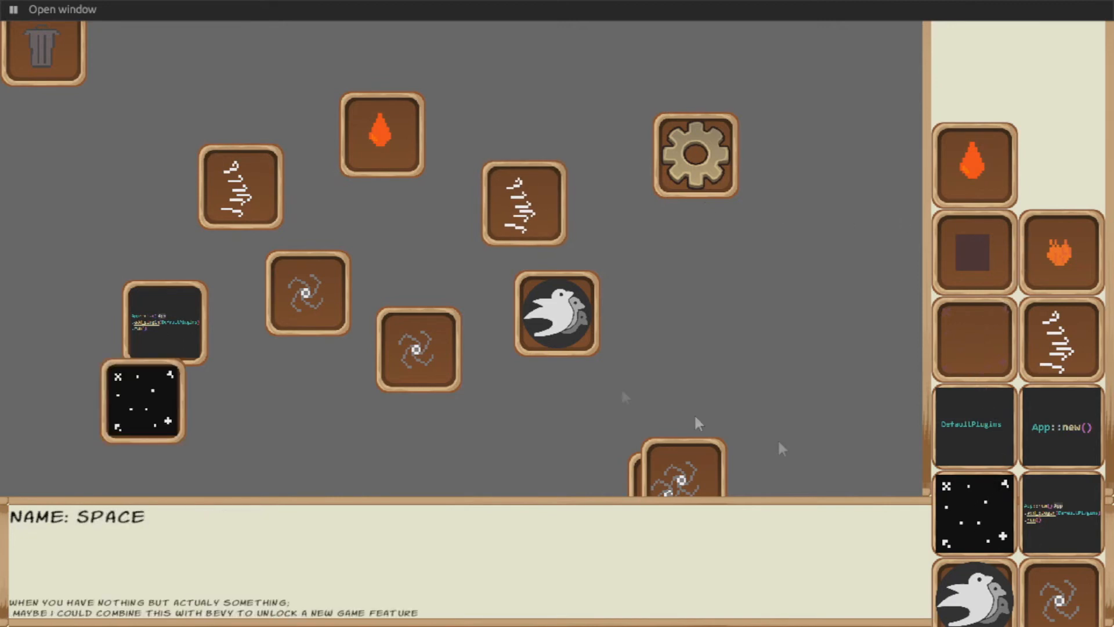
Combine the space piece into E=MC^2 and merge pieces to craft pressure
left_click_drag(142, 401, 440, 334)
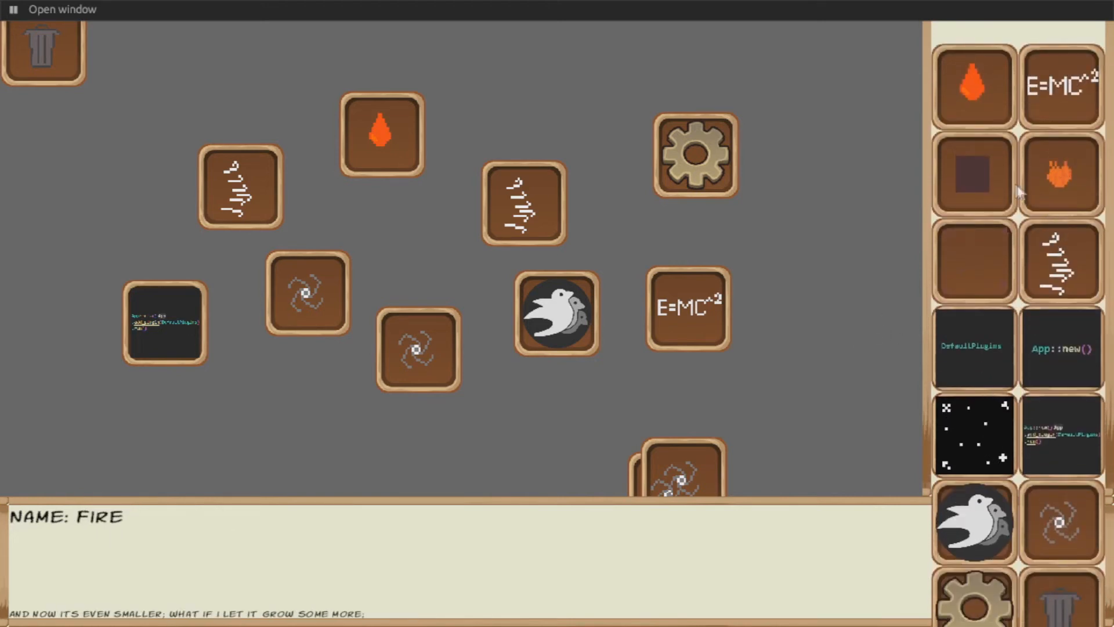
left_click_drag(972, 175, 577, 56)
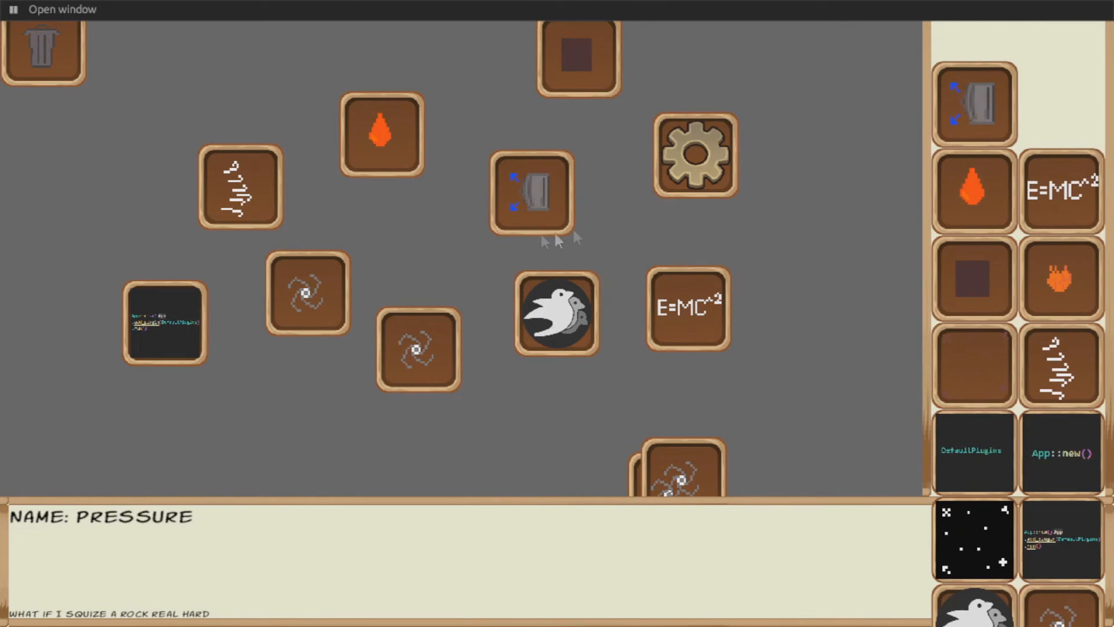
Drag the pressure tile onto another item to unlock steam, stone and blood
left_click_drag(530, 192, 444, 192)
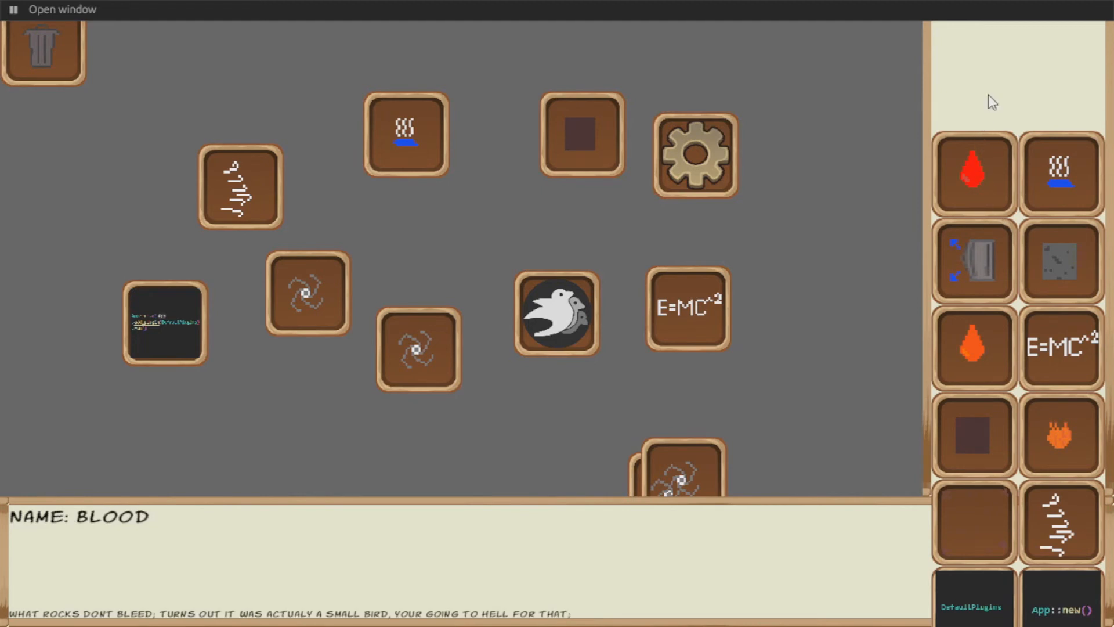
mouse_move(960, 155)
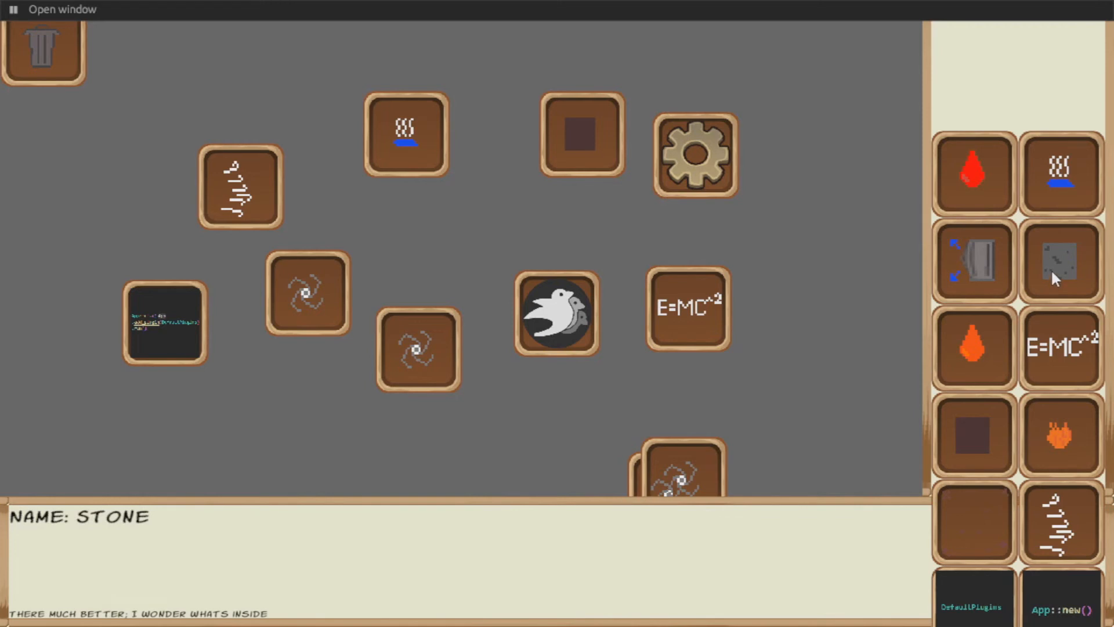
left_click_drag(1060, 260, 448, 234)
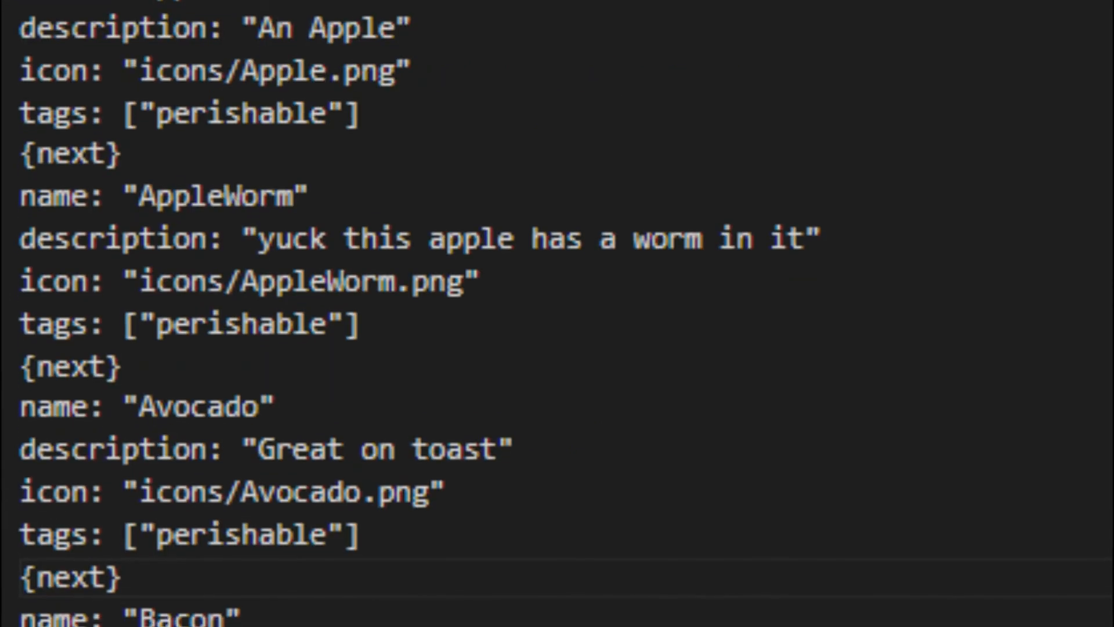
scroll("down", 3)
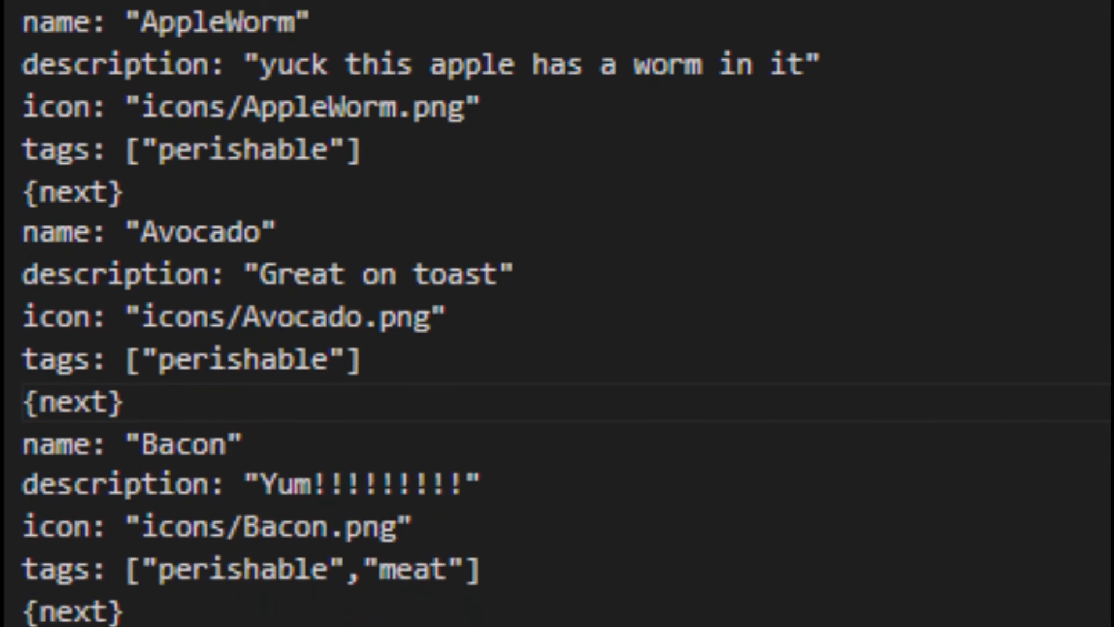
scroll("down", 3)
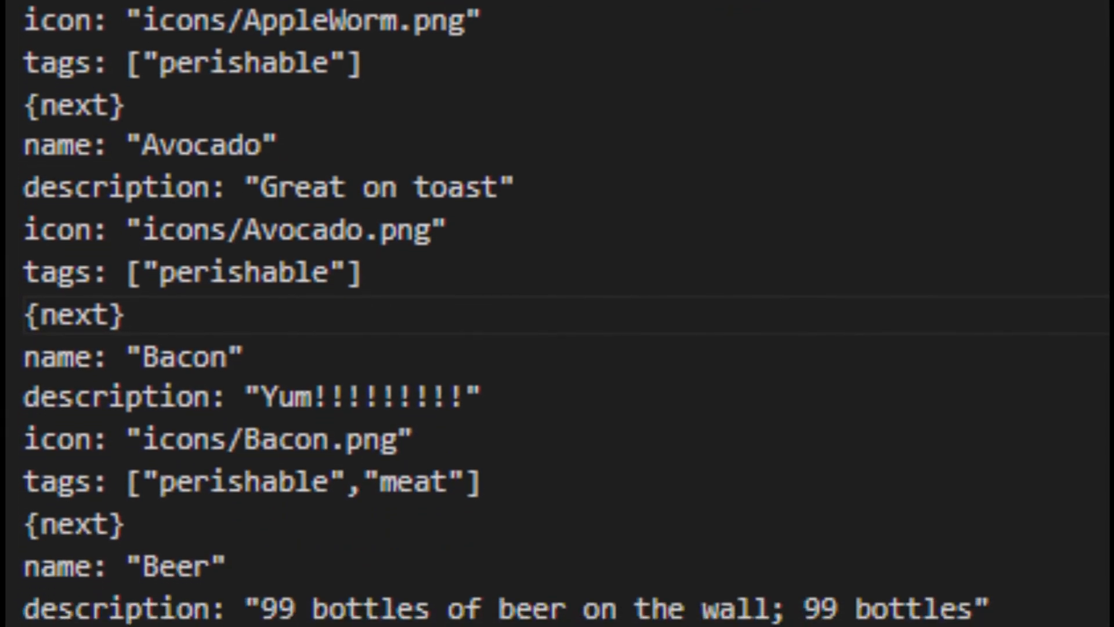
scroll("down", 3)
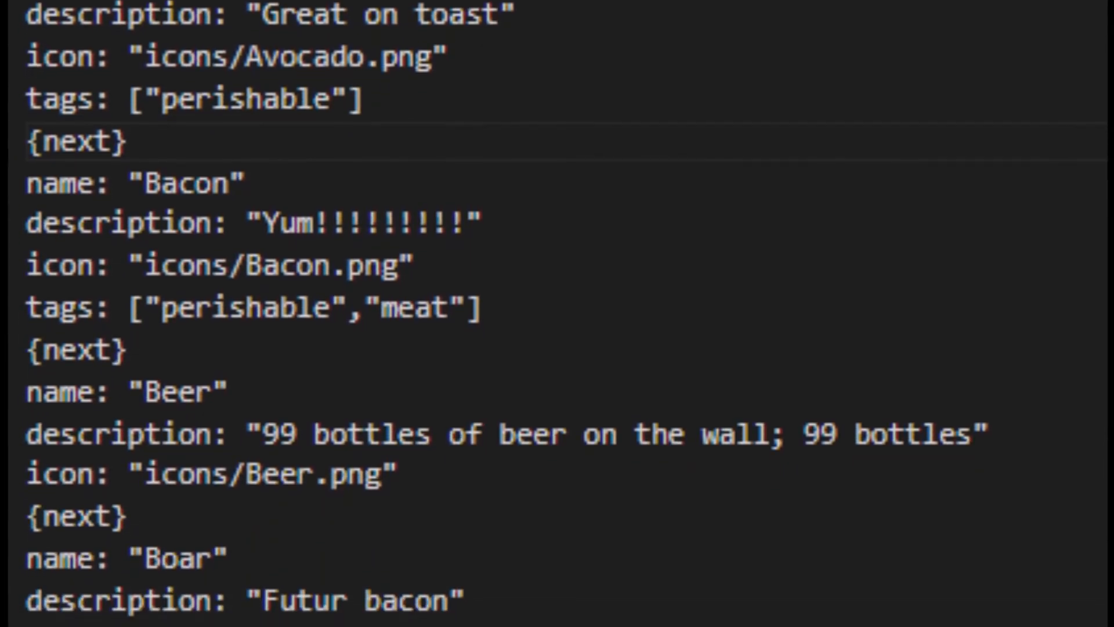
scroll("down", 3)
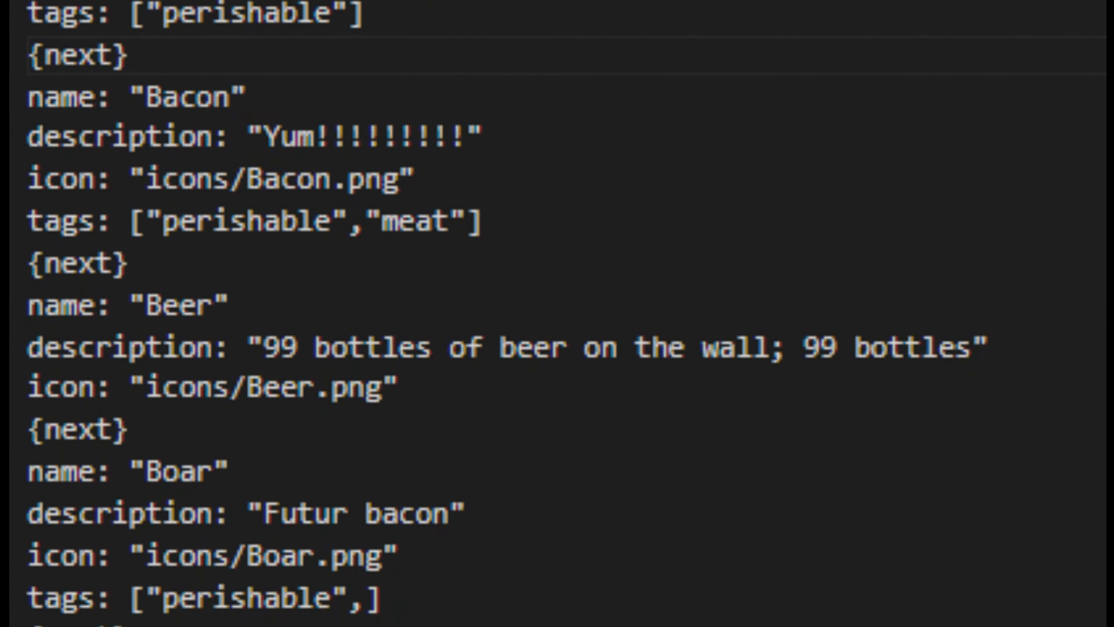
scroll("down", 3)
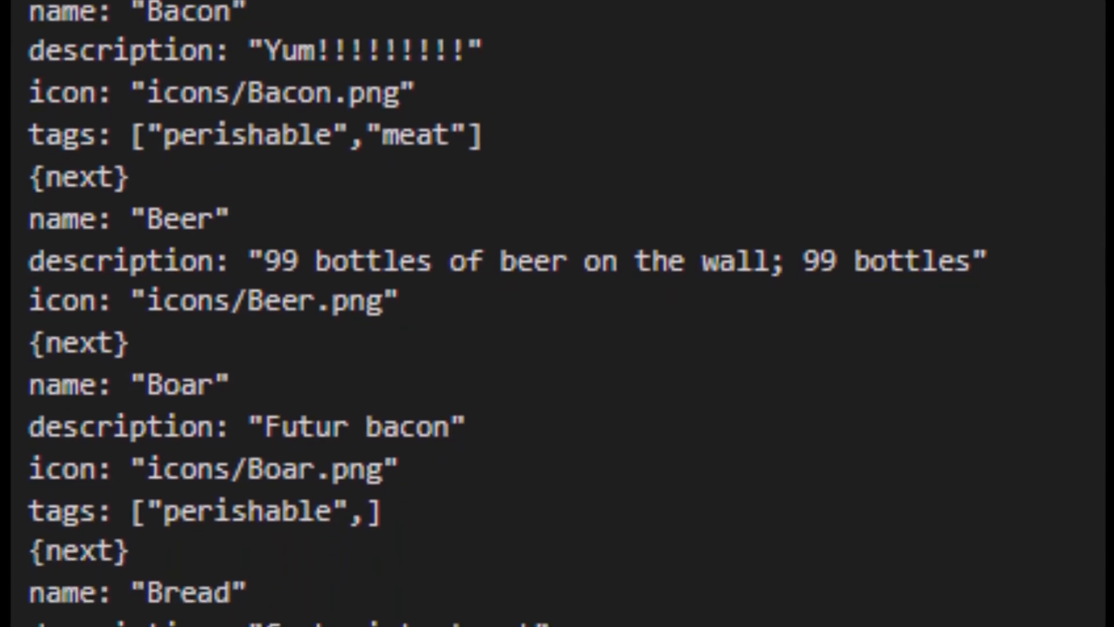
scroll("down", 3)
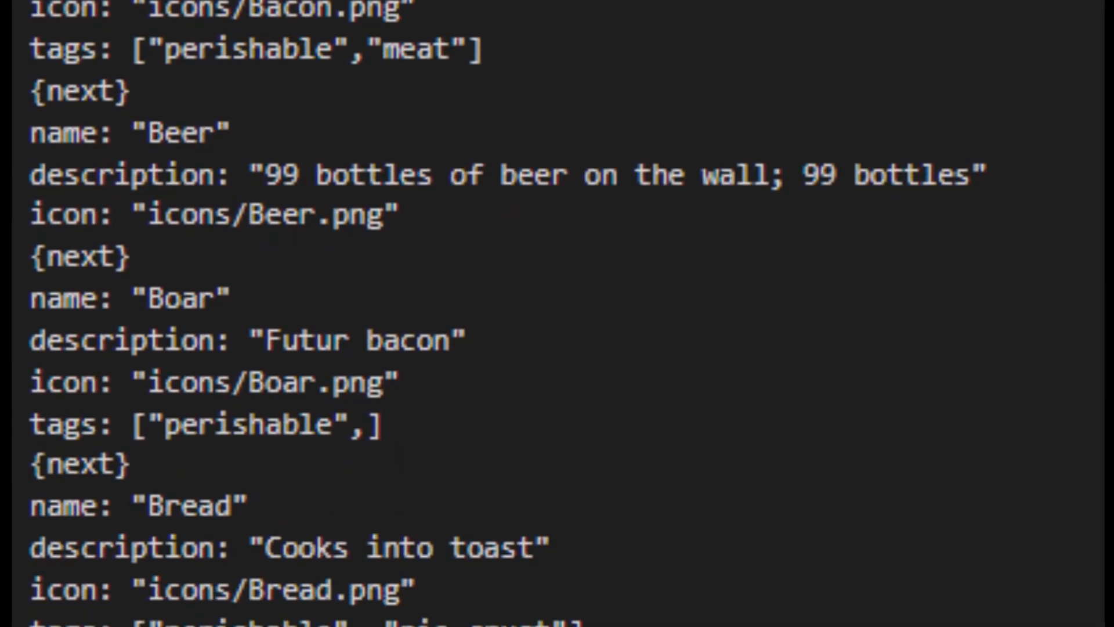
scroll("down", 3)
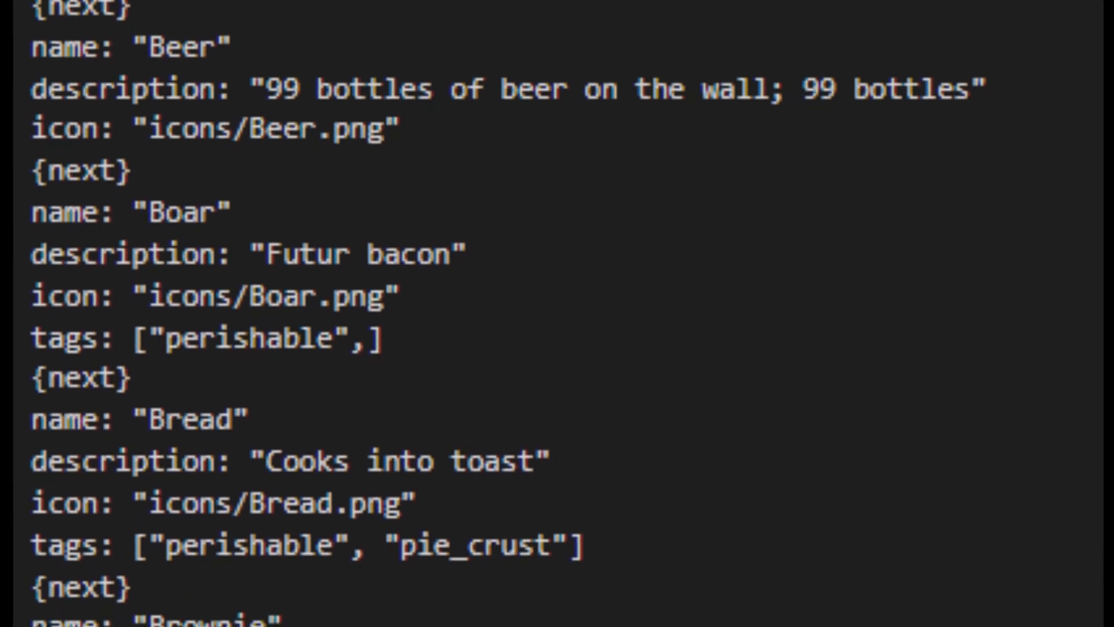
scroll("down", 3)
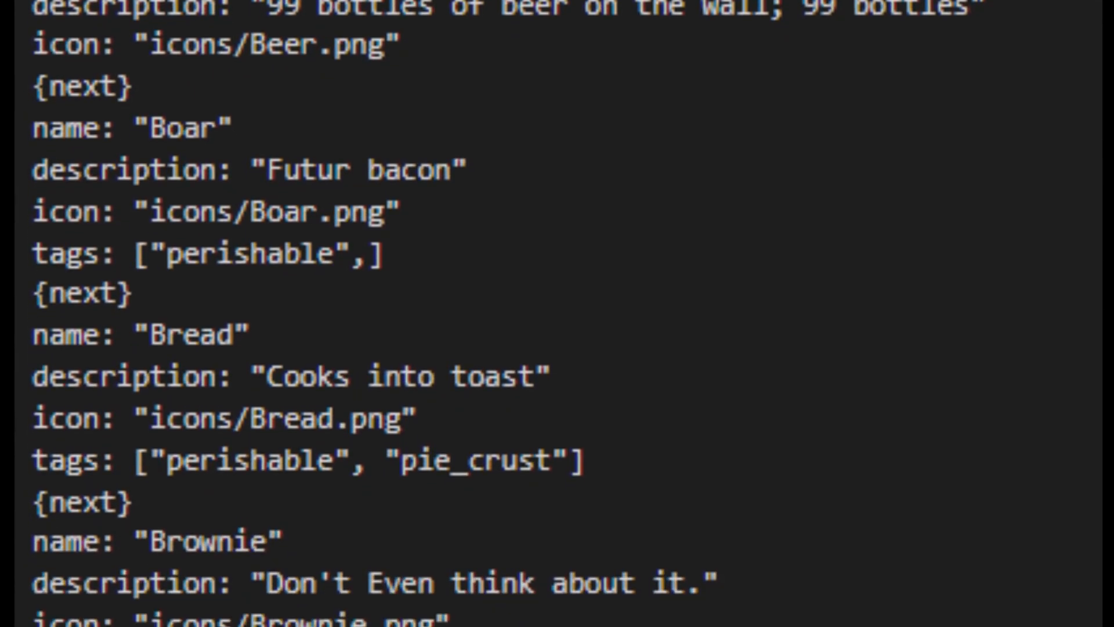
scroll("down", 3)
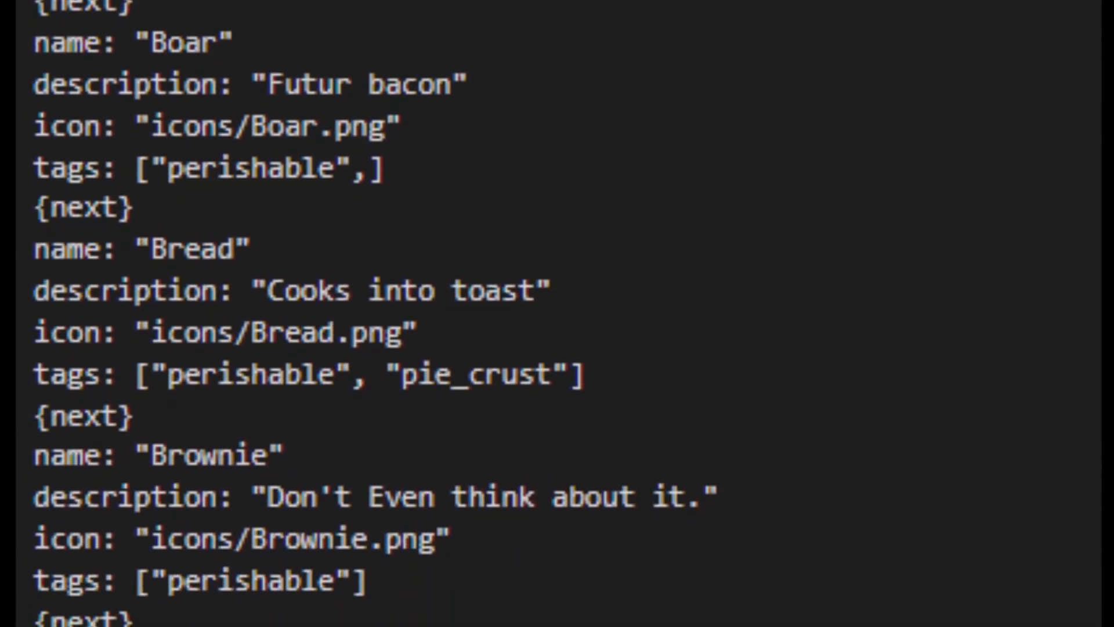
scroll("down", 3)
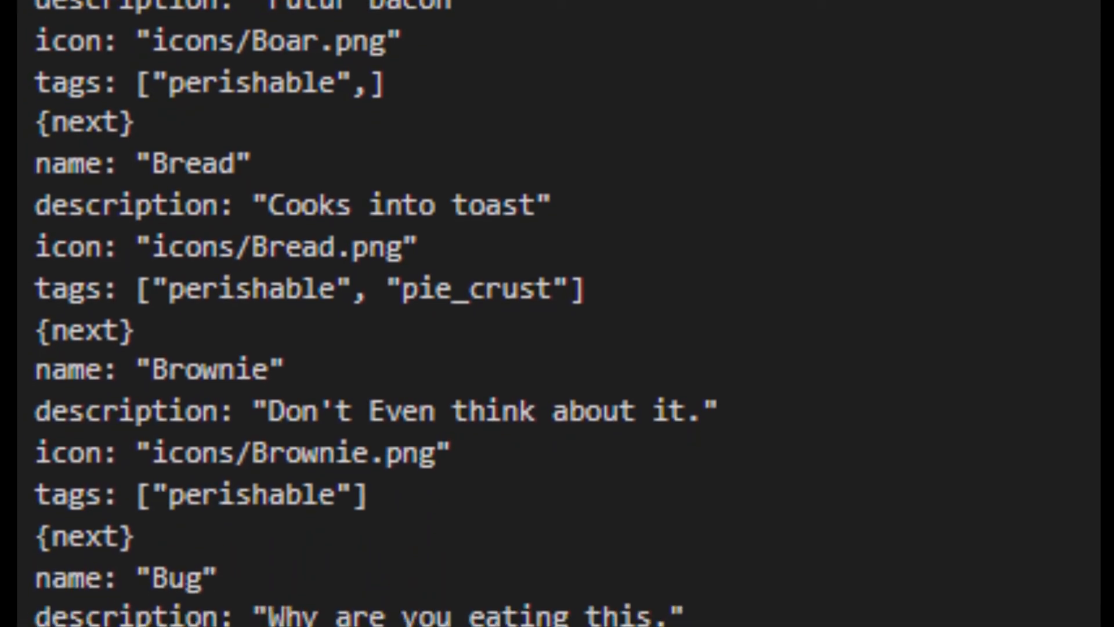
scroll("down", 3)
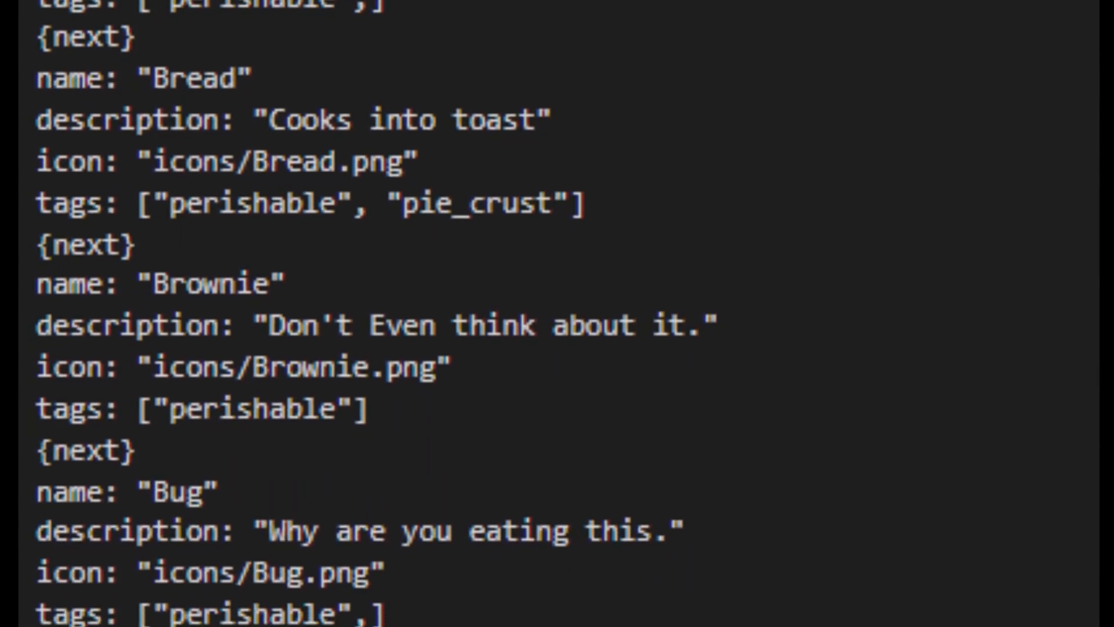
scroll("down", 3)
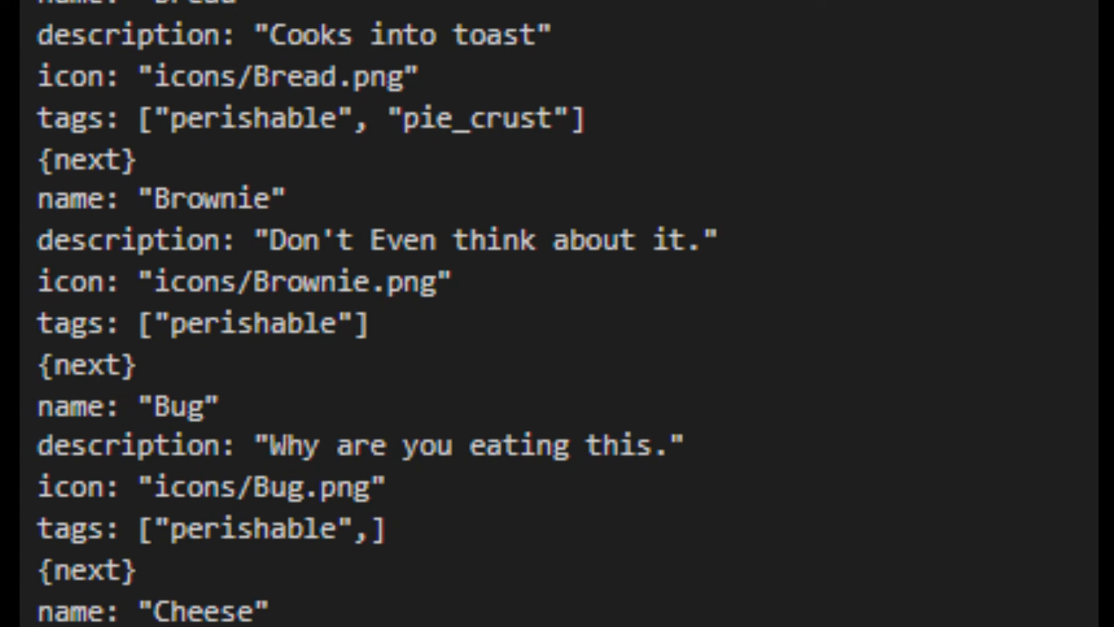